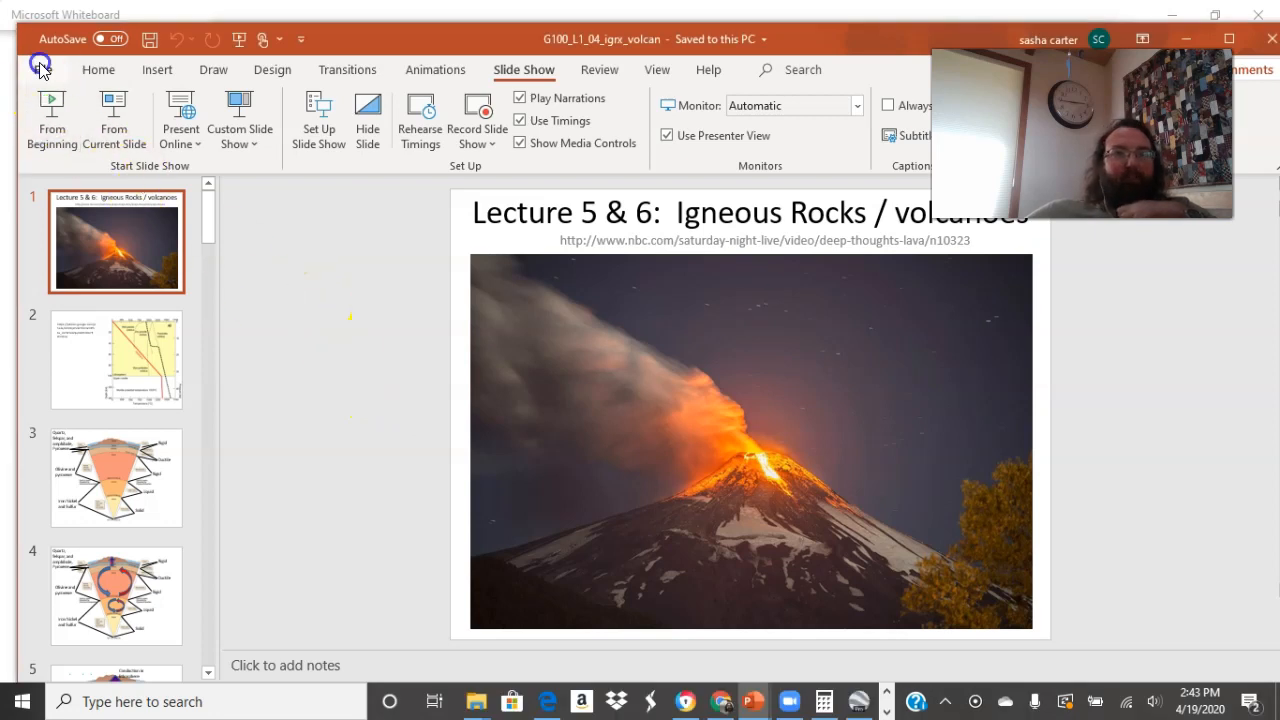
Step: Start the slide show and advance from the volcano title to the geotherm diagram slide
click(42, 68)
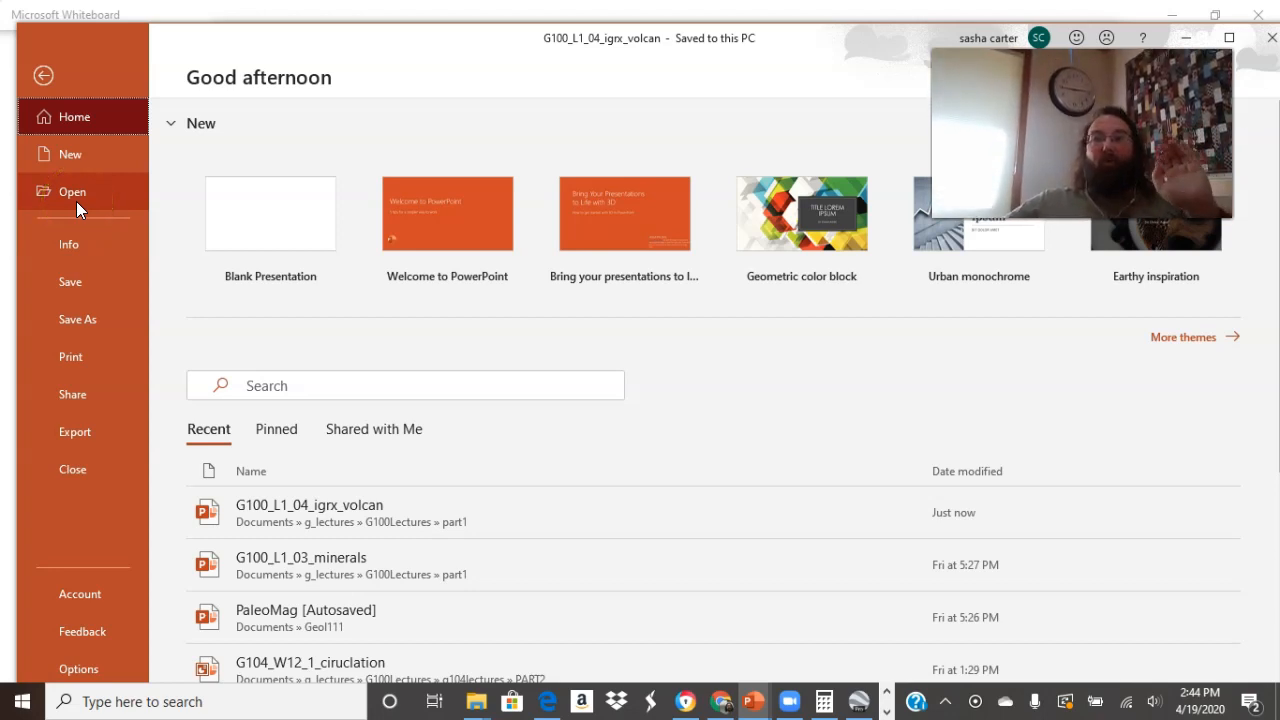
mouse_move(76, 432)
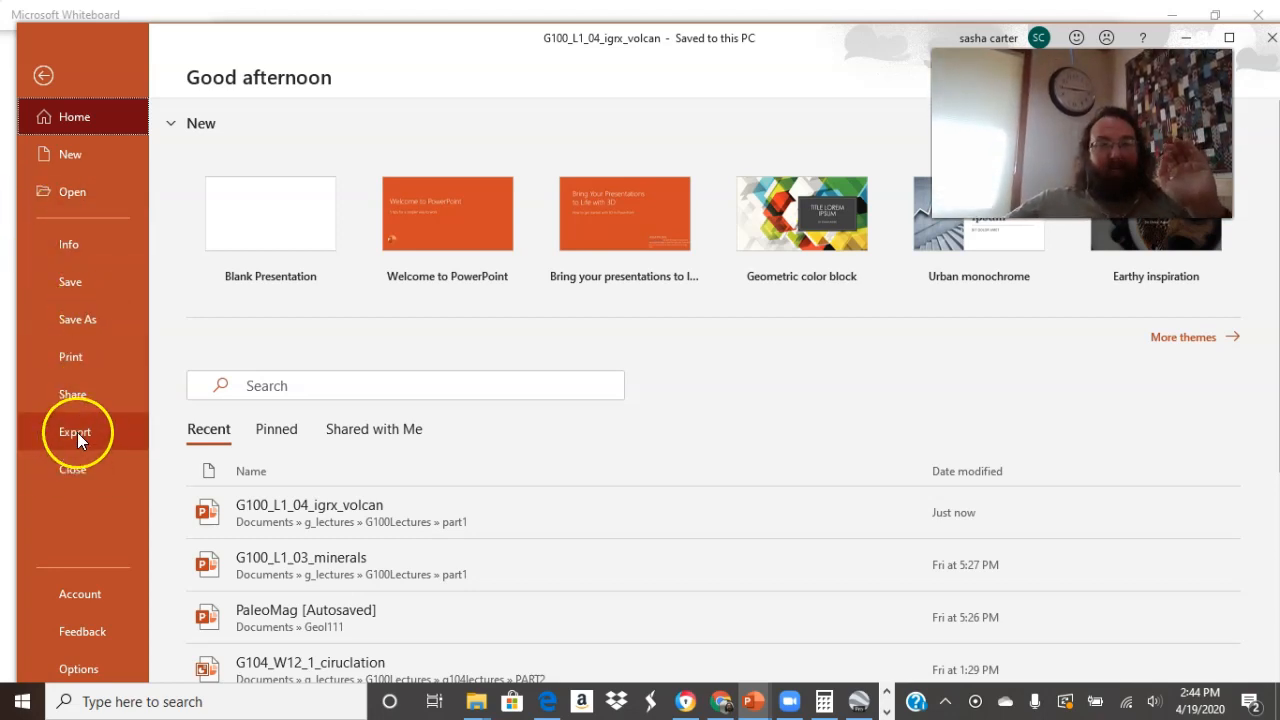
mouse_move(70, 414)
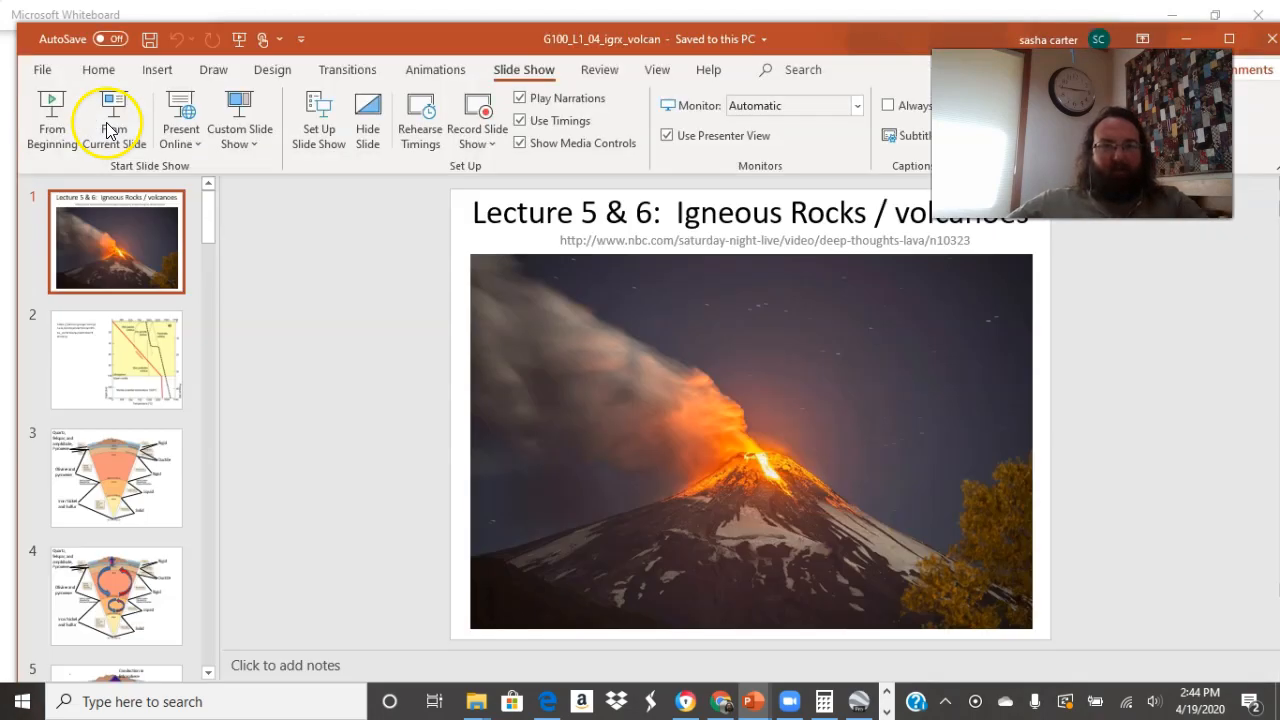
mouse_move(316, 220)
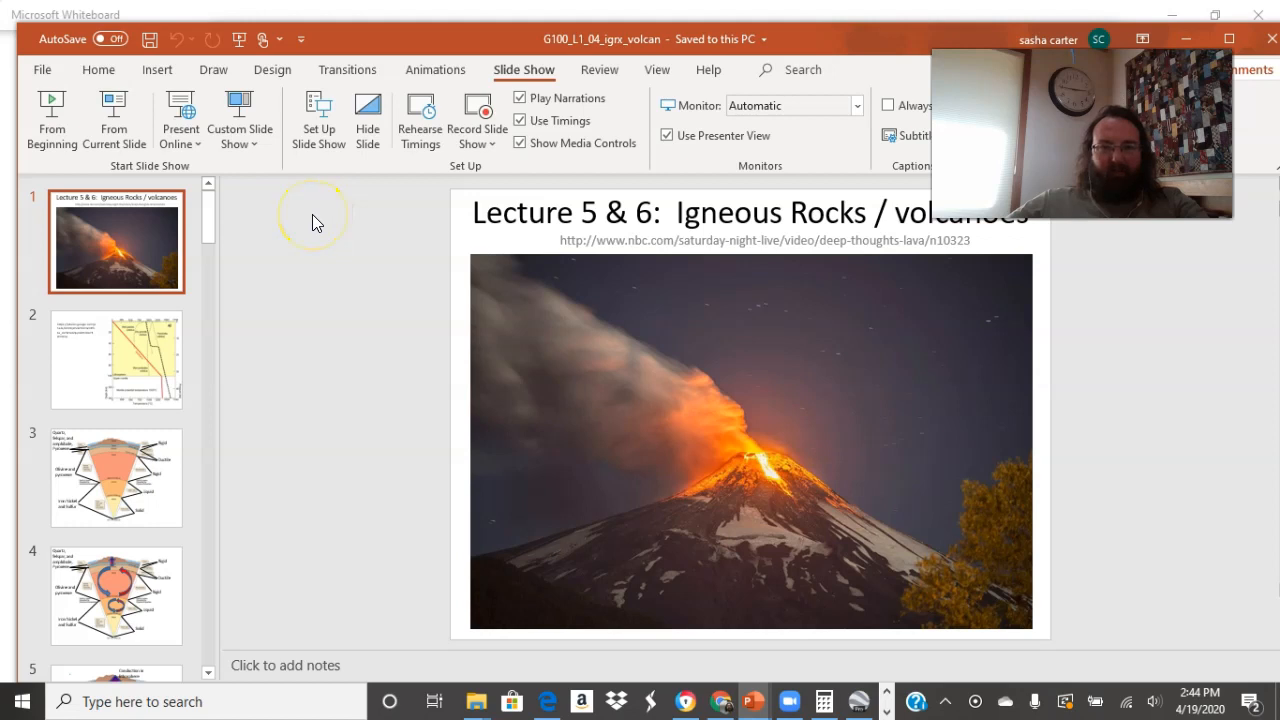
right_click(150, 244)
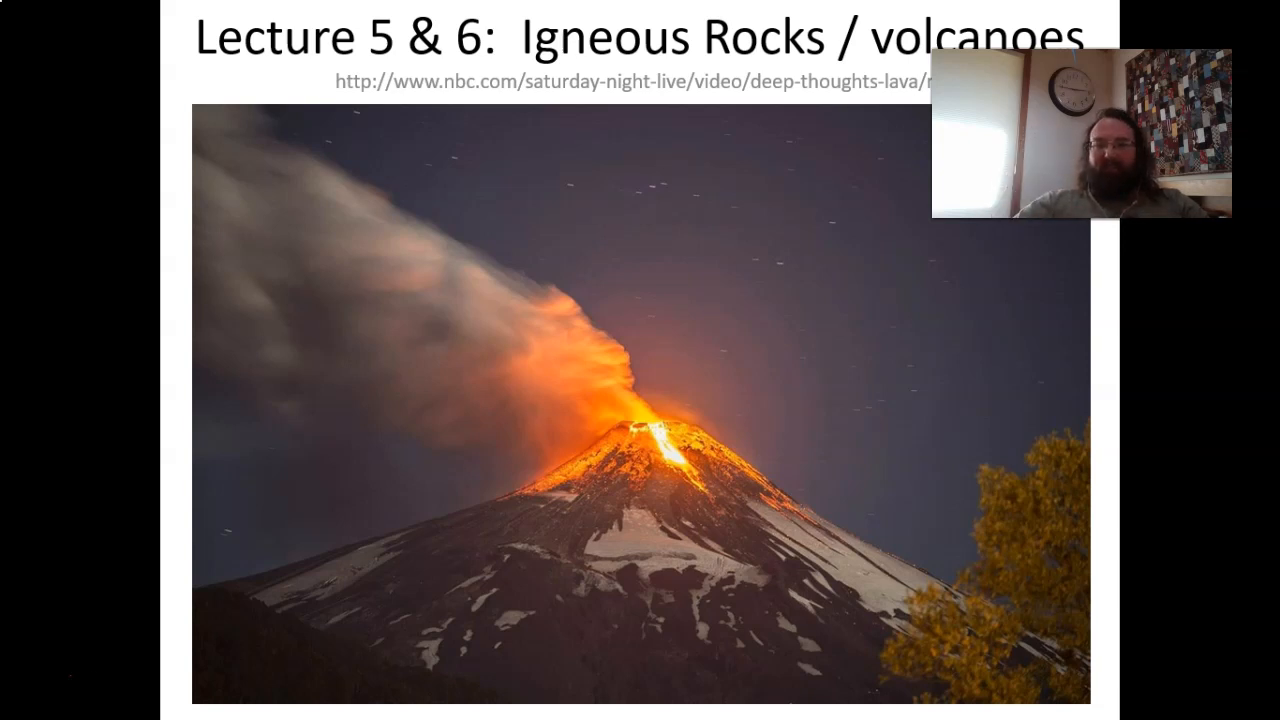
key(Right)
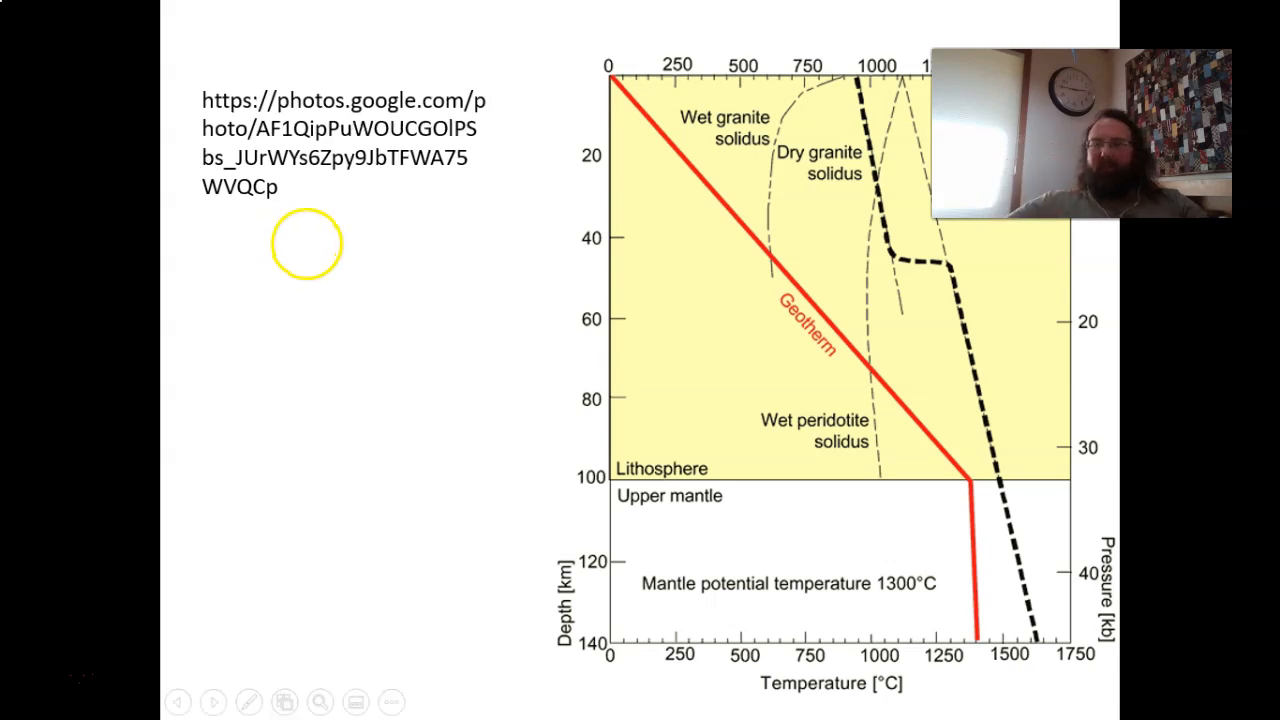
Step: Advance to the geotherm and granite solidus depth–temperature diagram slide
drag(308, 244, 812, 264)
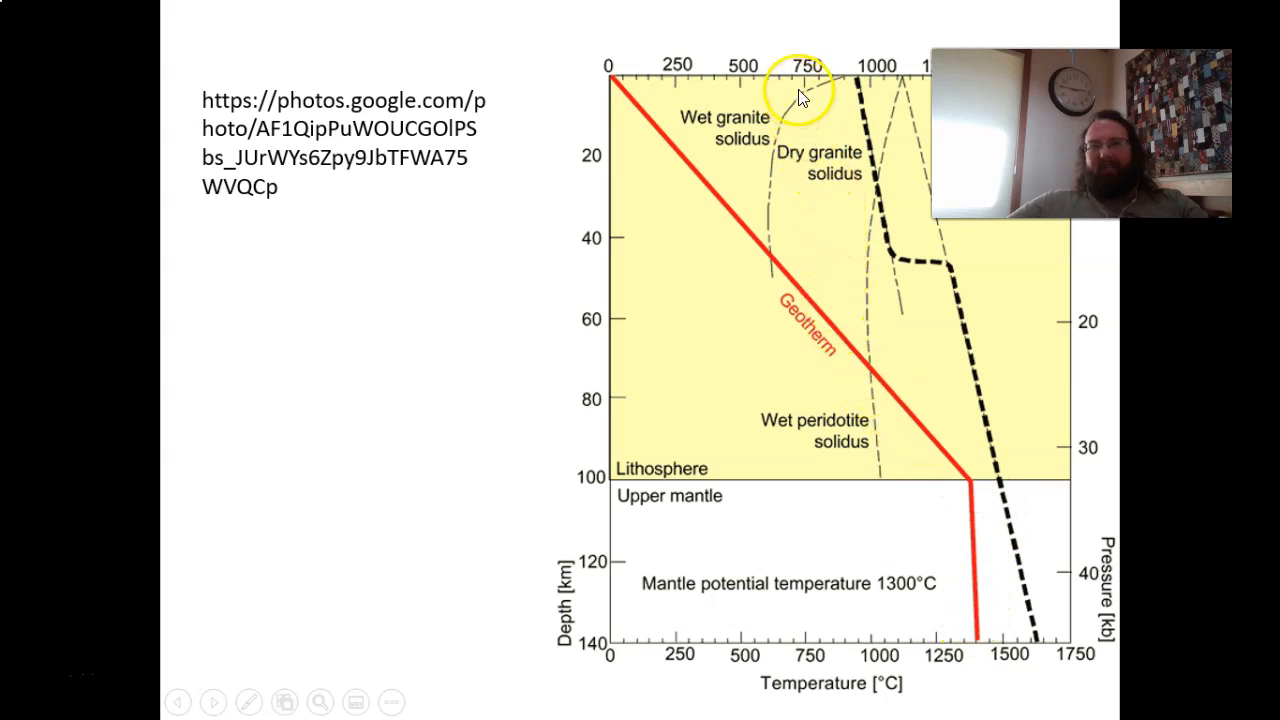
mouse_move(780, 172)
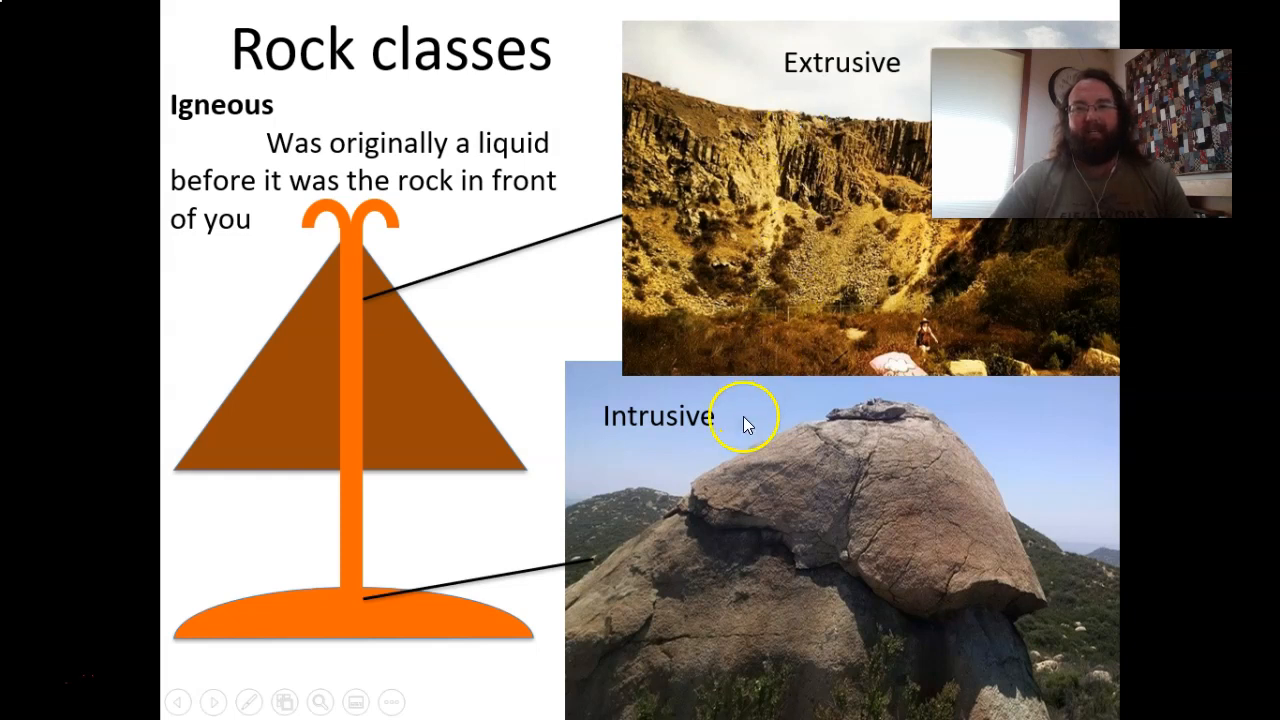
mouse_move(736, 440)
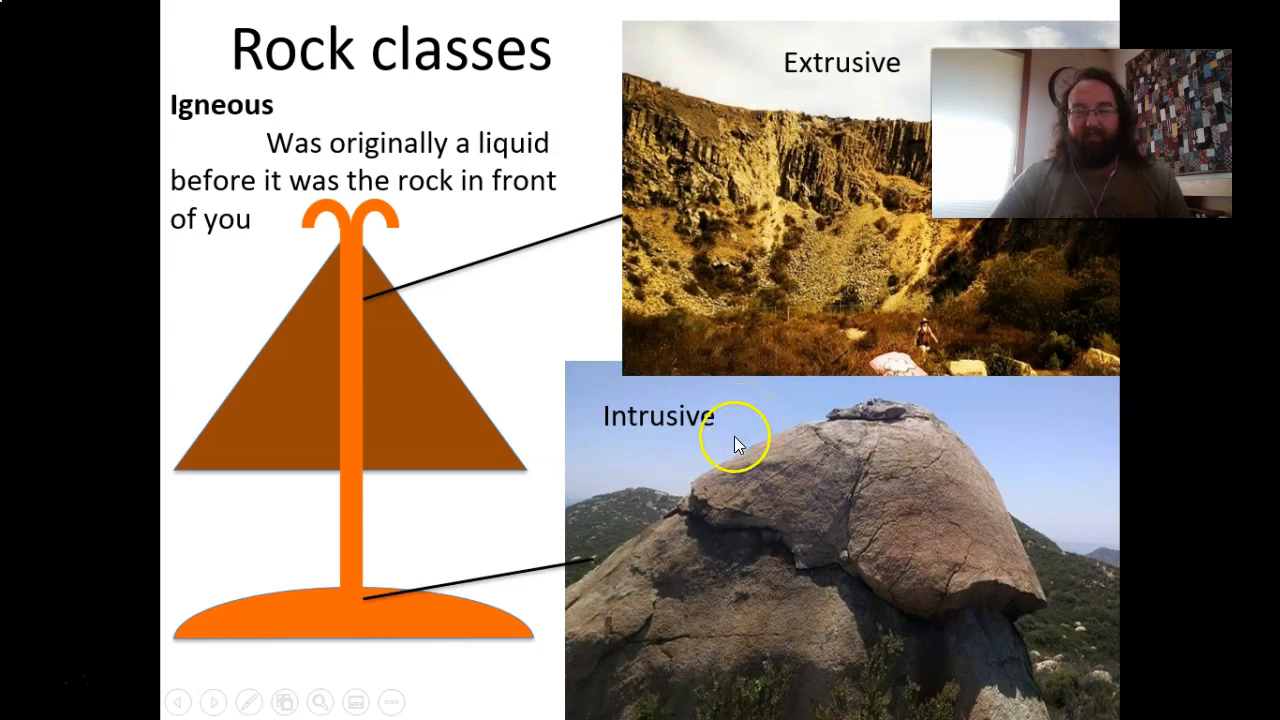
mouse_move(790, 496)
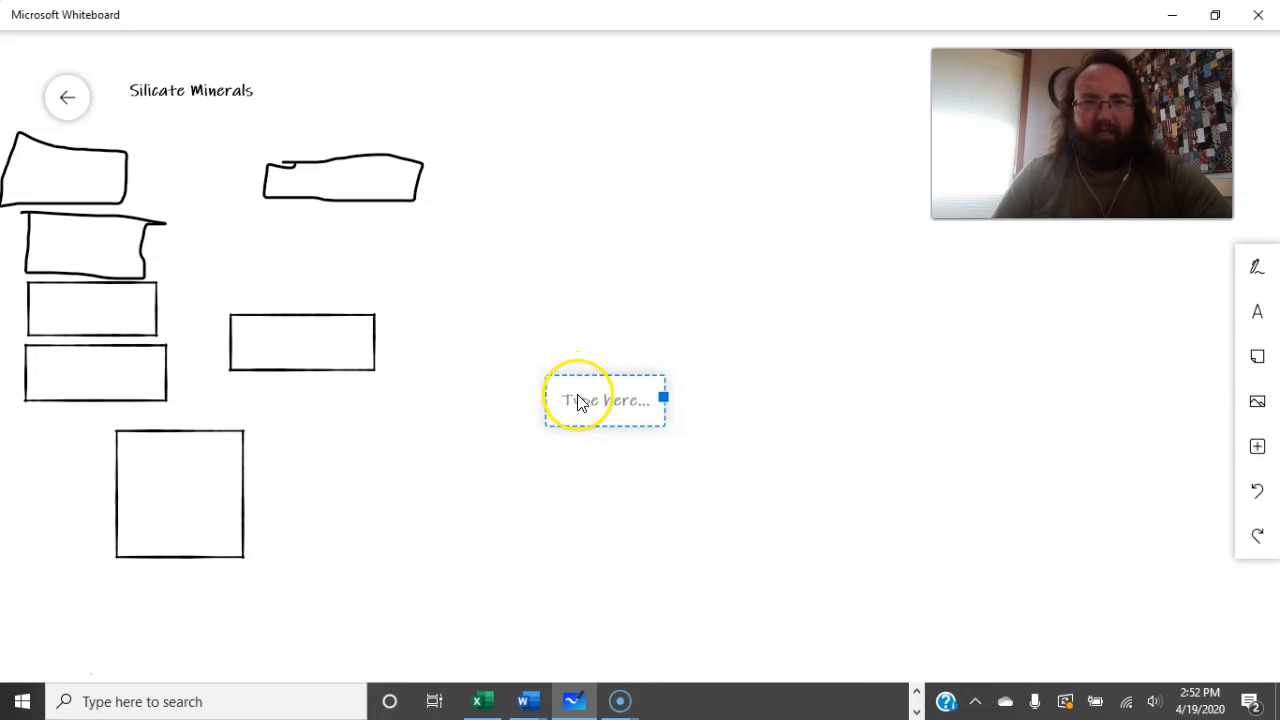
Step: Add a 'Bowen's reaction Series' heading placed beneath the Silicate Minerals title
text(Bowen's)
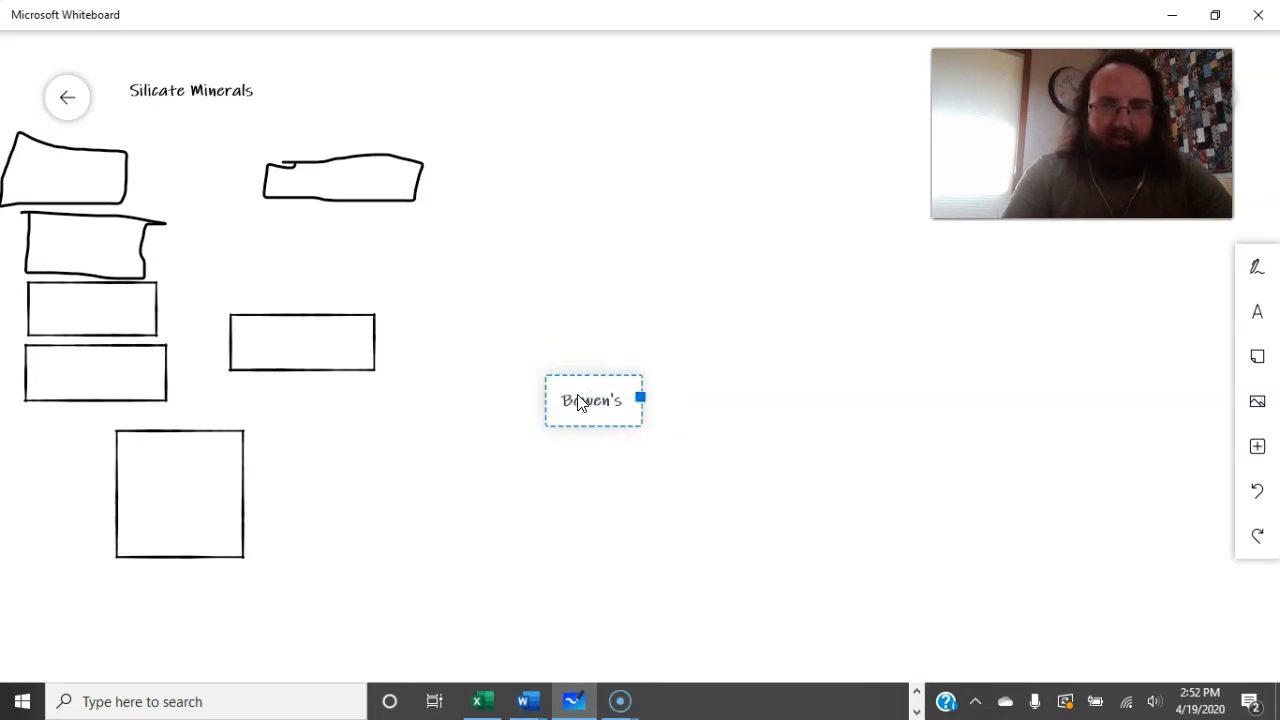
text(reaction)
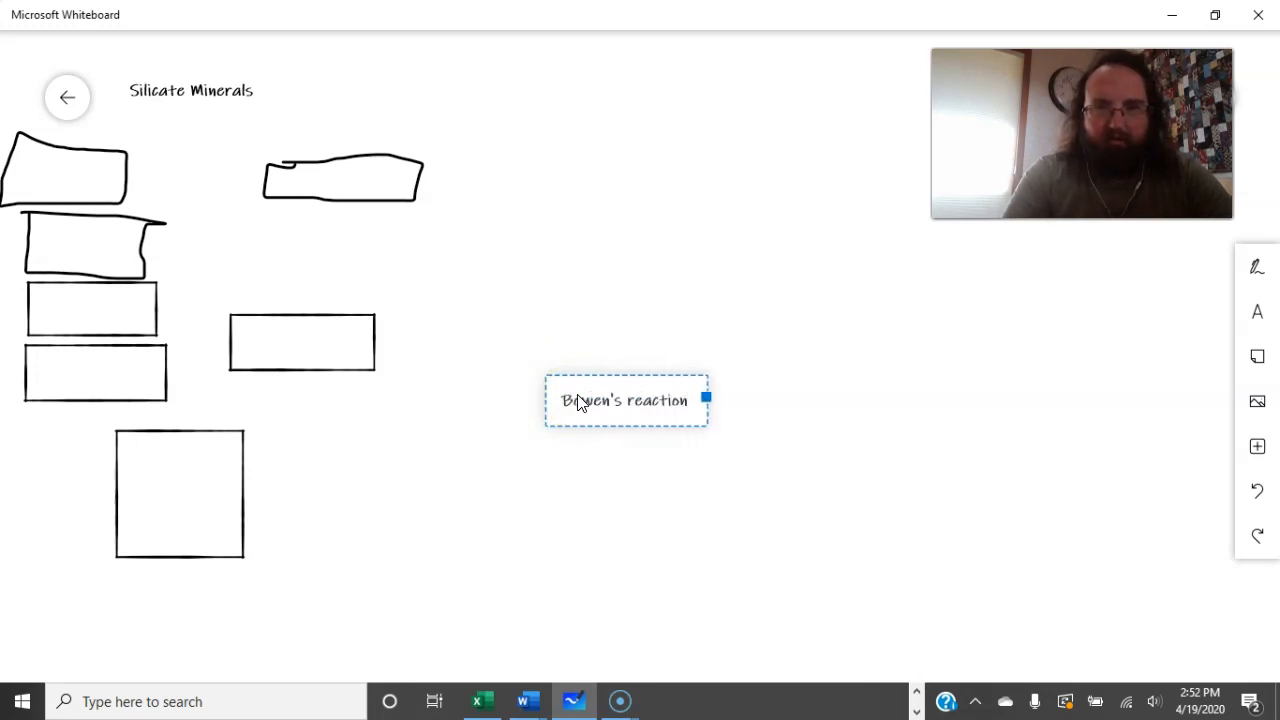
text(Series)
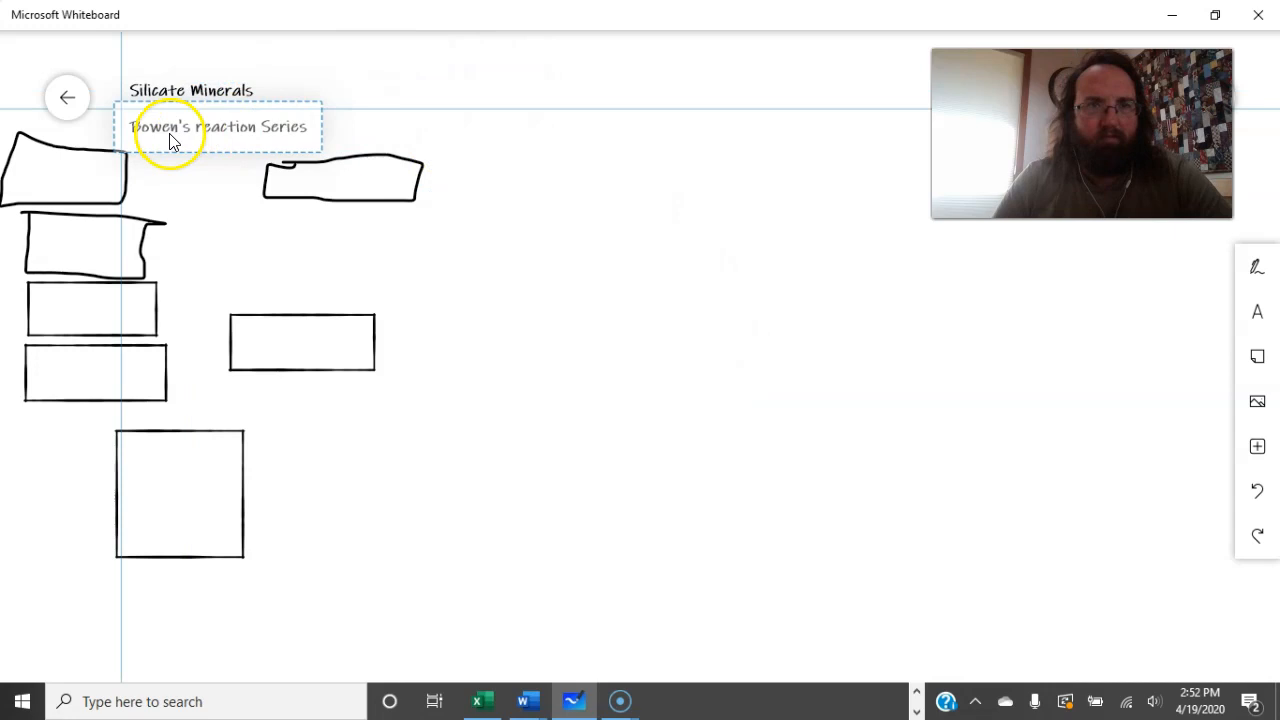
click(192, 128)
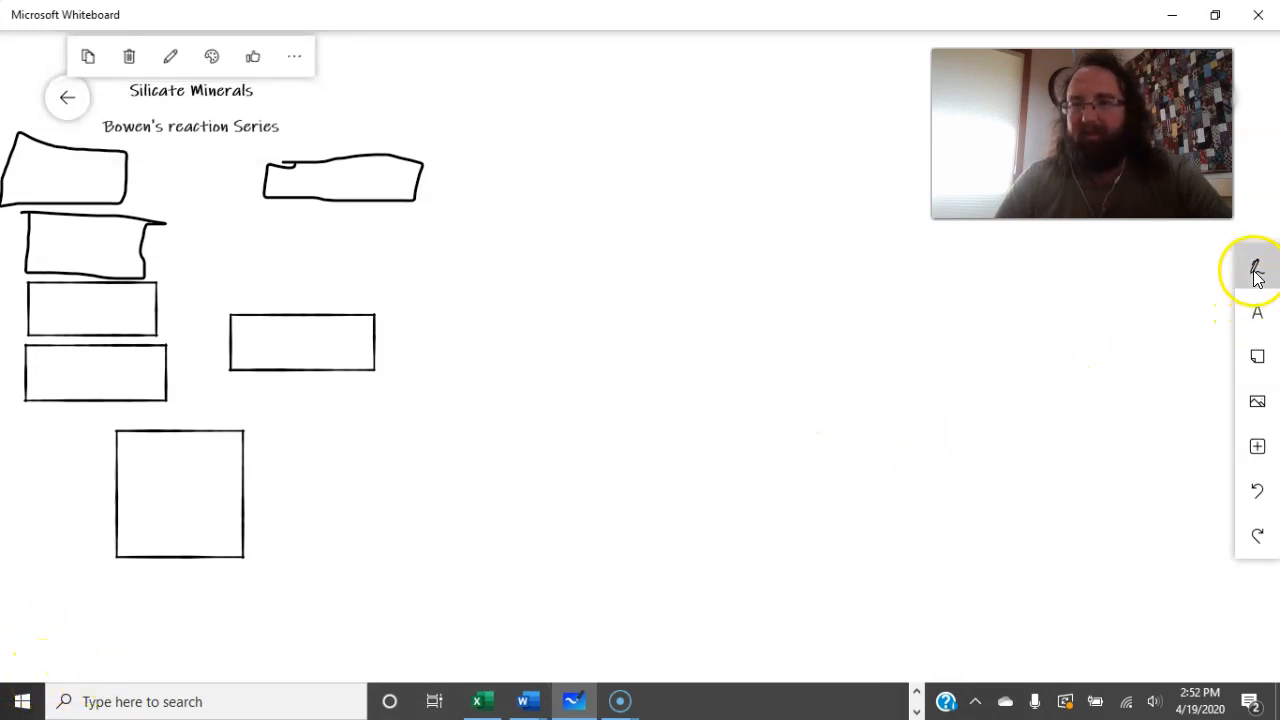
Step: Add 'higher Temp' and 'lower temps' text labels at the board's top and bottom
click(1256, 270)
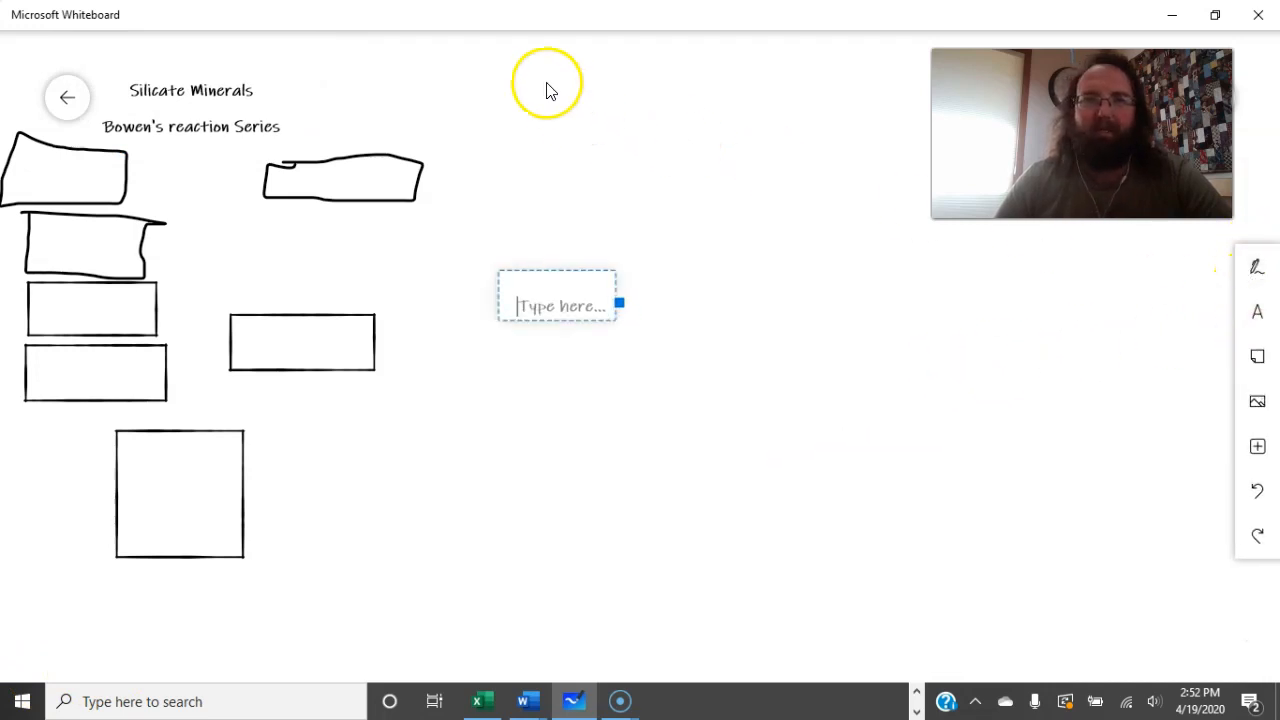
text(w)
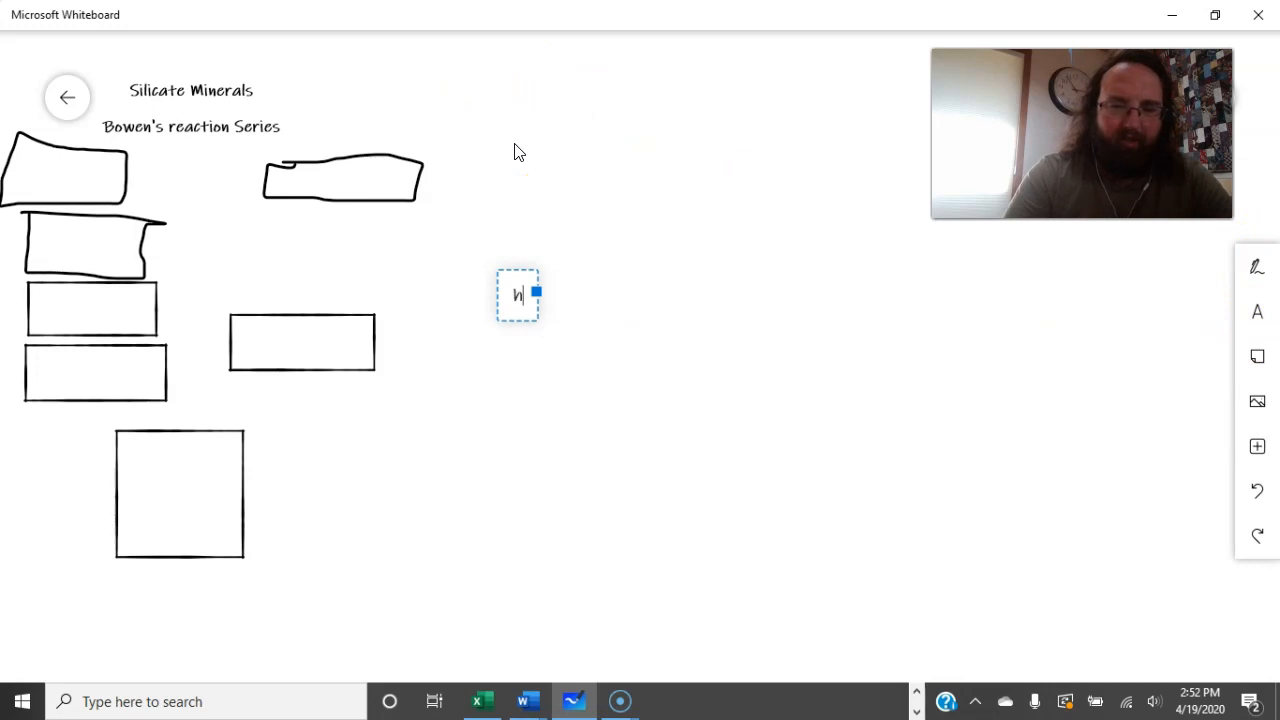
text(igher Temp)
text(lower)
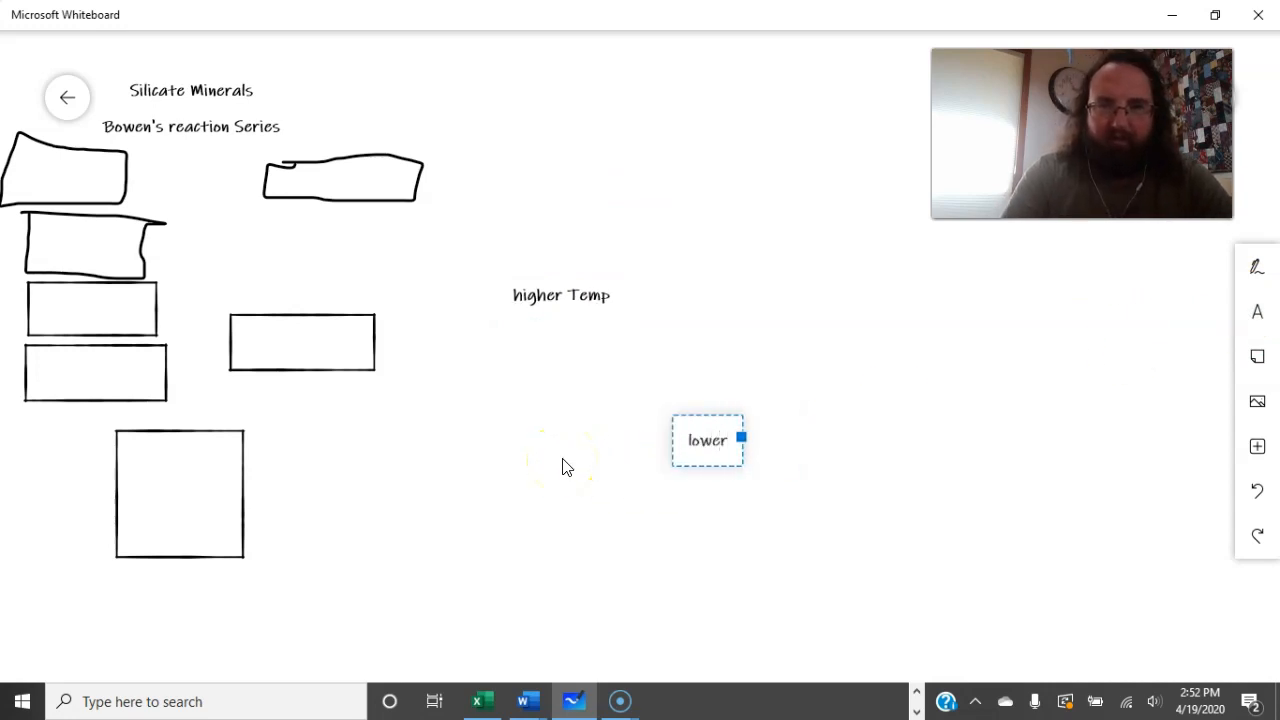
text(temps)
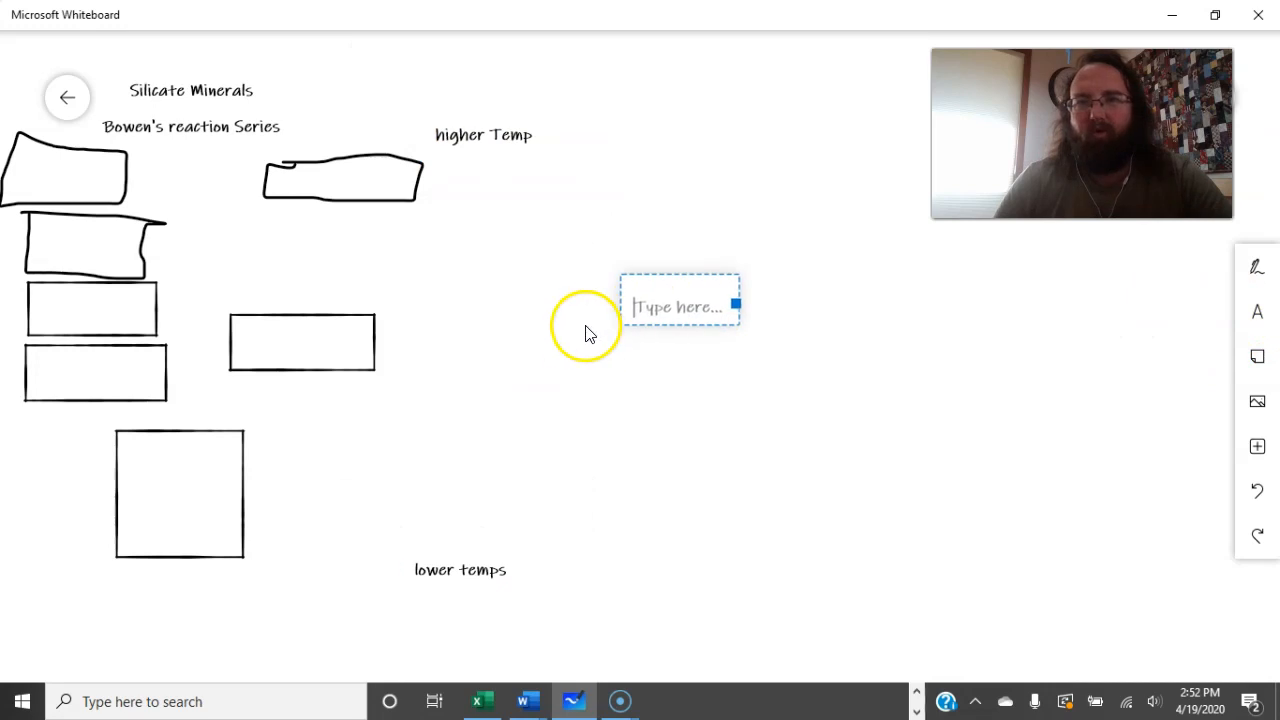
Step: Label the top line 'more ions Ca, Fe, Mg' and begin a new 'few' label
text(mo)
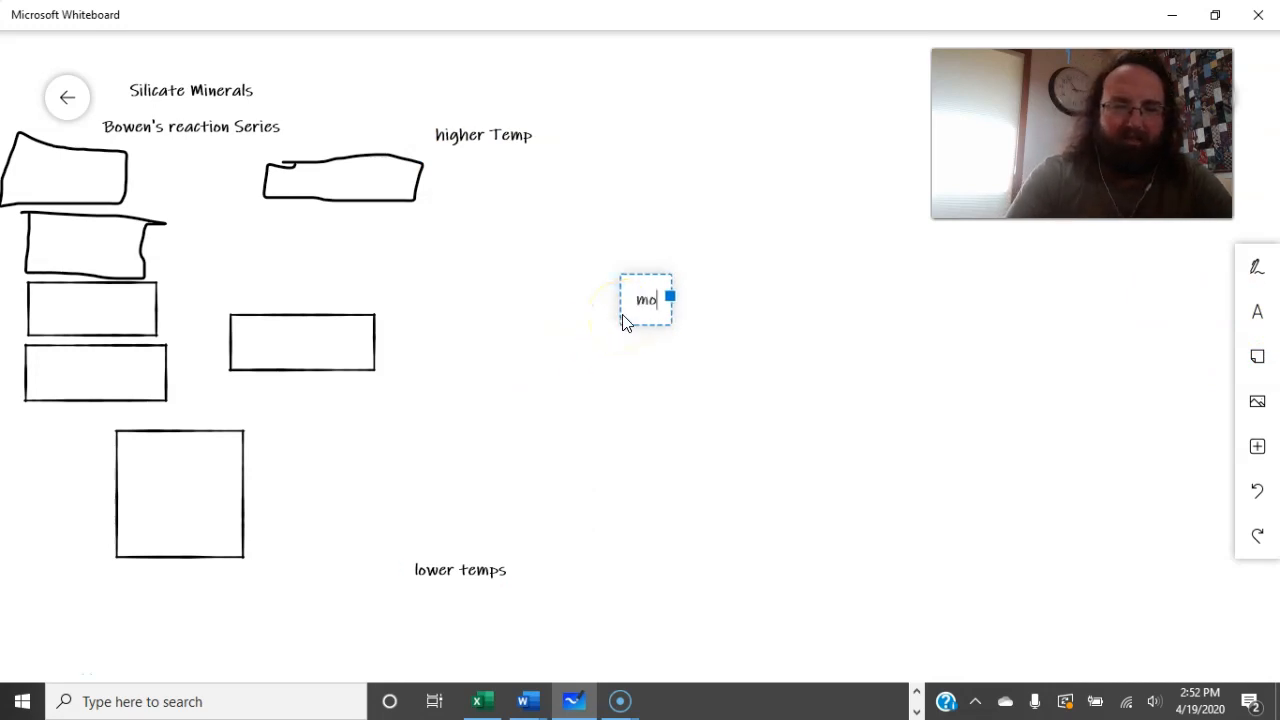
text(re ions)
text(Ca, Fe,)
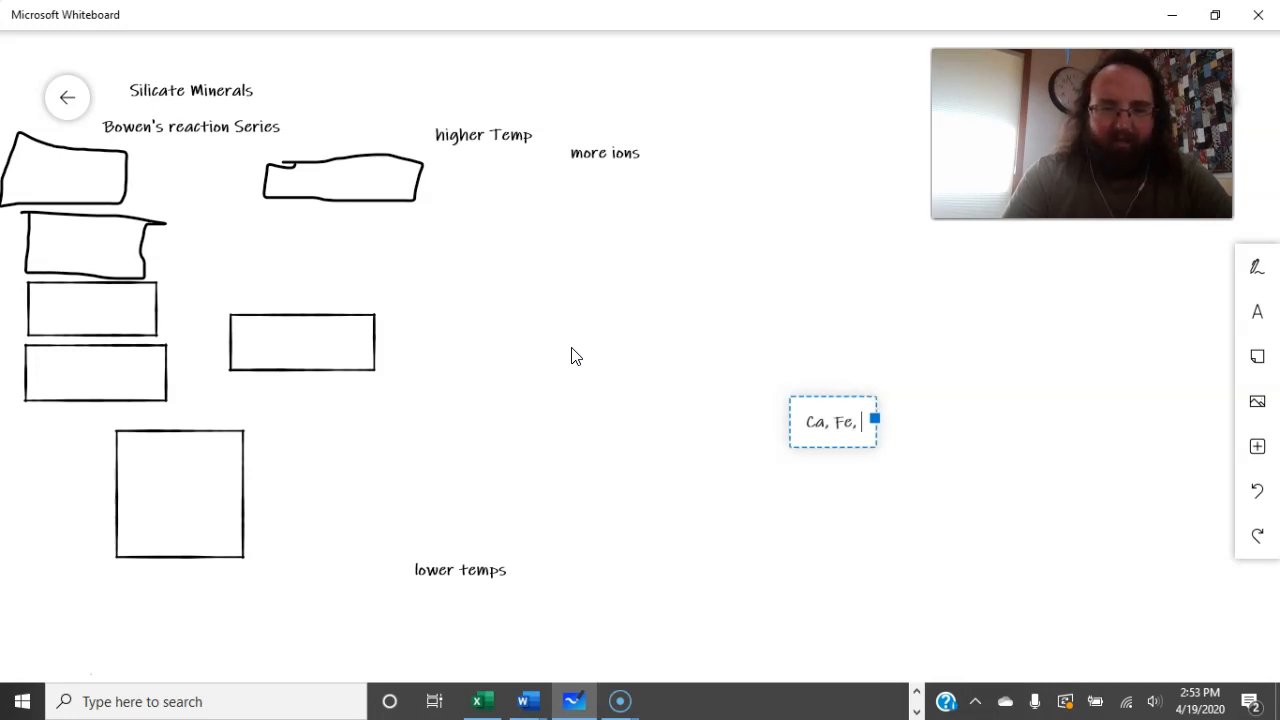
text(Mg)
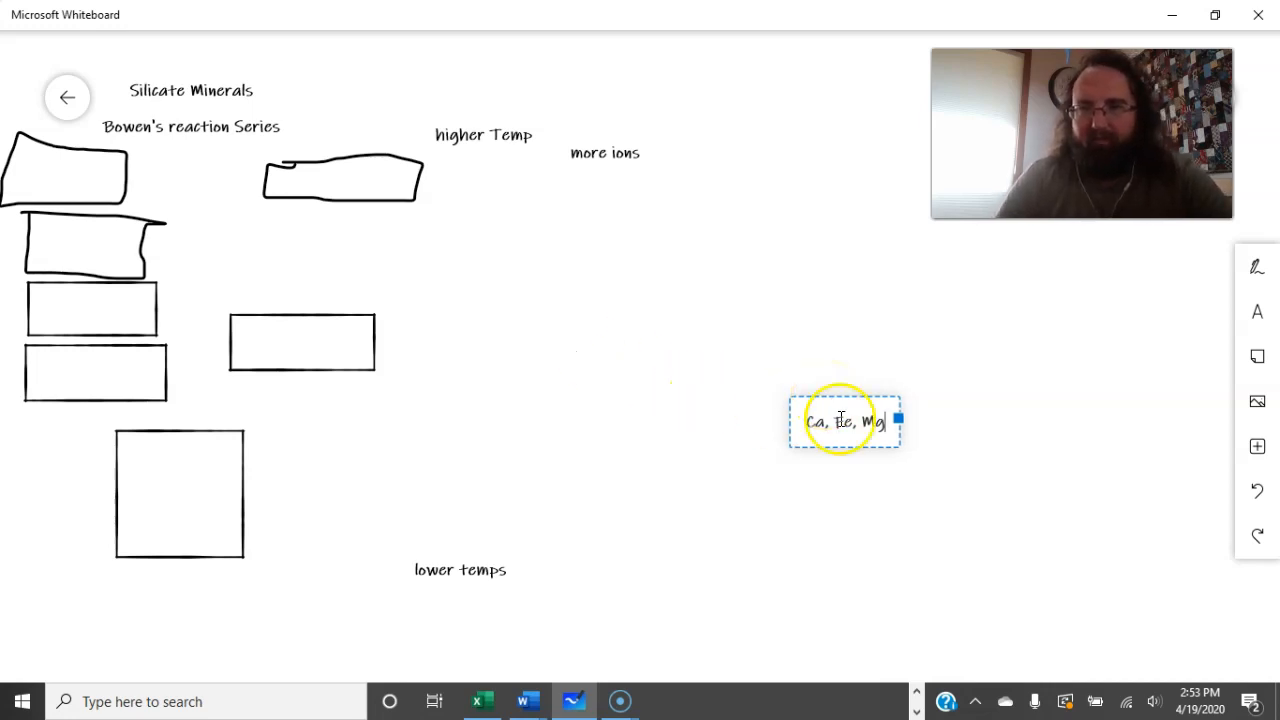
drag(844, 420, 696, 136)
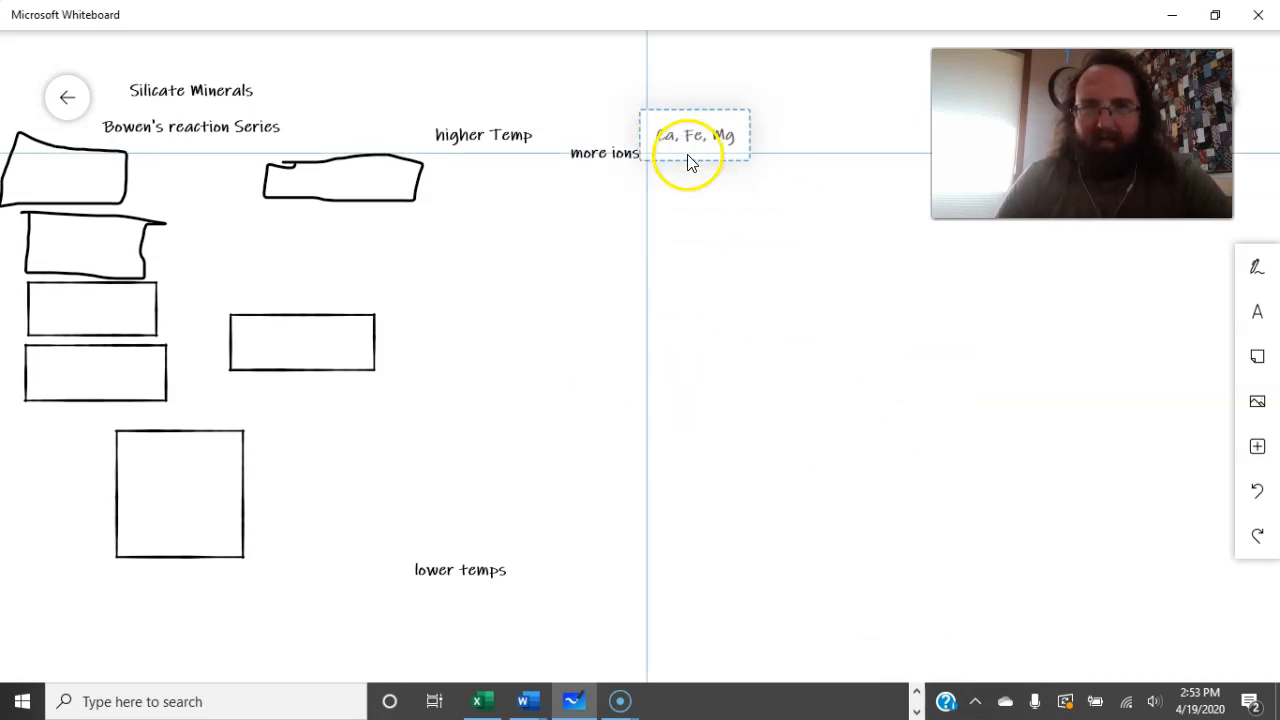
click(694, 140)
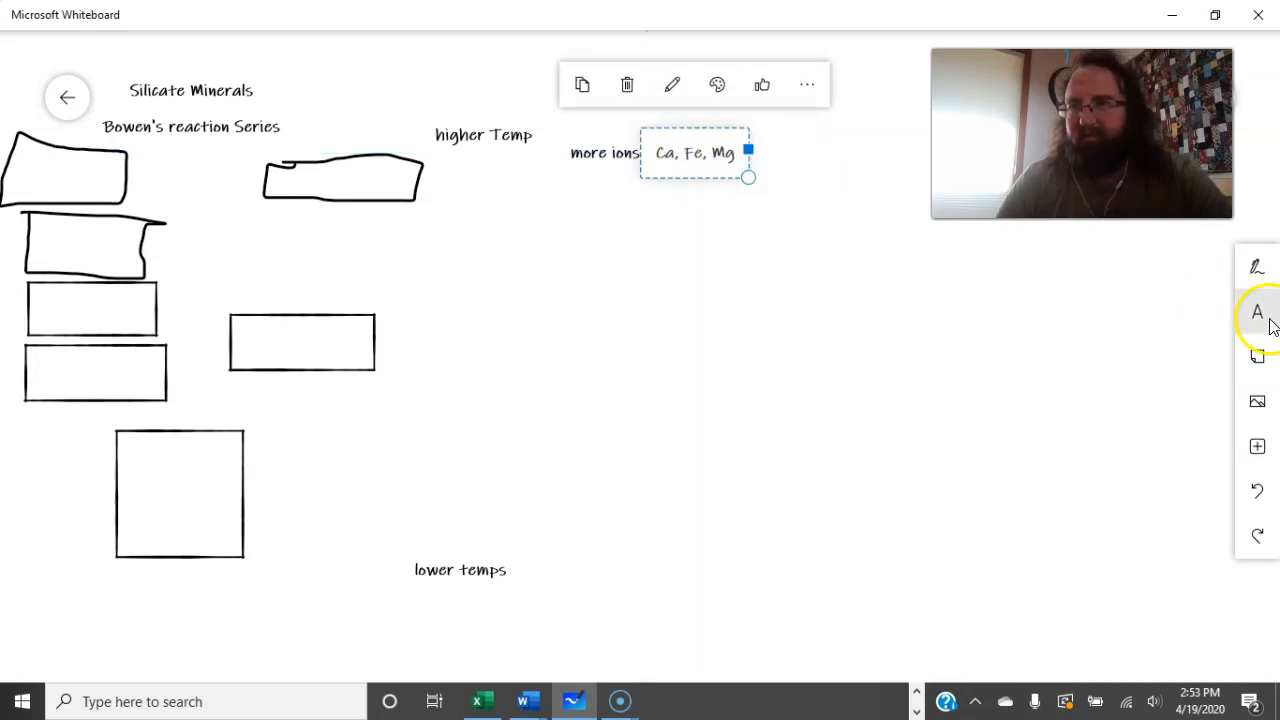
click(640, 442)
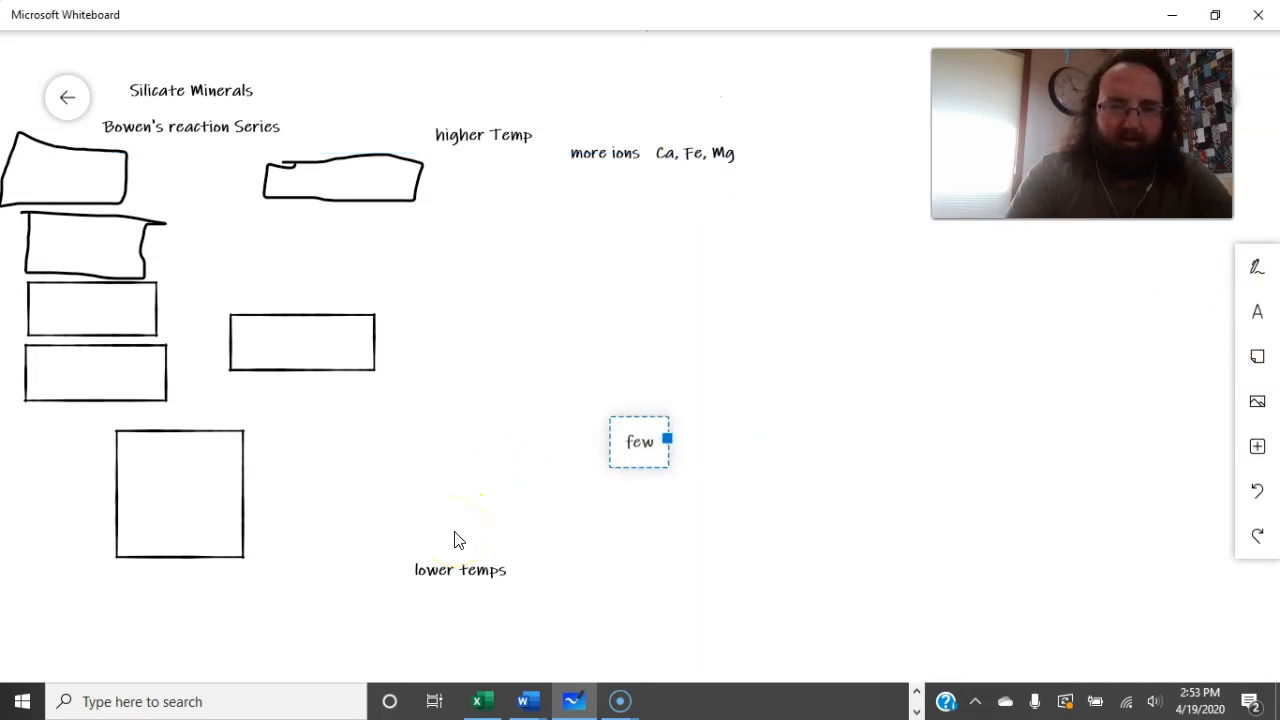
Step: Finish the 'few ions' label and add an 'Al, Na, K' text box
text(ions)
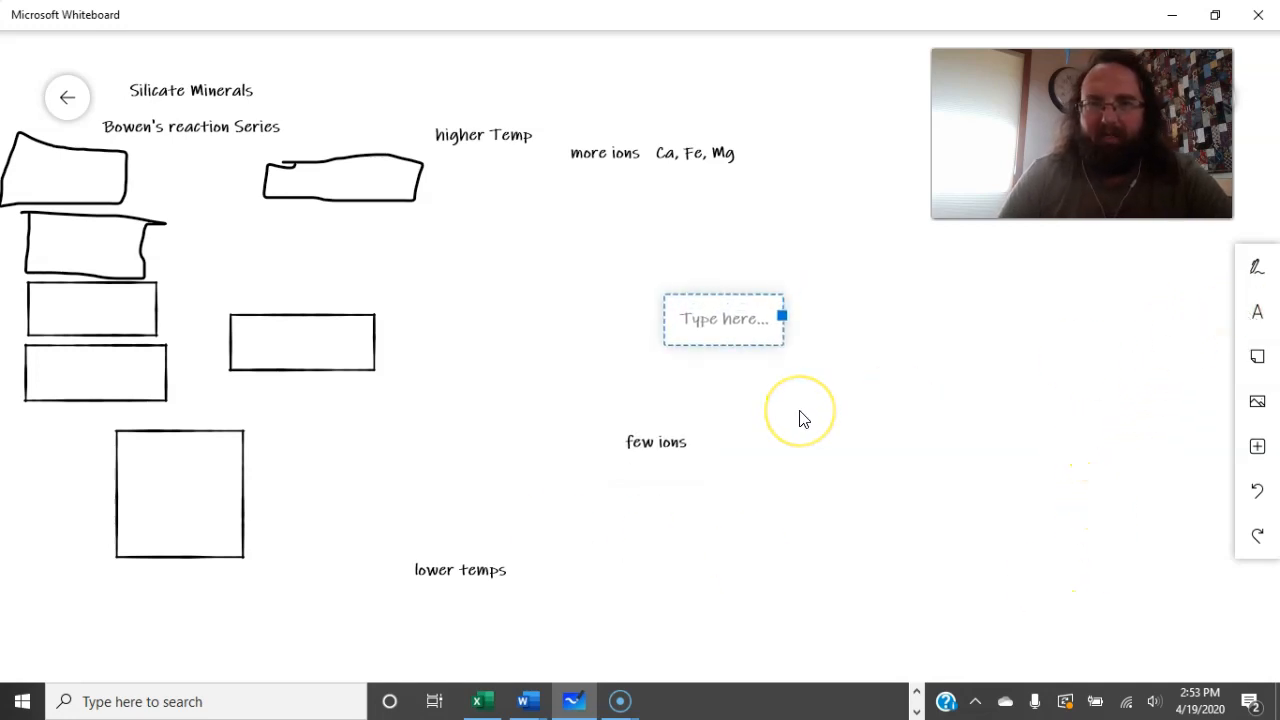
text(Al)
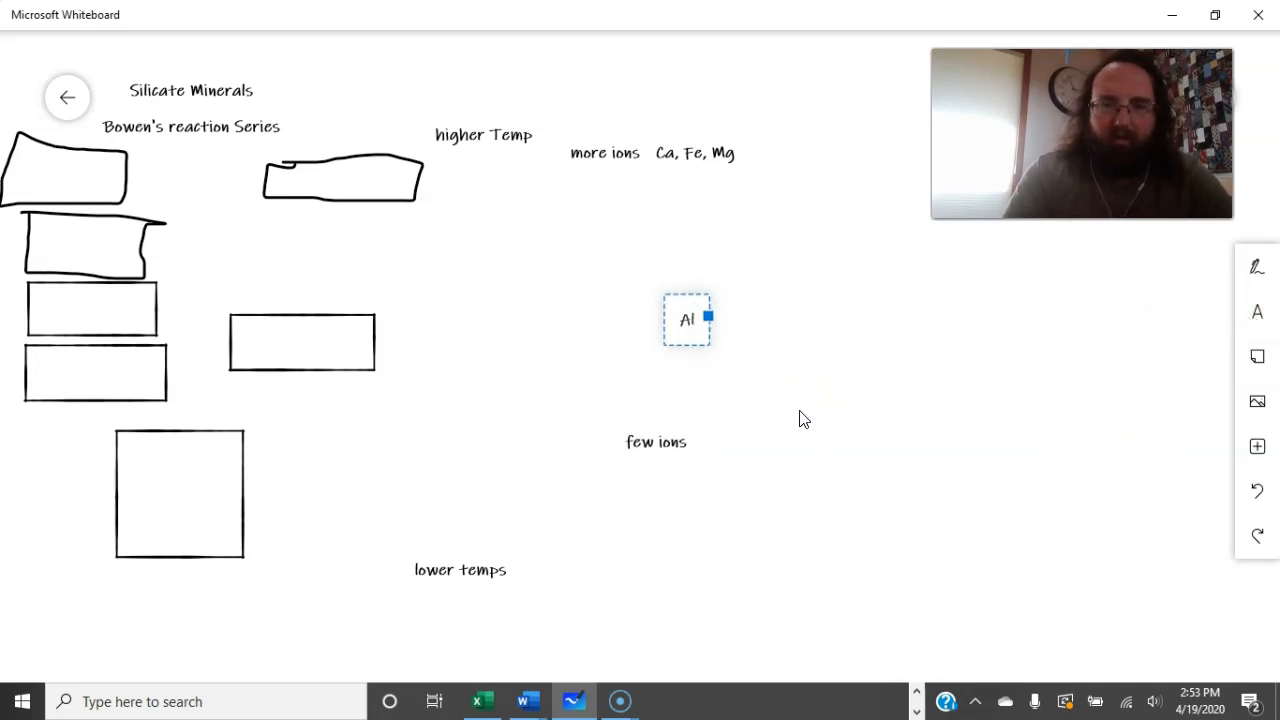
text(Na)
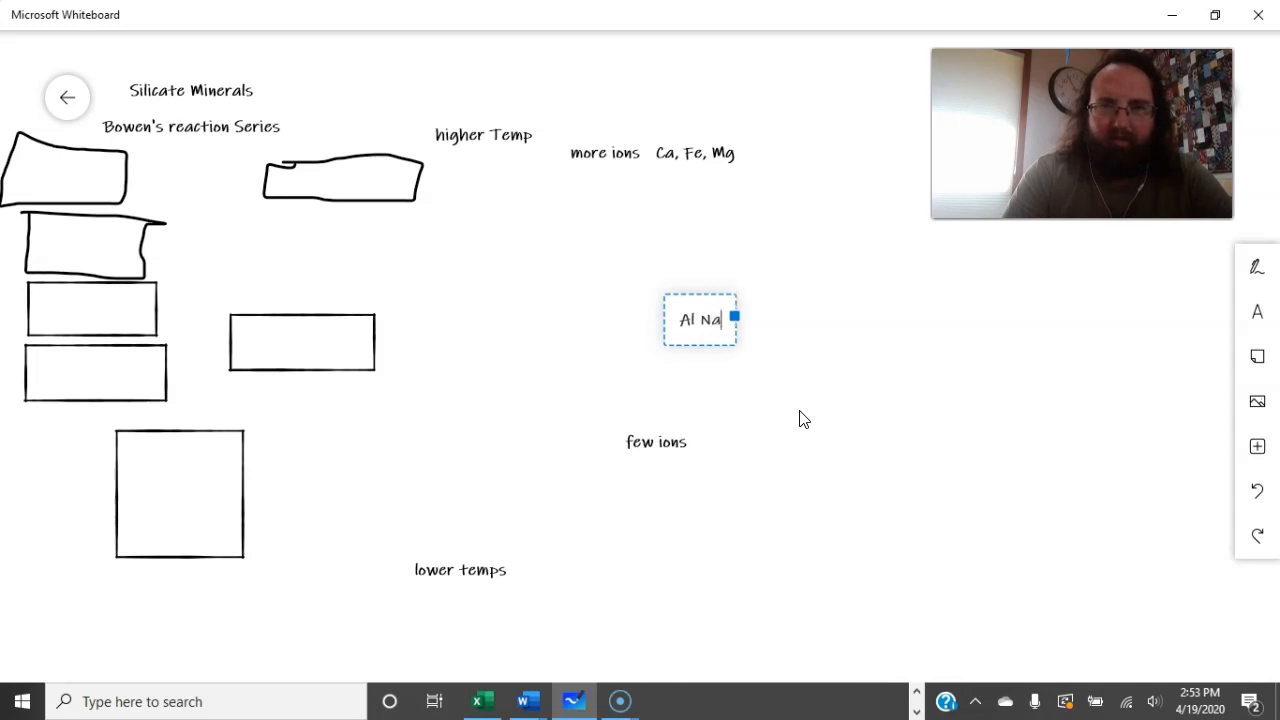
text(K)
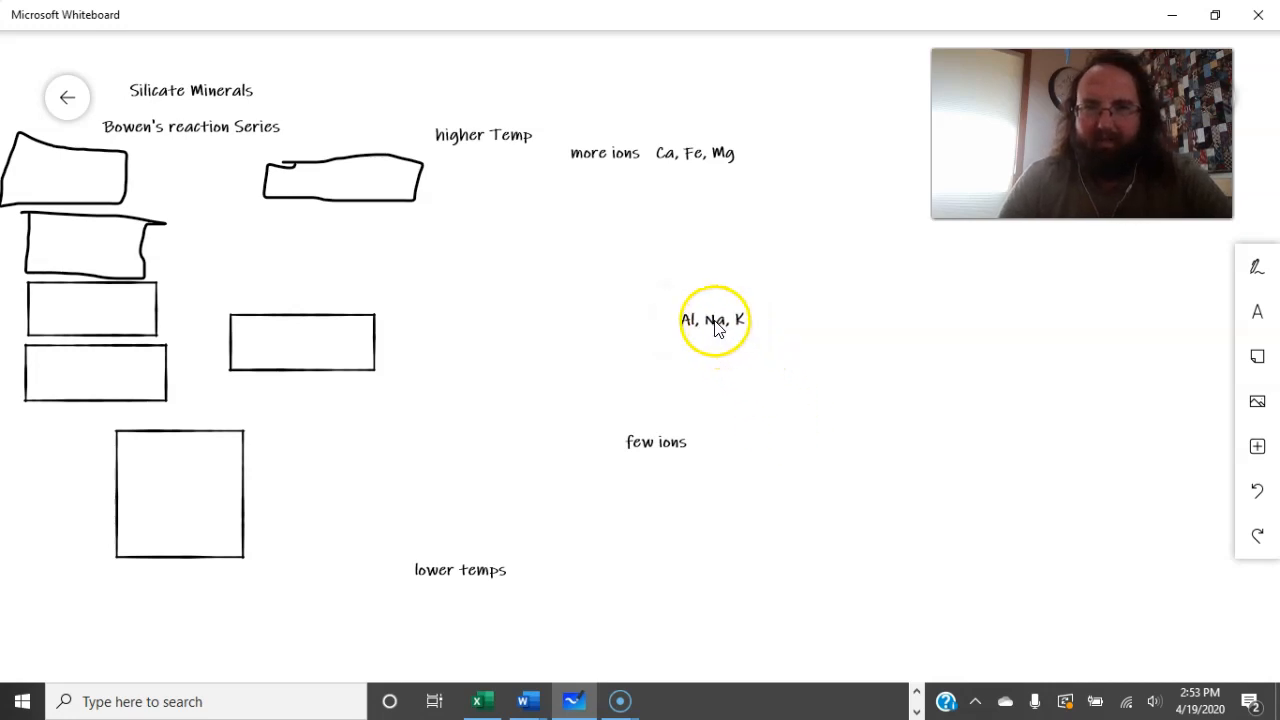
Step: Move both labels beside 'lower temps' and edit 'few' to 'fewer ions'
drag(716, 320, 720, 588)
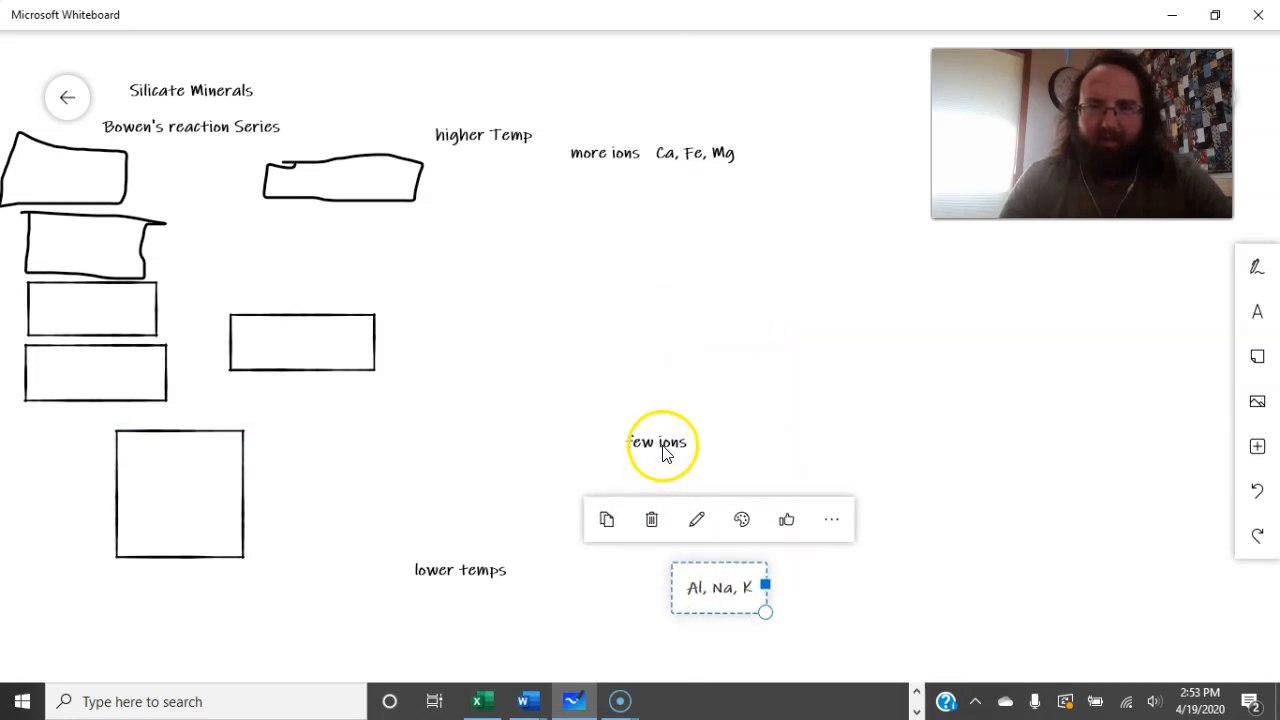
drag(660, 442, 596, 570)
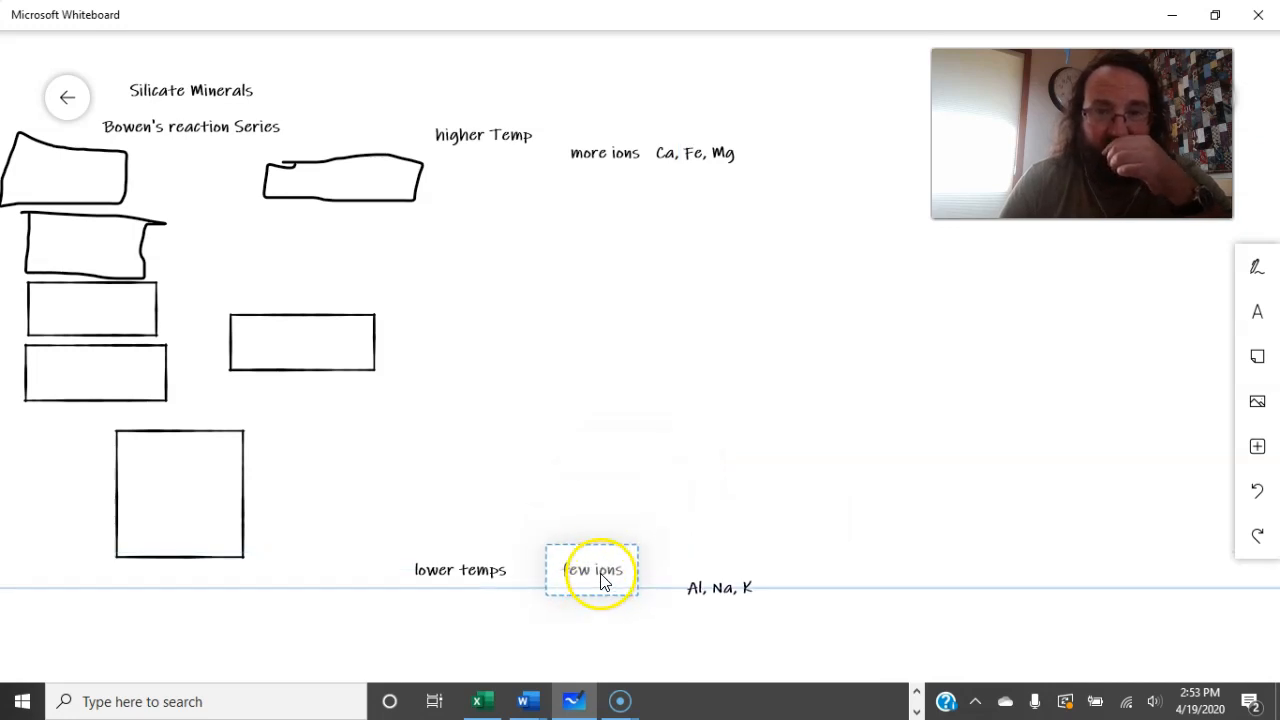
click(592, 570)
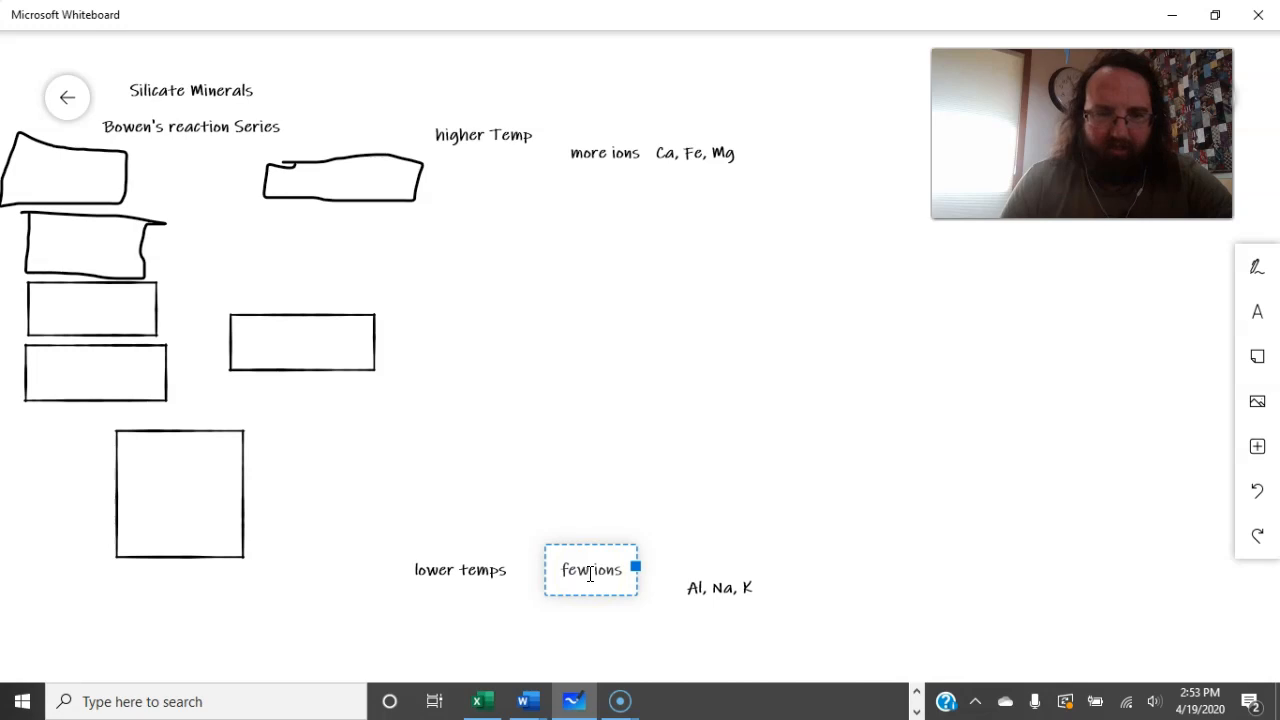
text(er)
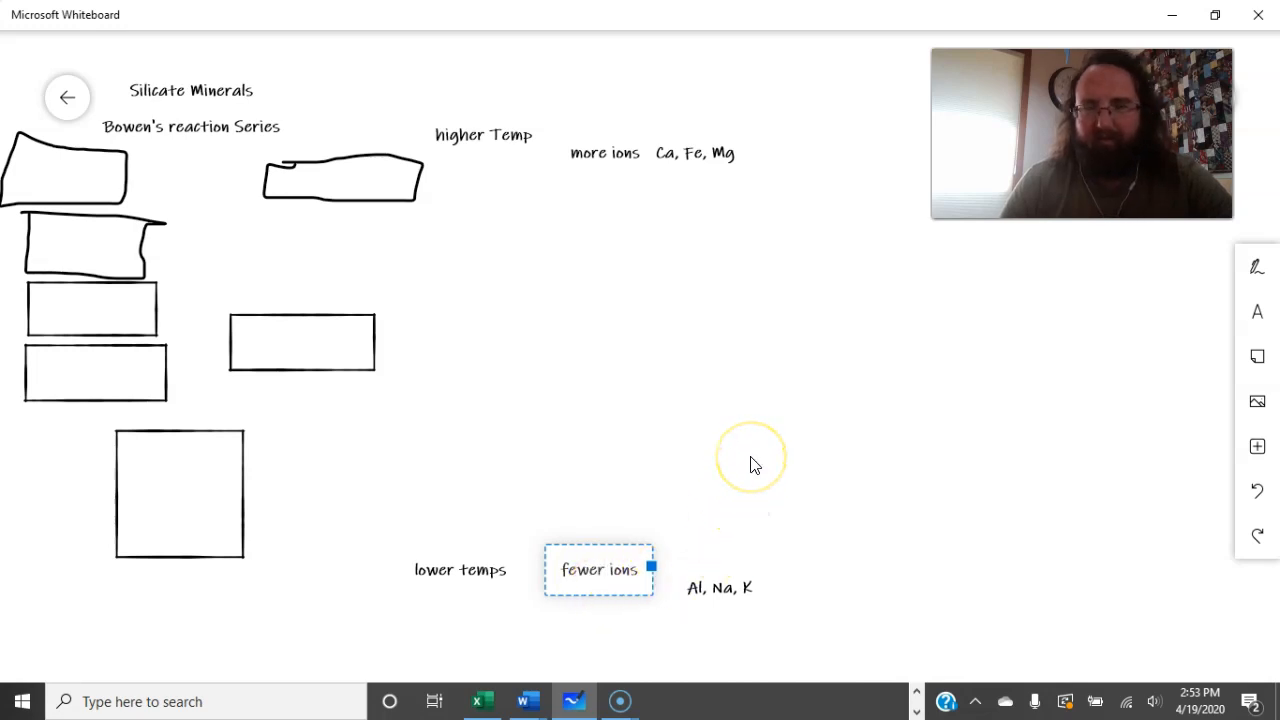
mouse_move(1256, 312)
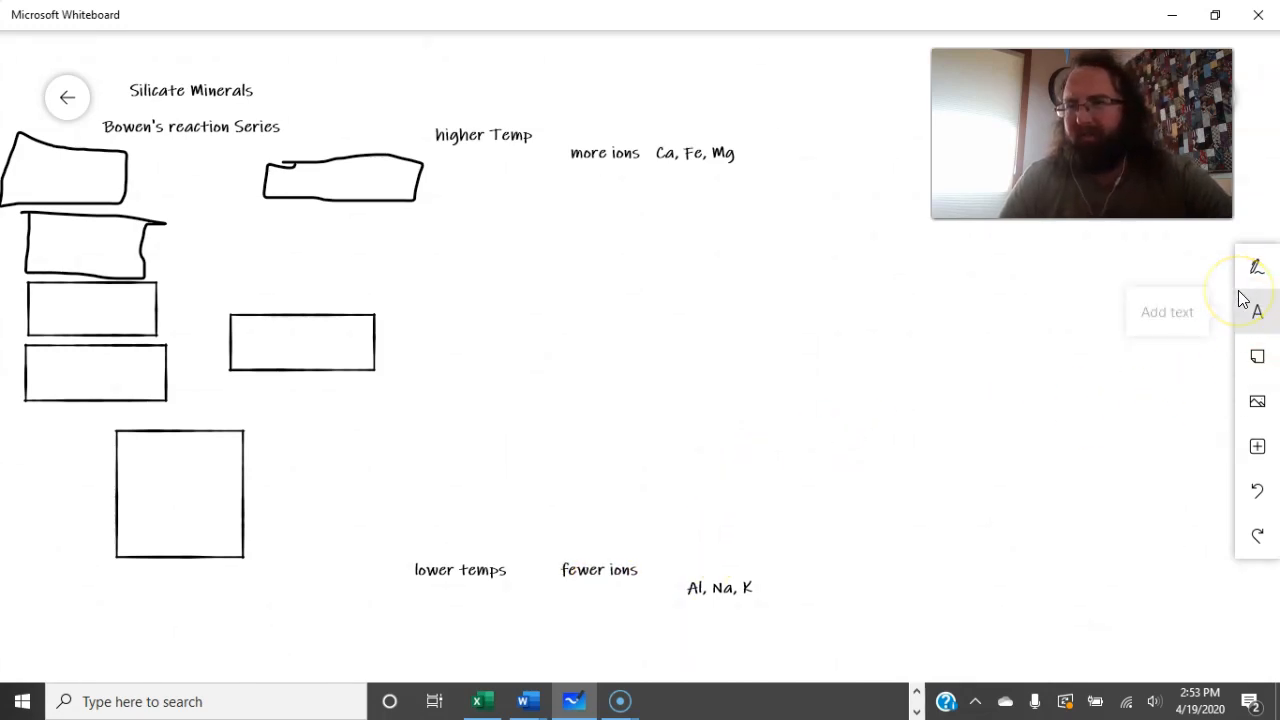
mouse_move(1256, 312)
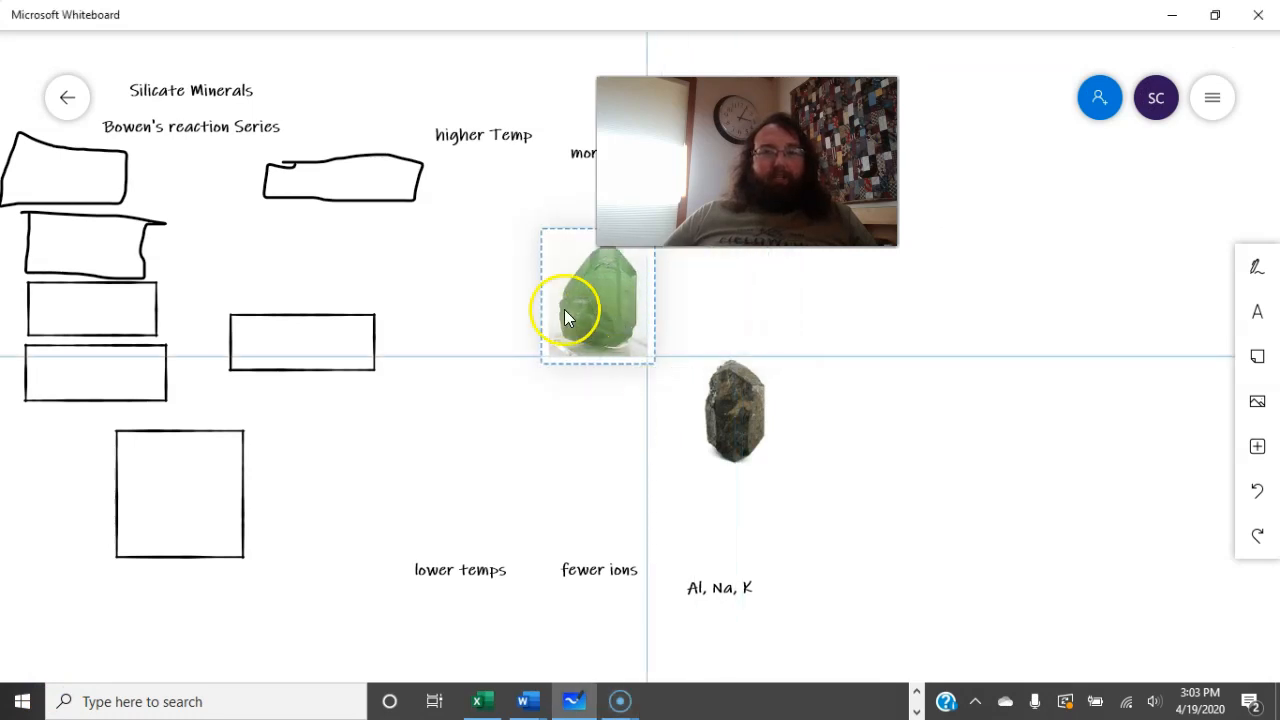
Step: Shrink the green and dark crystal photos into the top two sketched boxes
drag(596, 300, 170, 160)
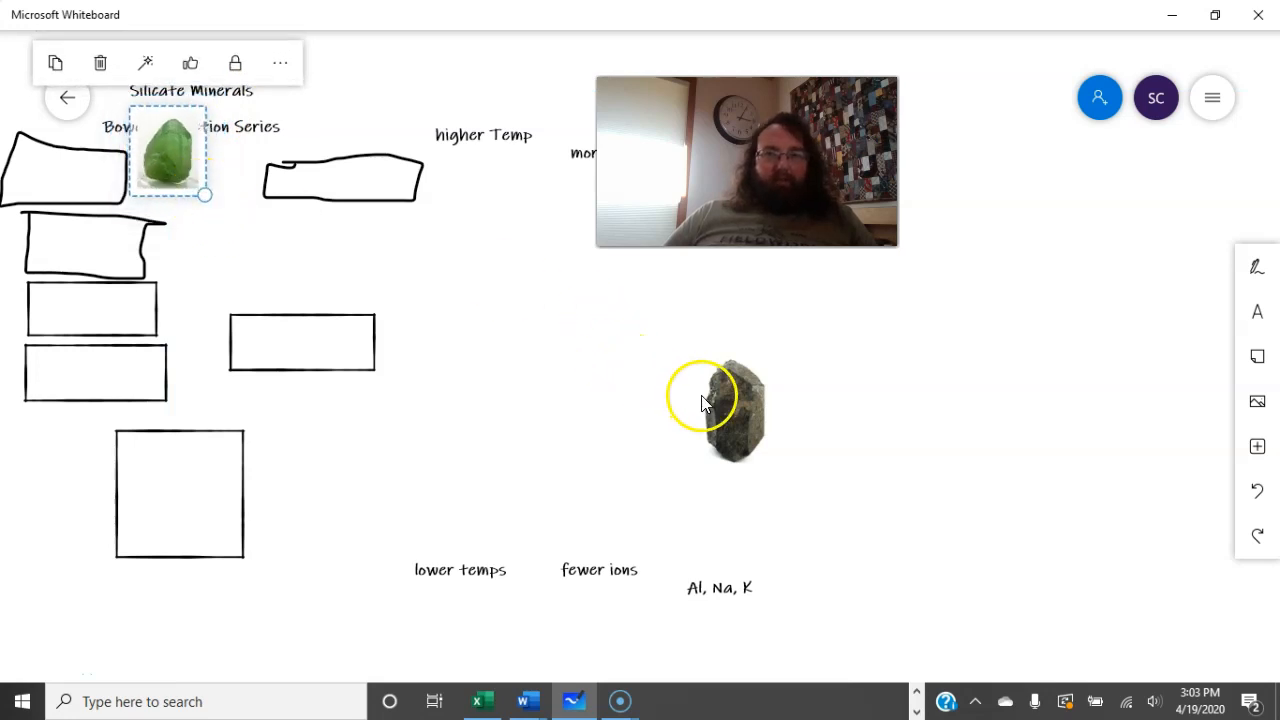
click(716, 410)
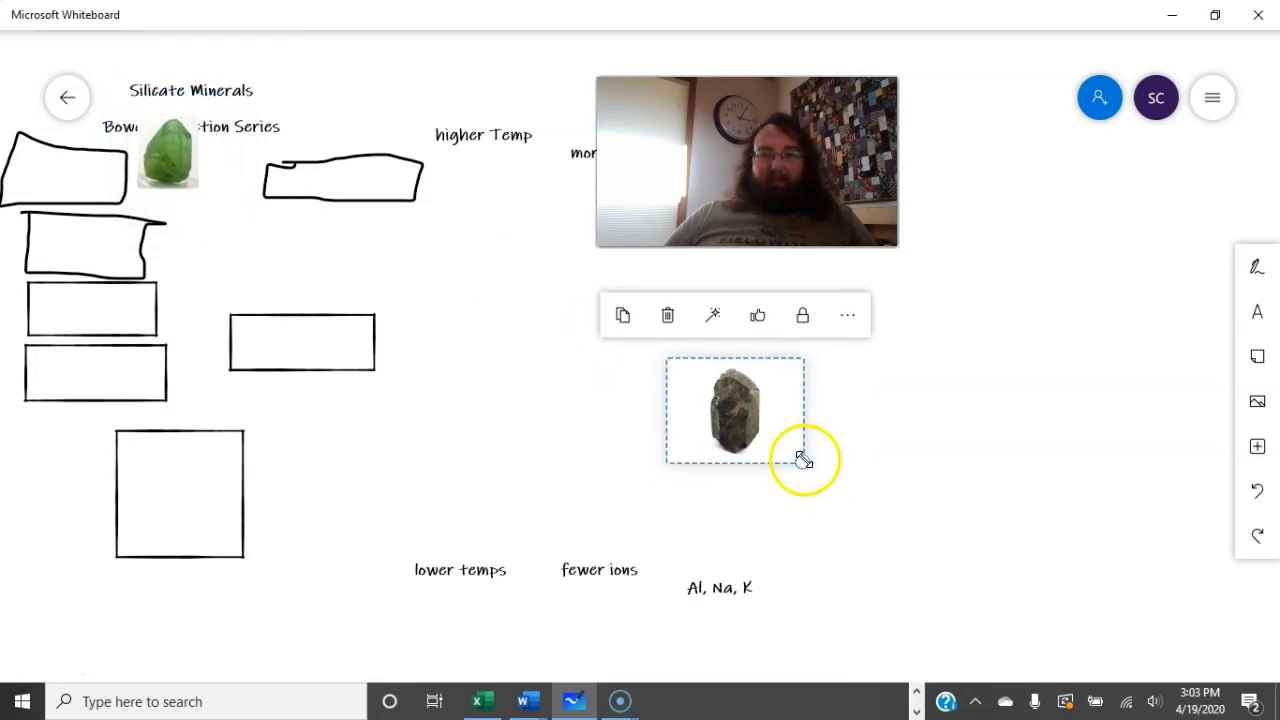
drag(736, 410, 156, 244)
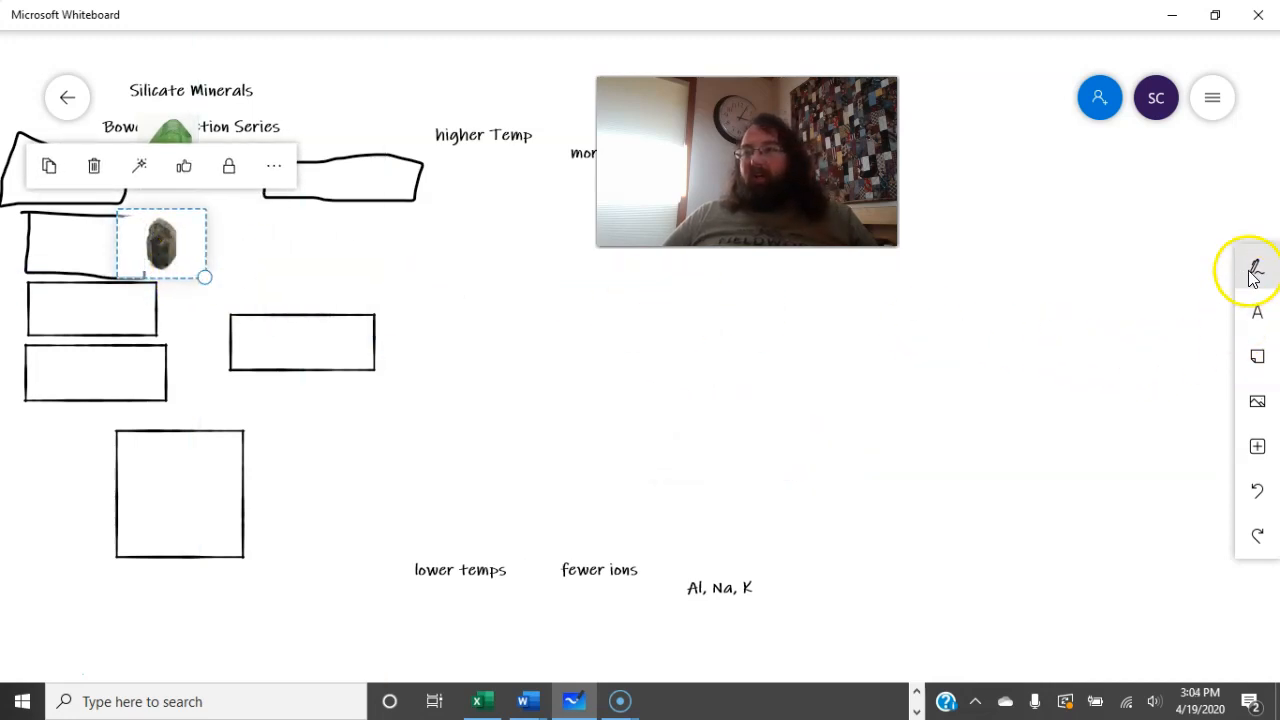
click(1256, 270)
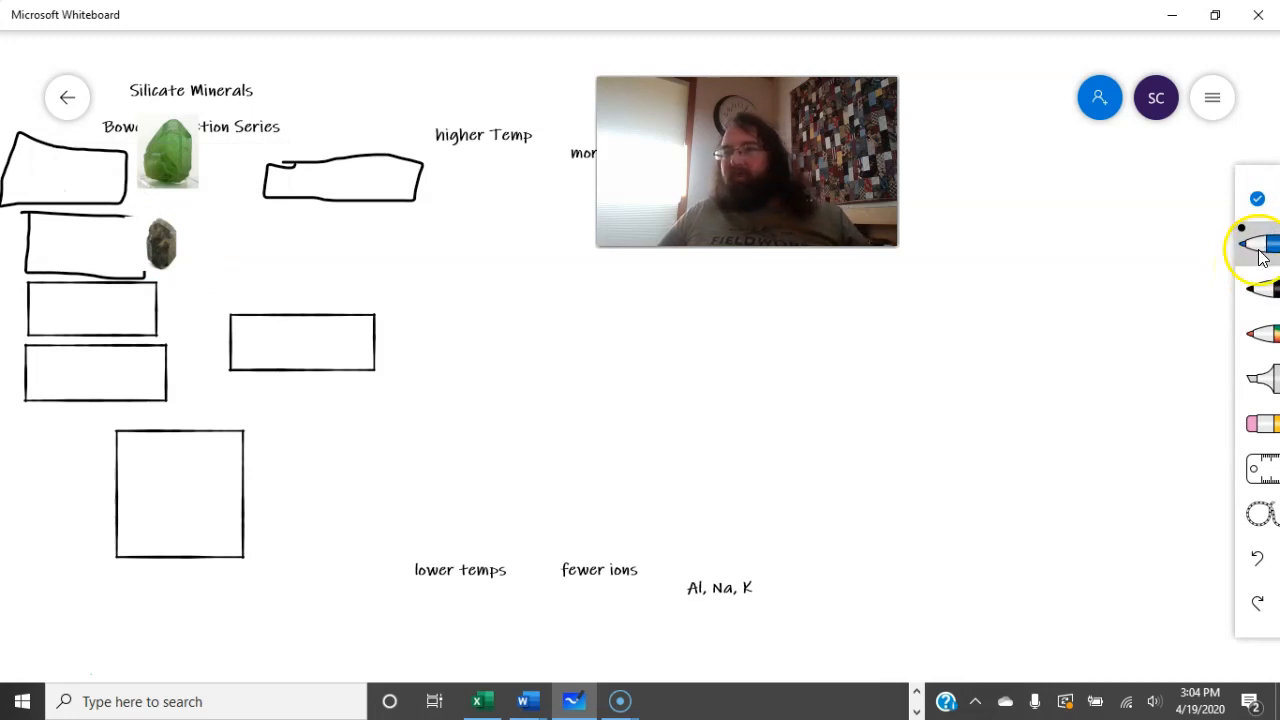
Step: Draw a green curve from the top boxes toward the higher Temp label
click(1262, 244)
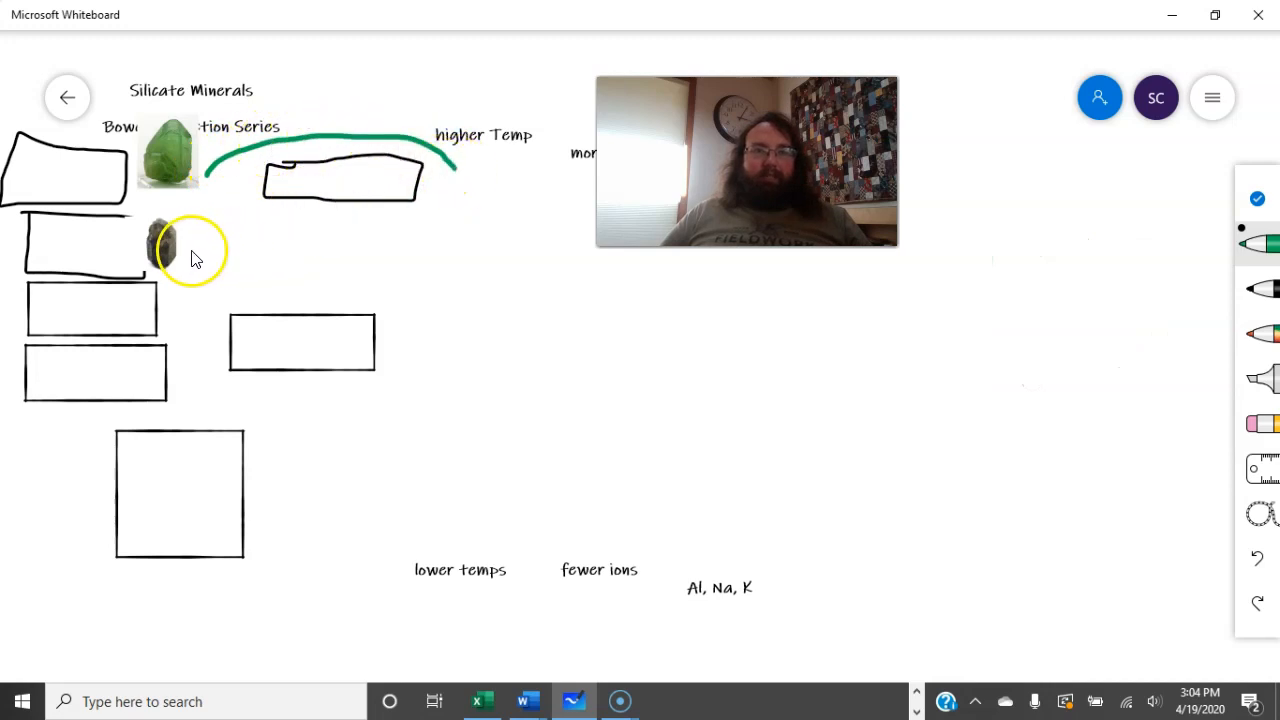
drag(190, 248, 470, 190)
text(Peridotite)
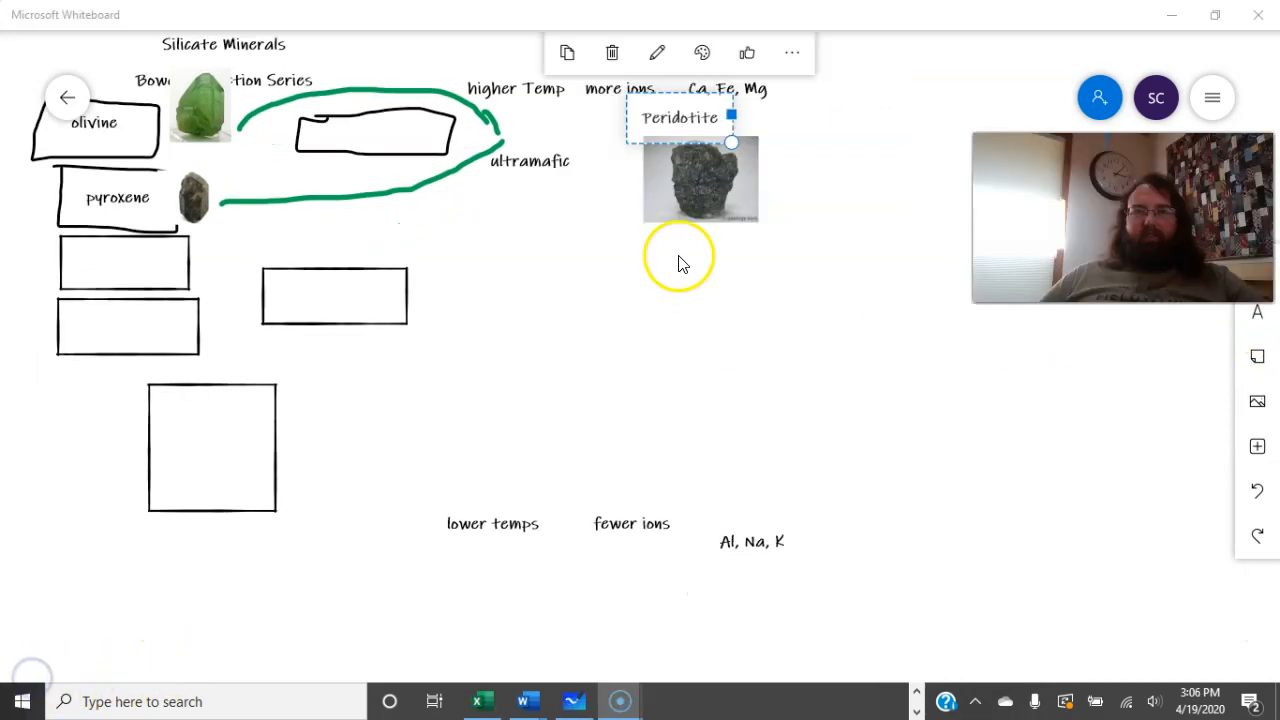
mouse_move(600, 188)
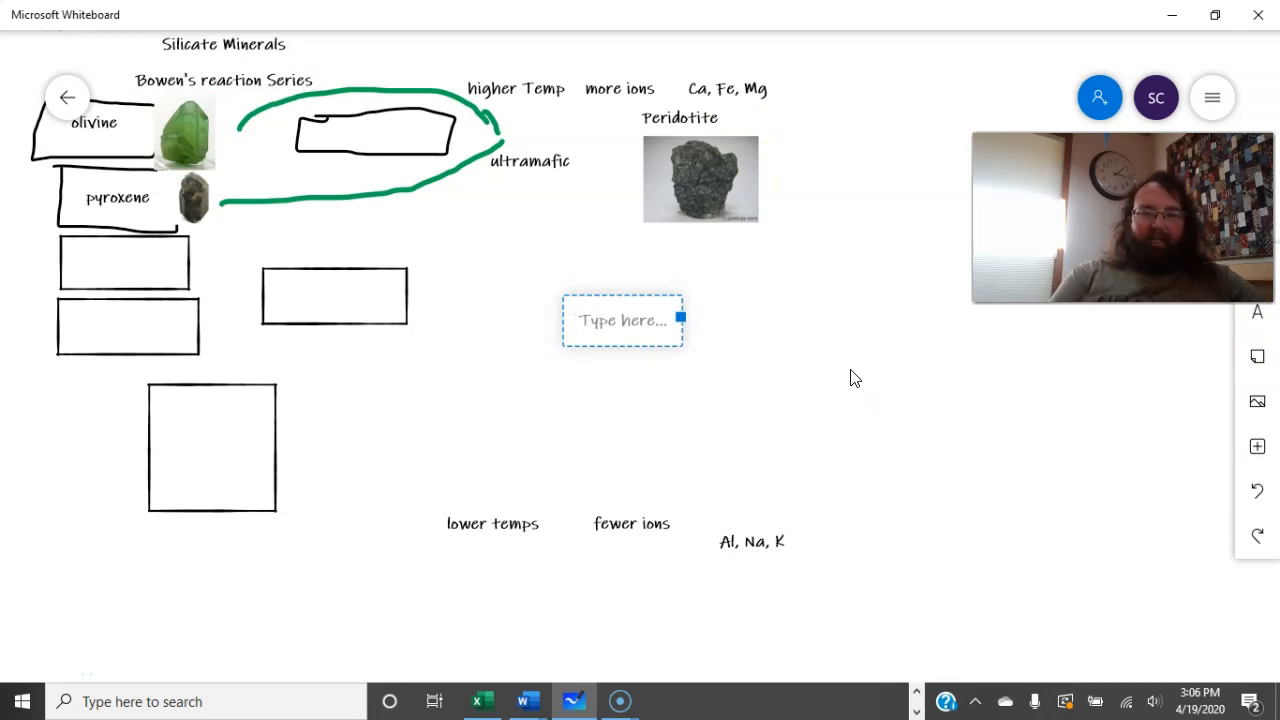
Step: Add an 'Intrusive Rocks (Phaneritic)' heading positioned above the Peridotite photo
text(Intrusive)
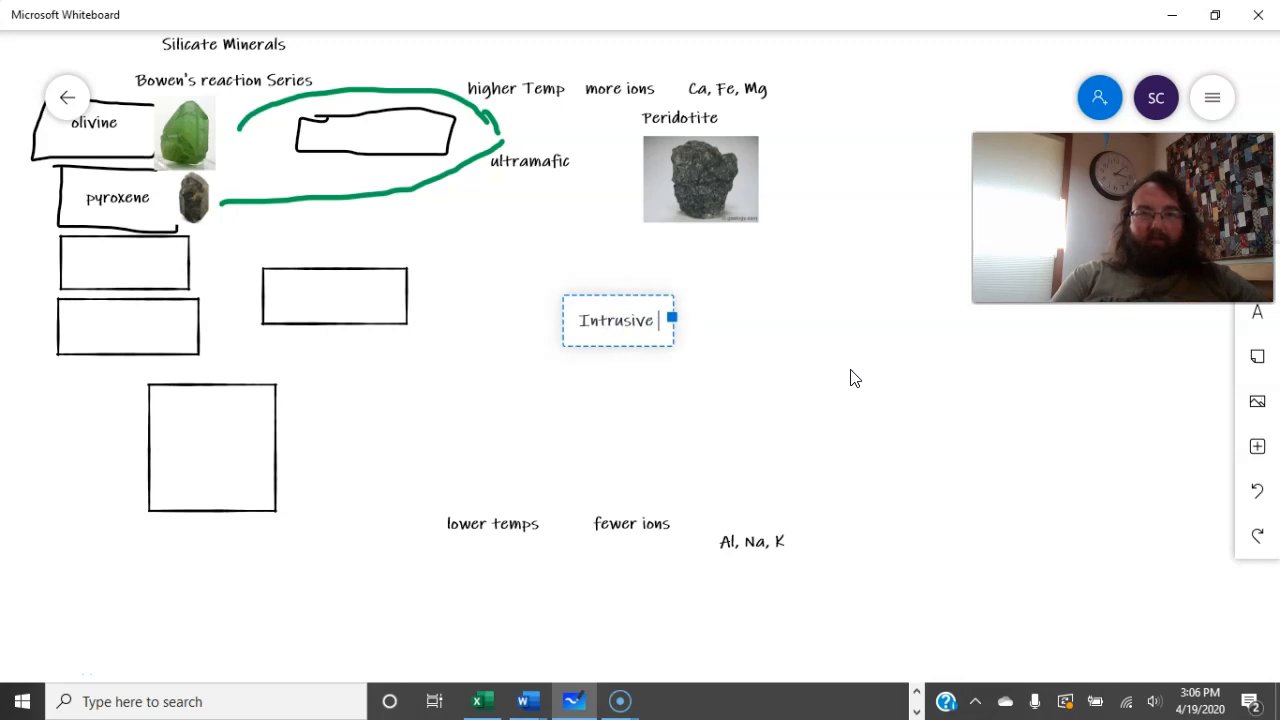
text(Rocks)
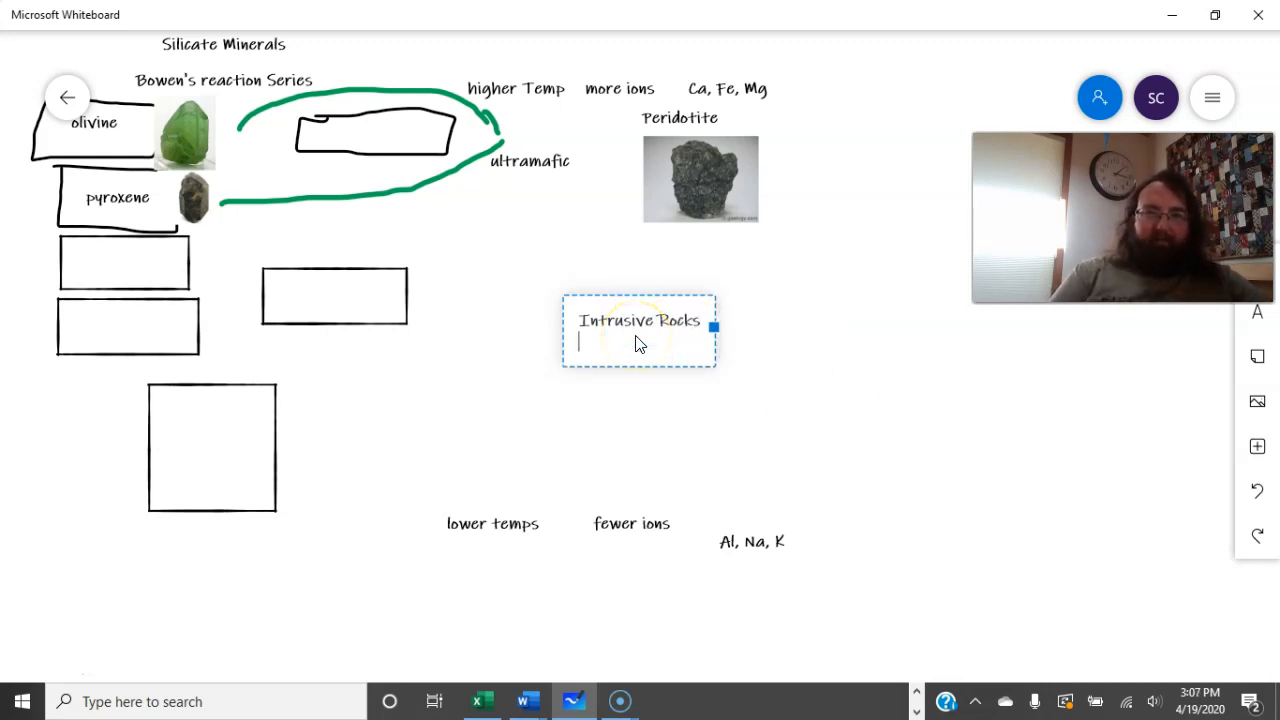
text((Phan)
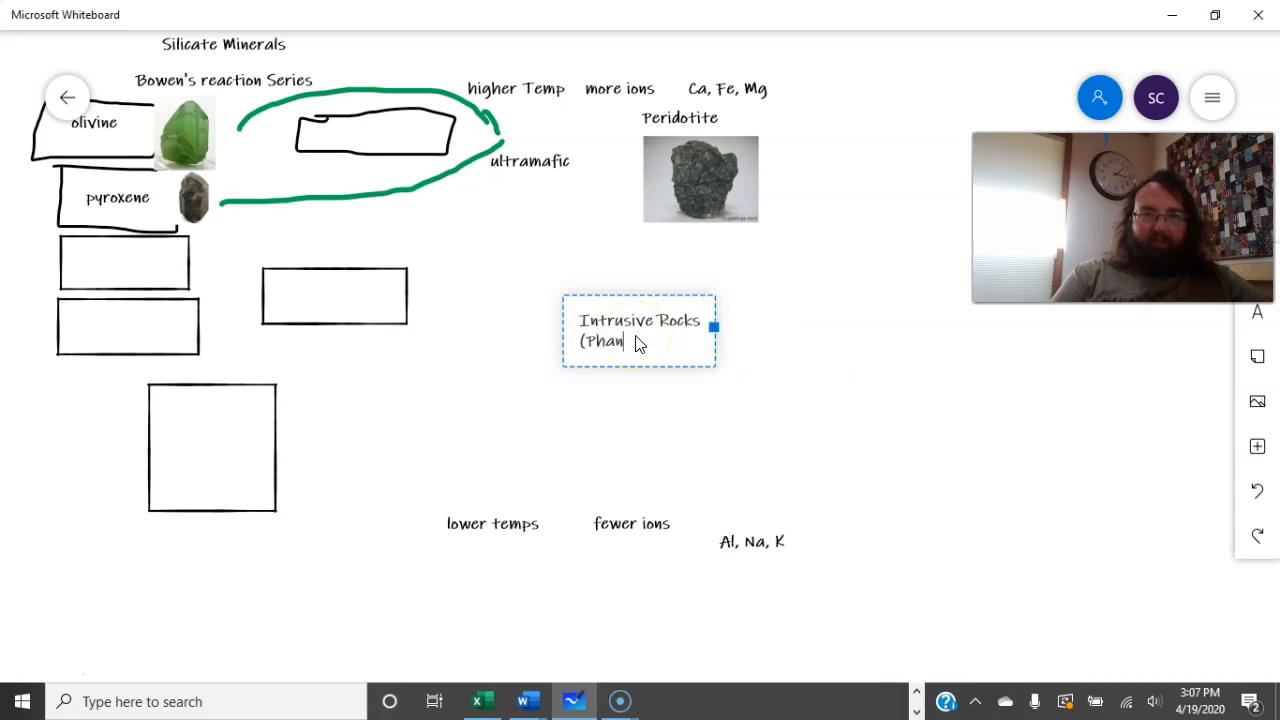
text(eritic))
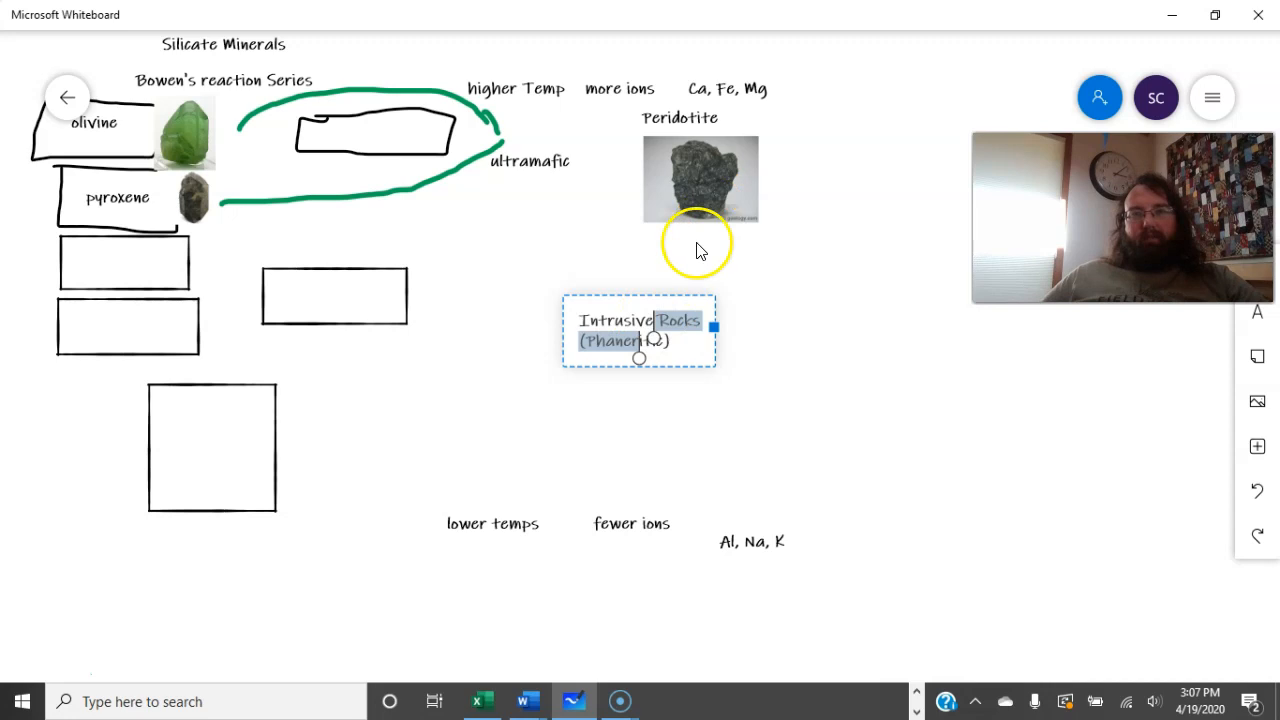
drag(640, 340, 688, 84)
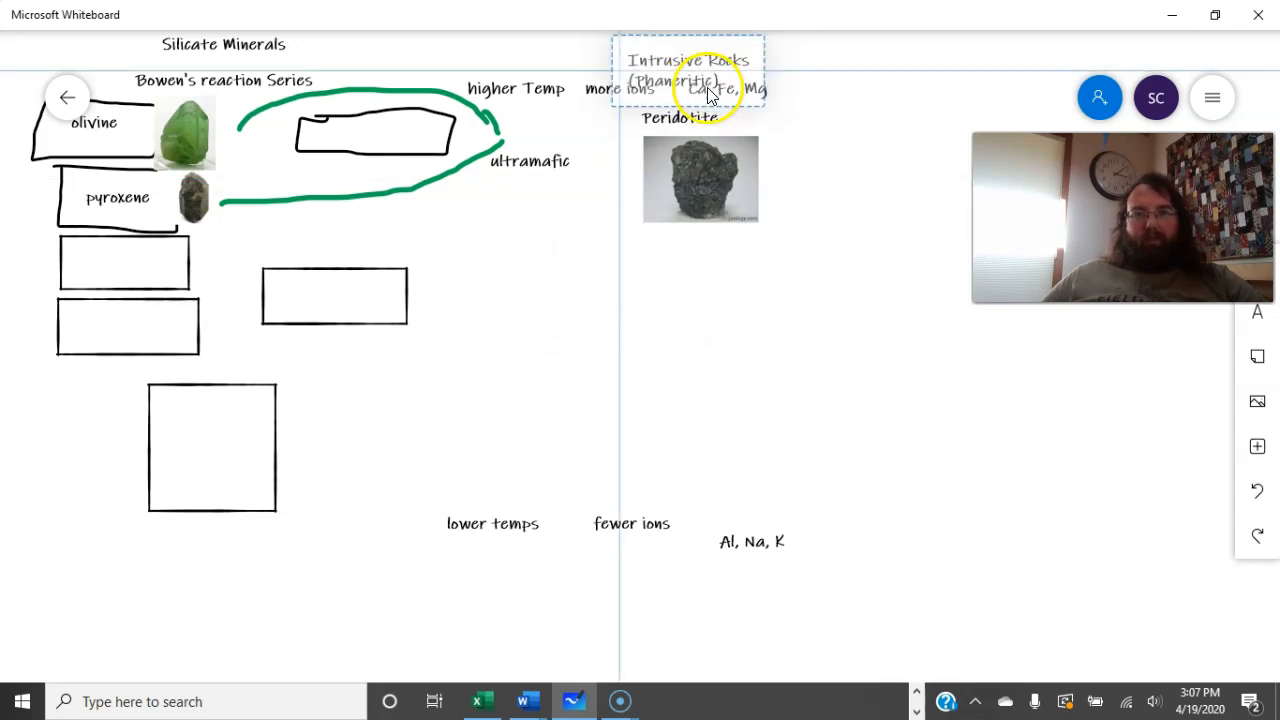
drag(688, 70, 630, 330)
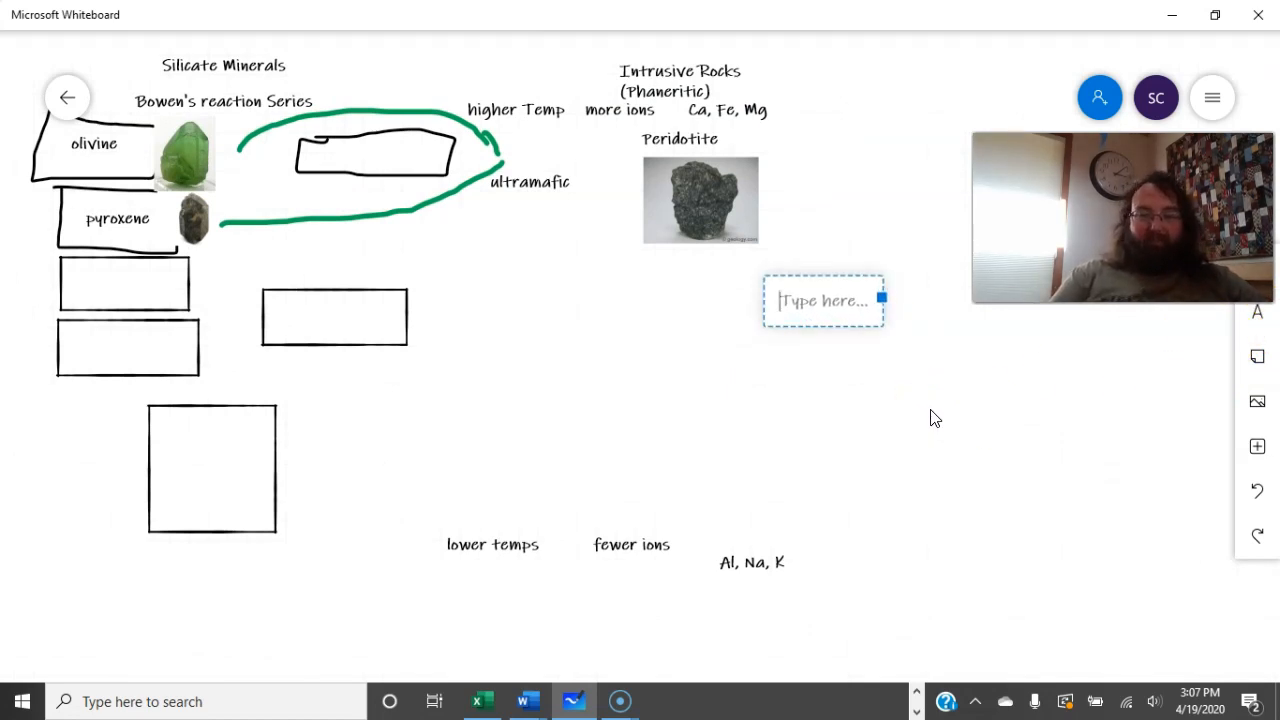
Step: Add an 'extrusive (Aphanitic)' label beside the Intrusive Rocks heading
text(extrusive)
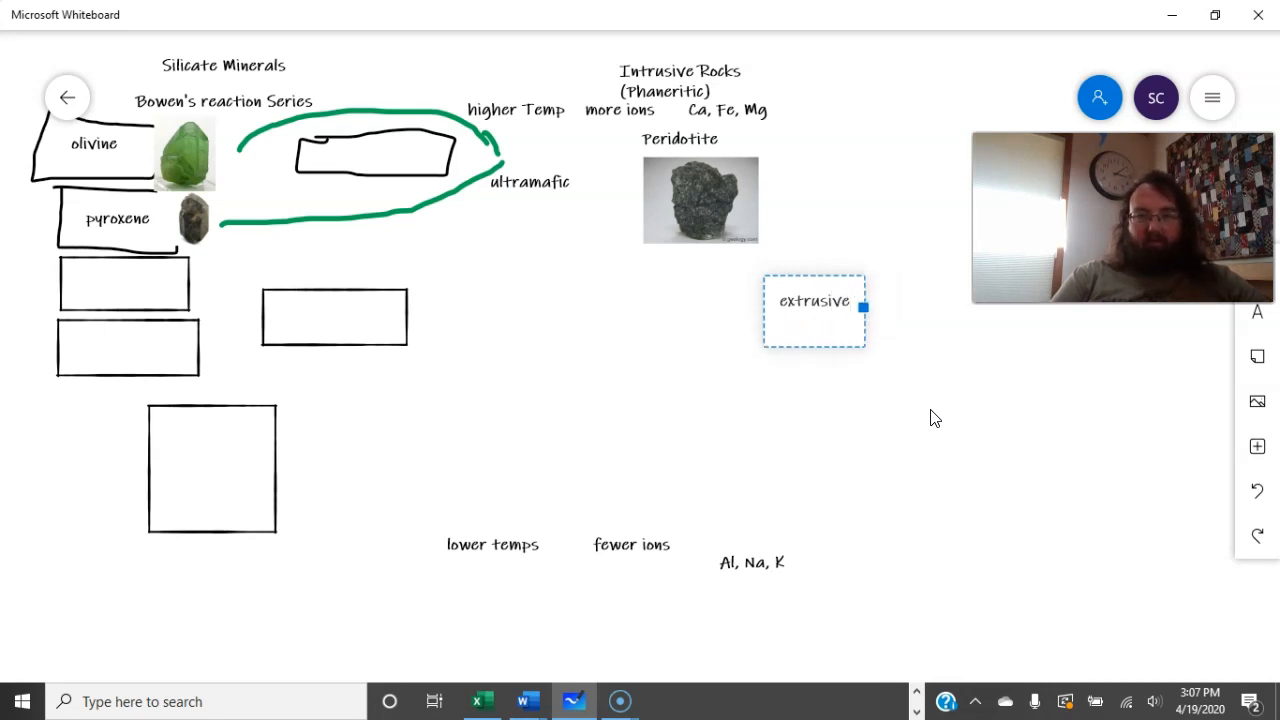
text((Aphan)
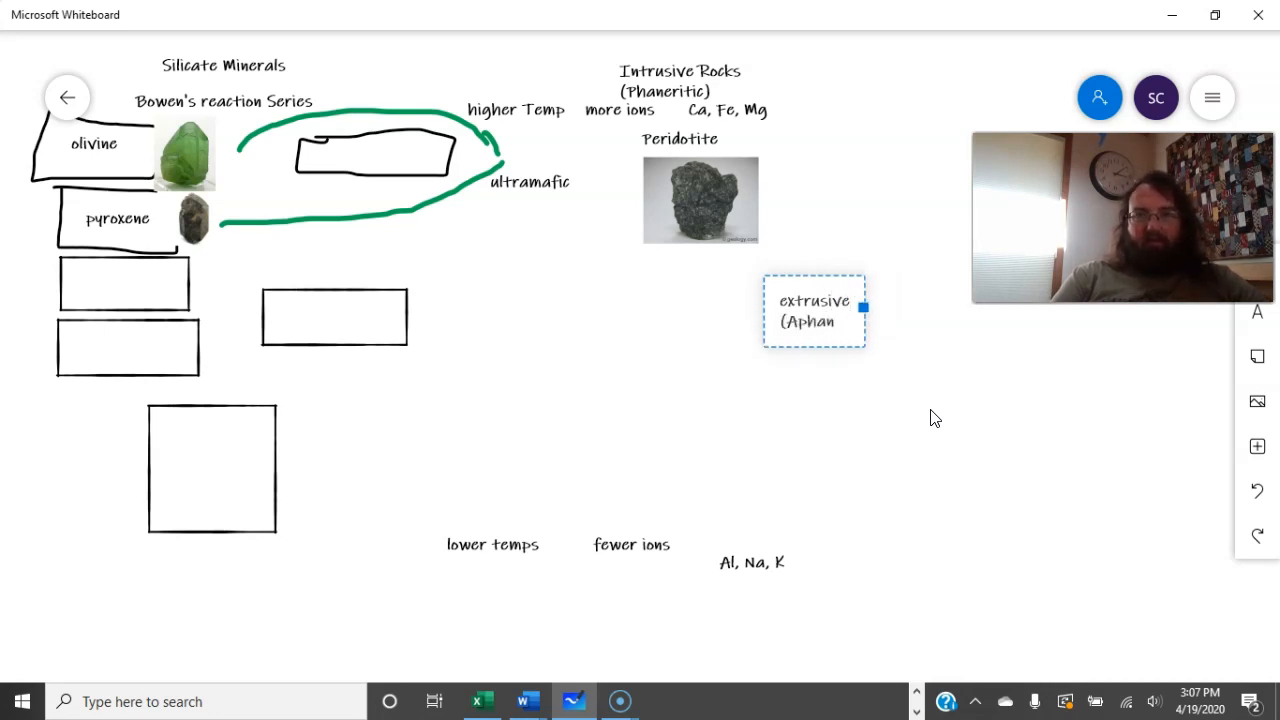
text(itic))
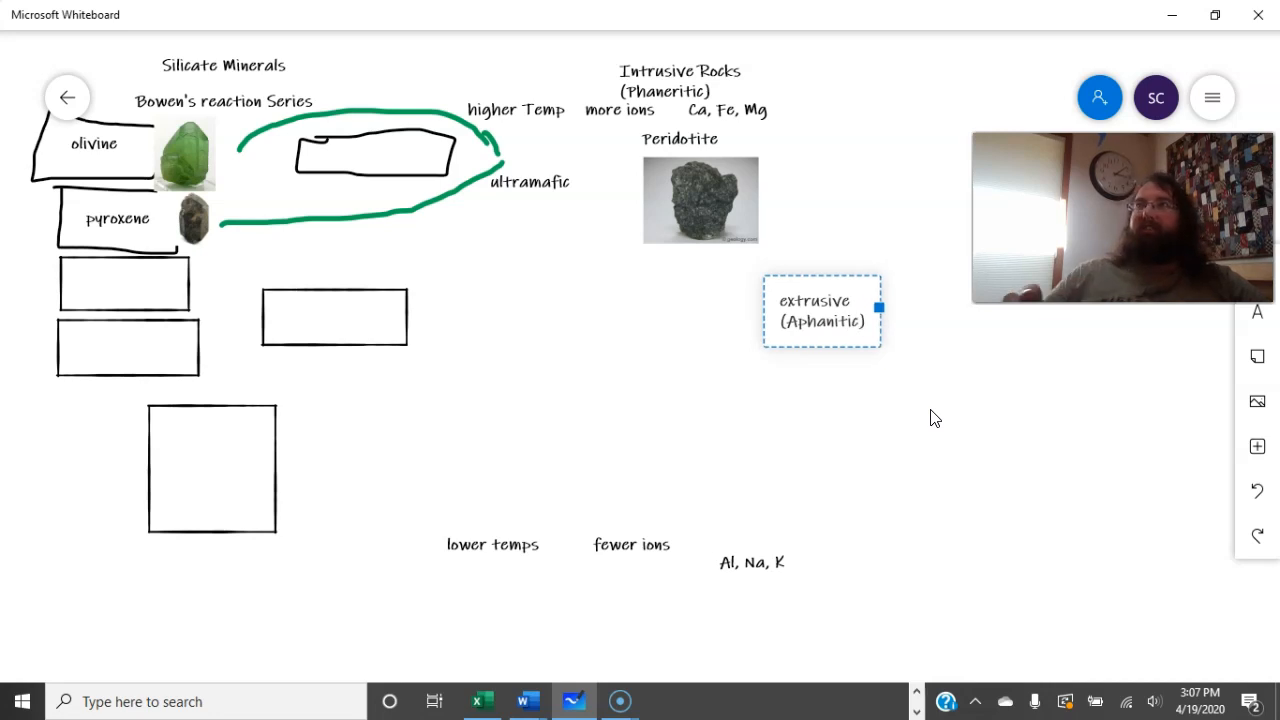
click(782, 300)
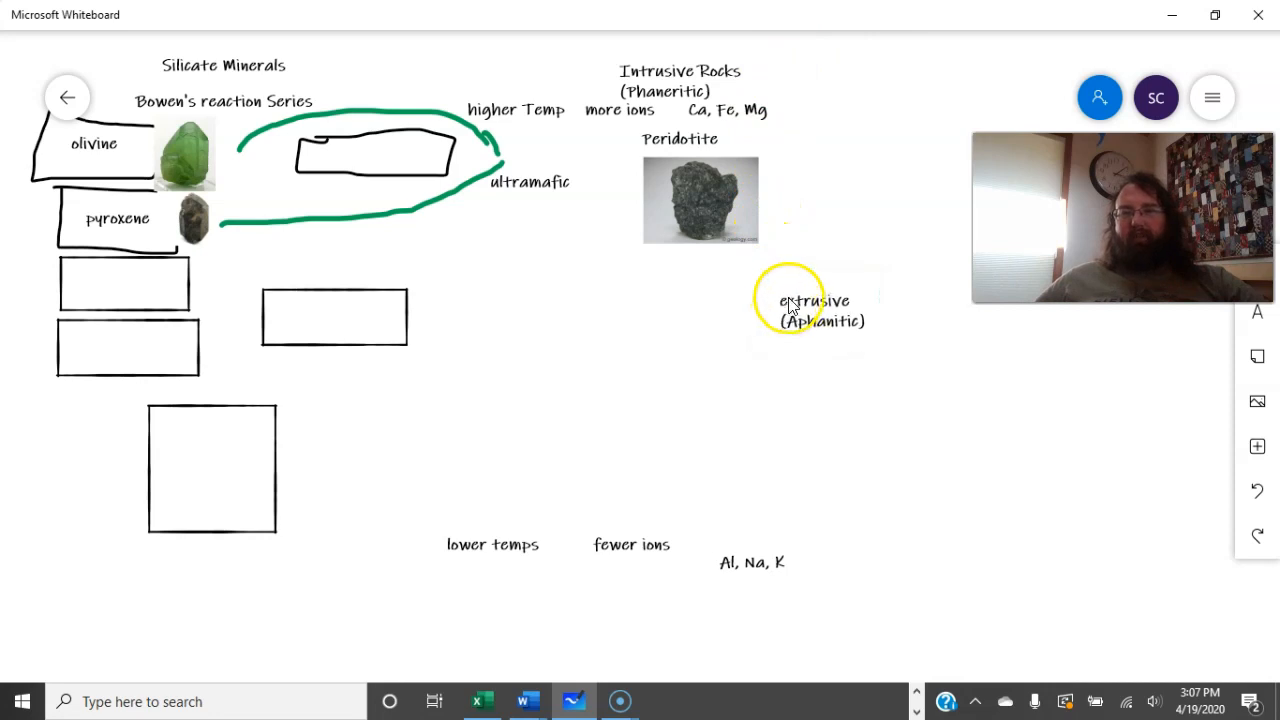
drag(812, 310, 856, 84)
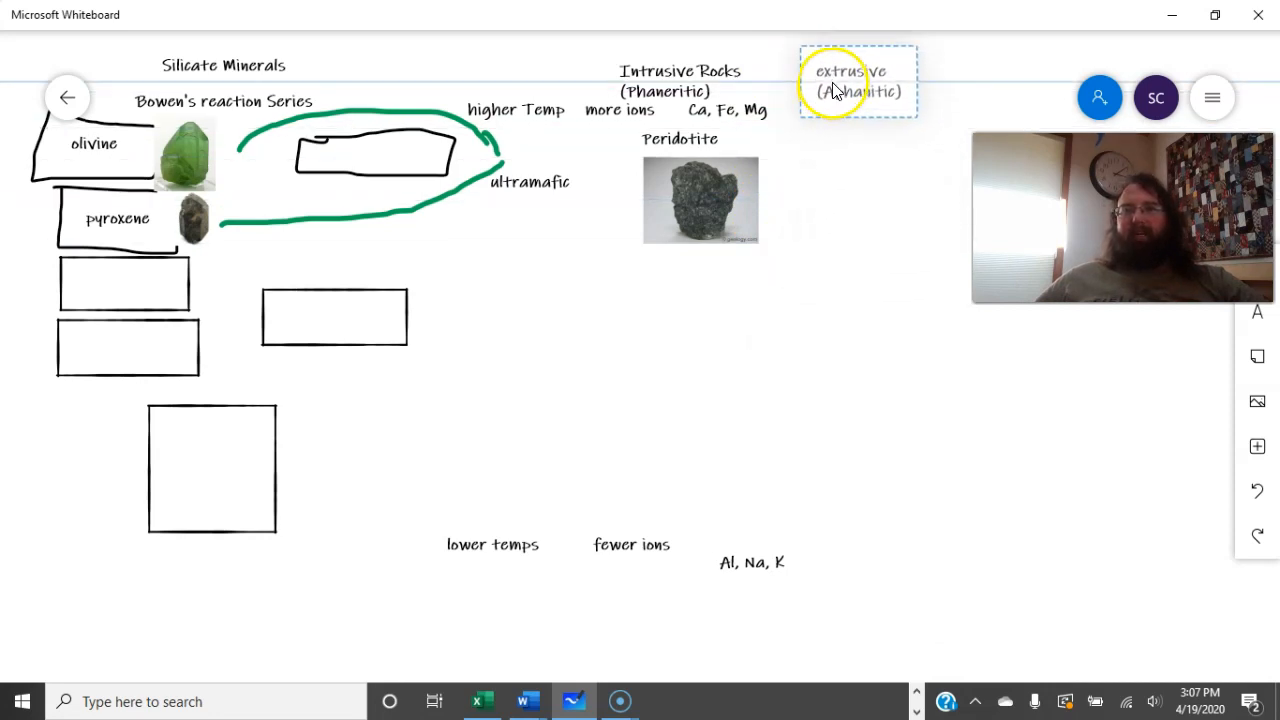
click(856, 80)
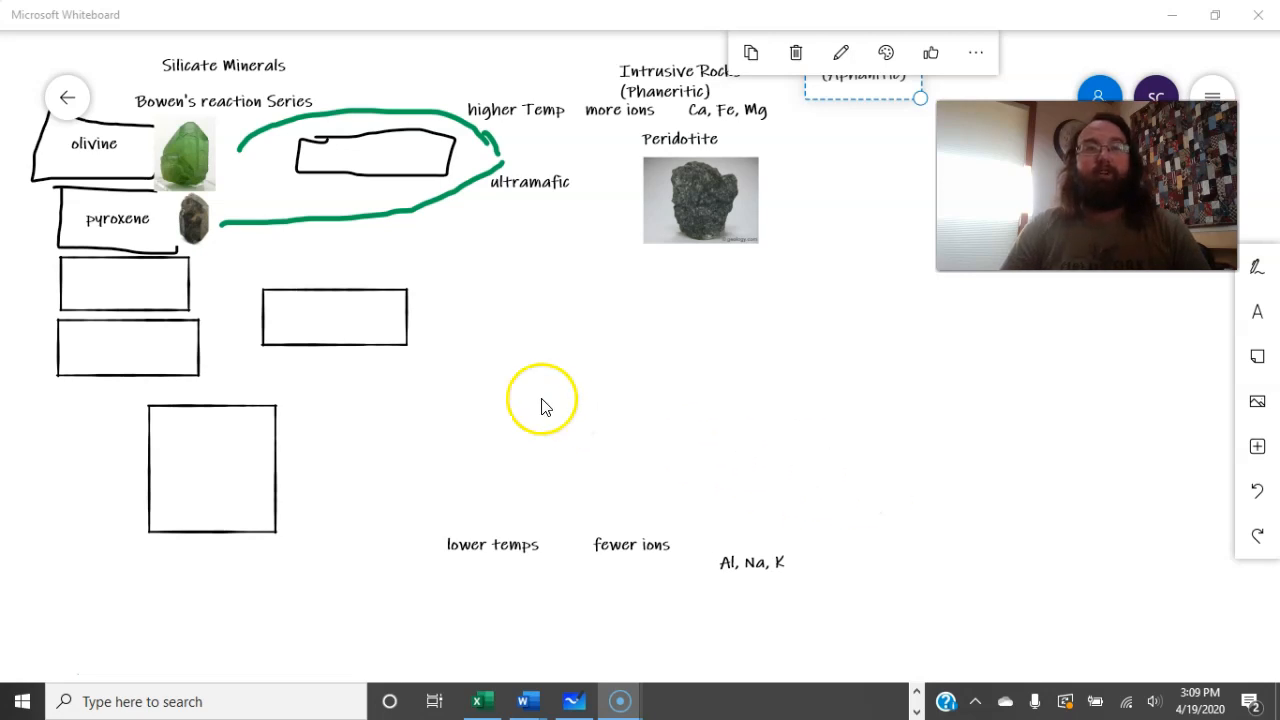
mouse_move(480, 292)
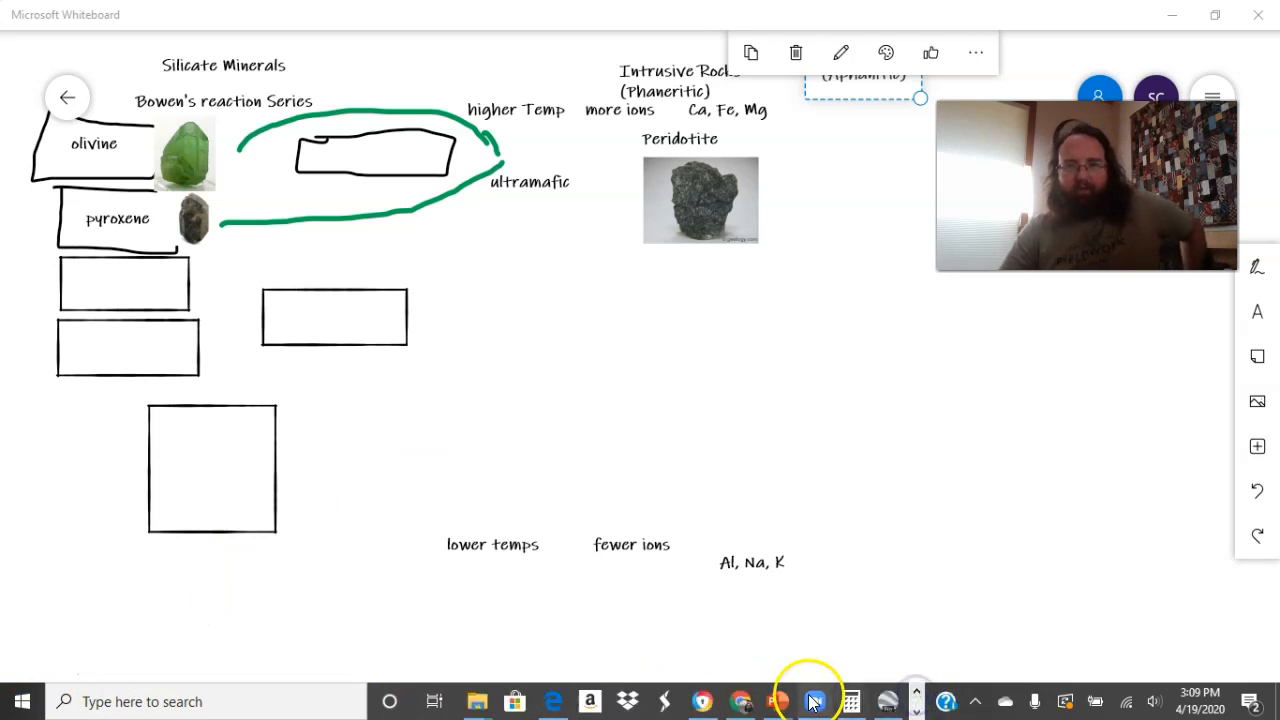
click(778, 700)
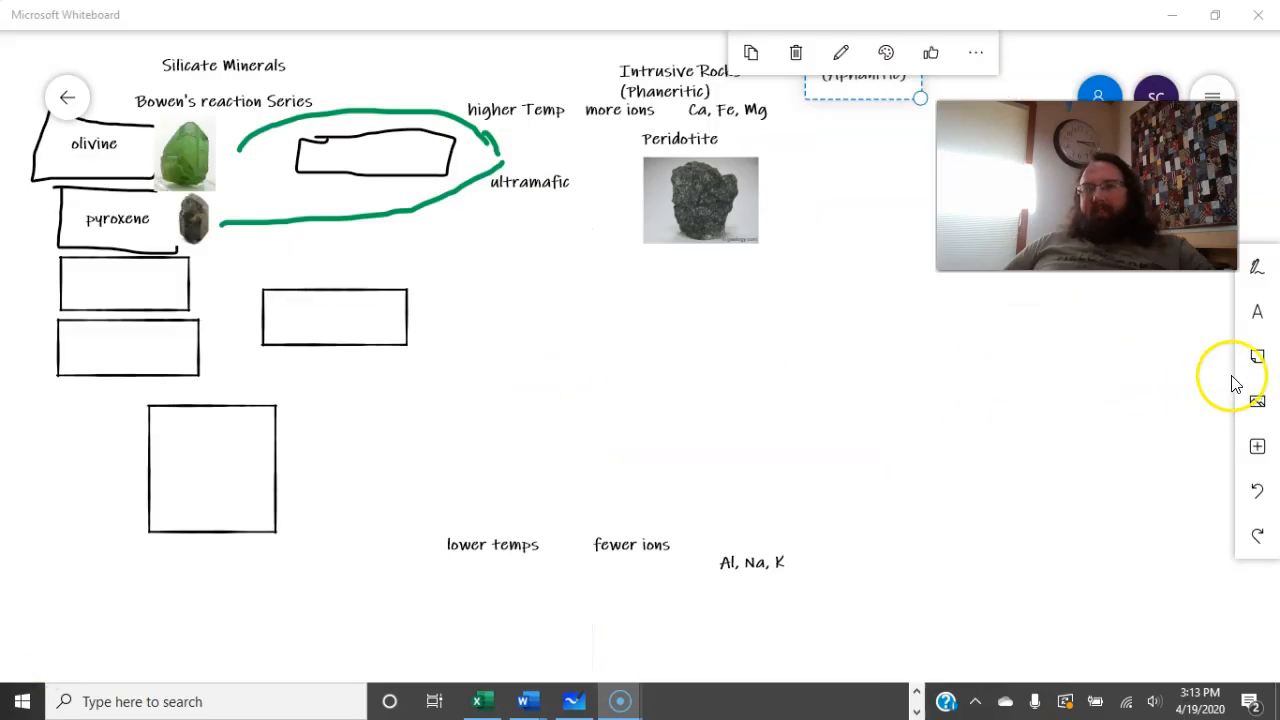
Step: Insert a pale rock photo from the computer, shrink it, and set it beside the second-row box
click(1256, 400)
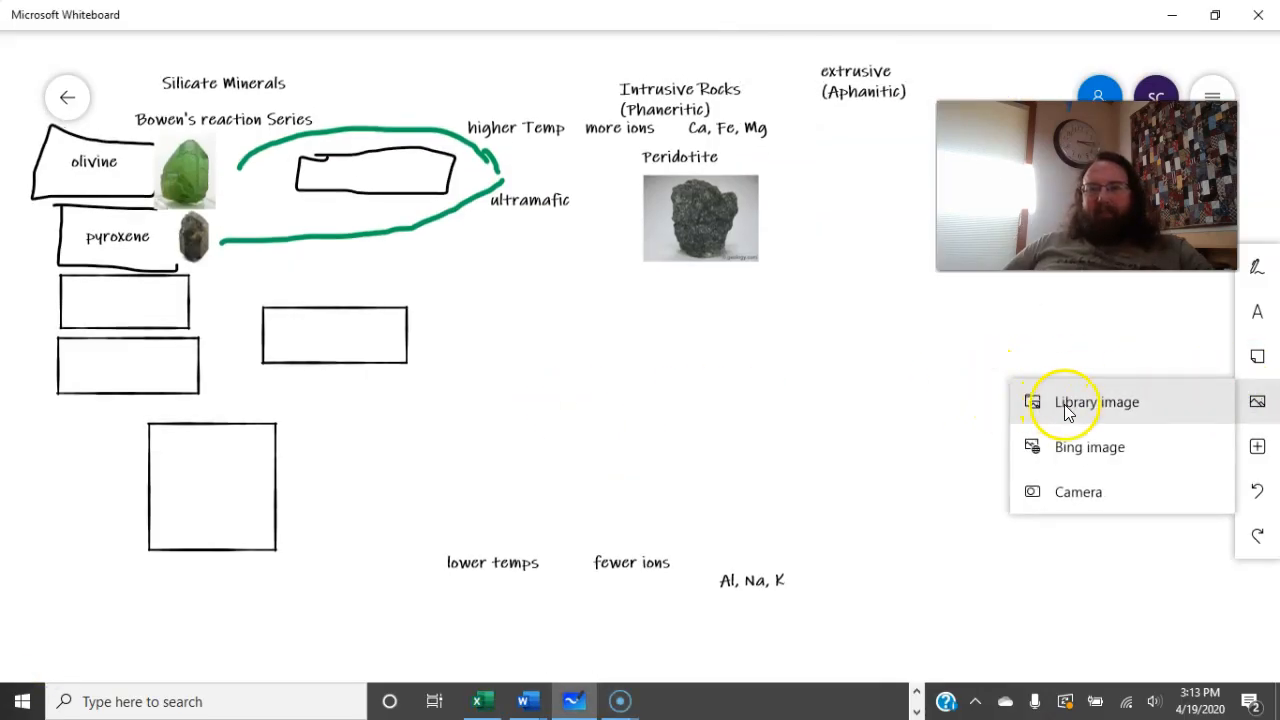
click(1096, 400)
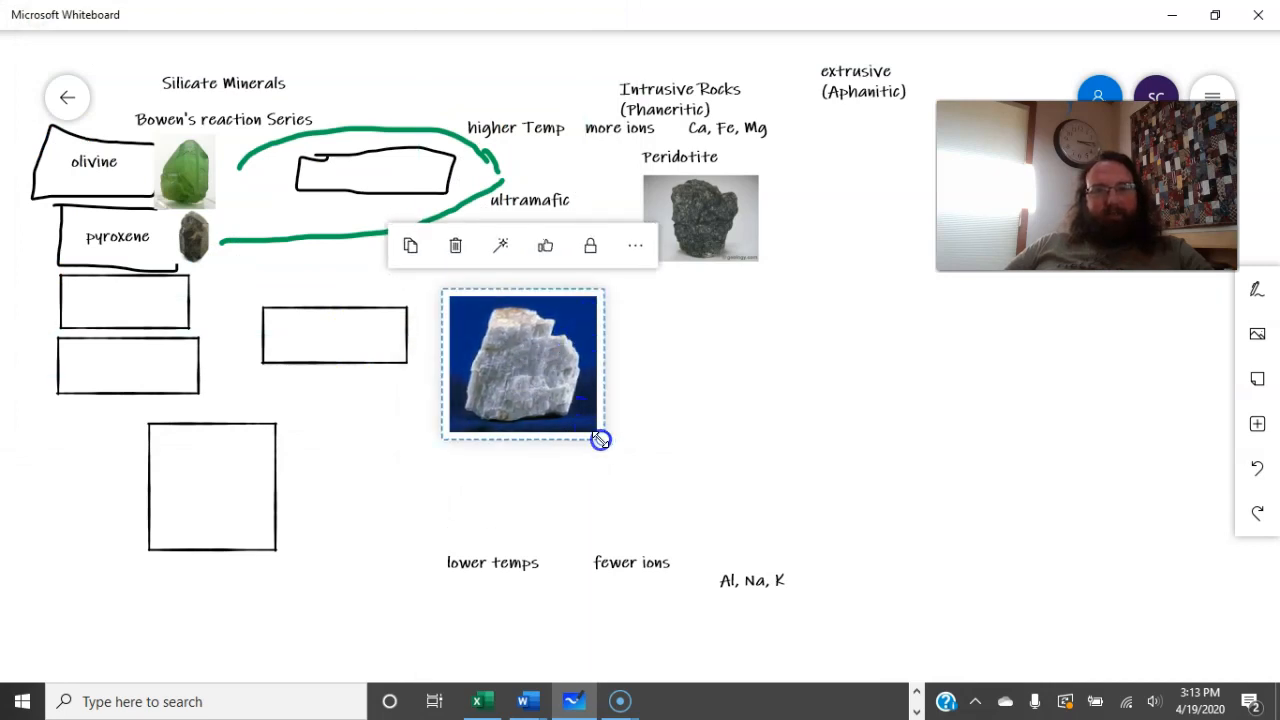
drag(600, 440, 552, 396)
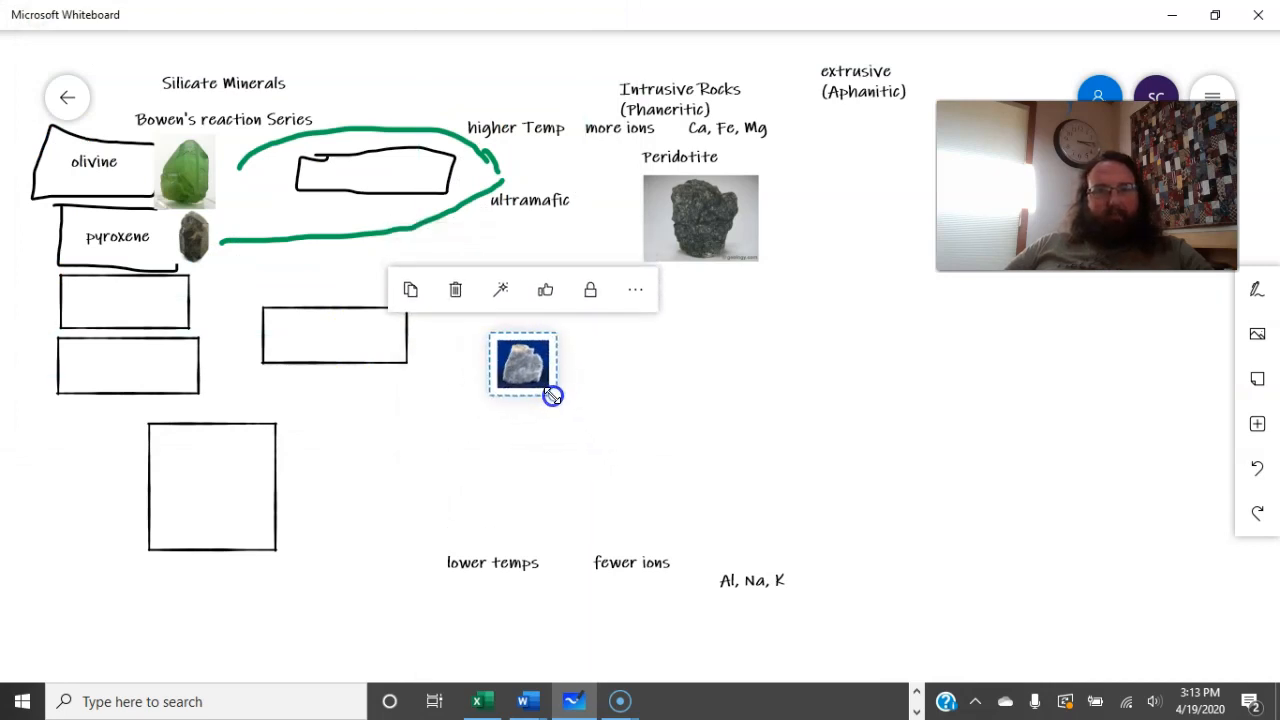
drag(524, 364, 516, 176)
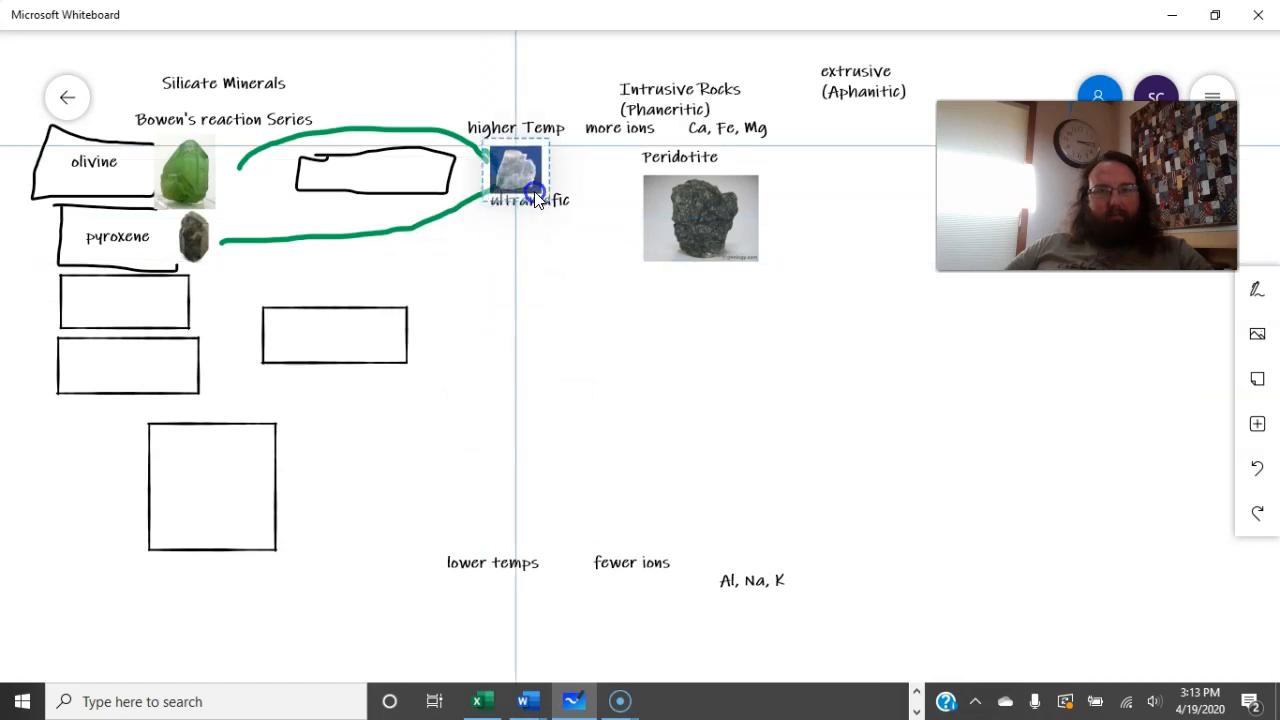
drag(516, 176, 524, 364)
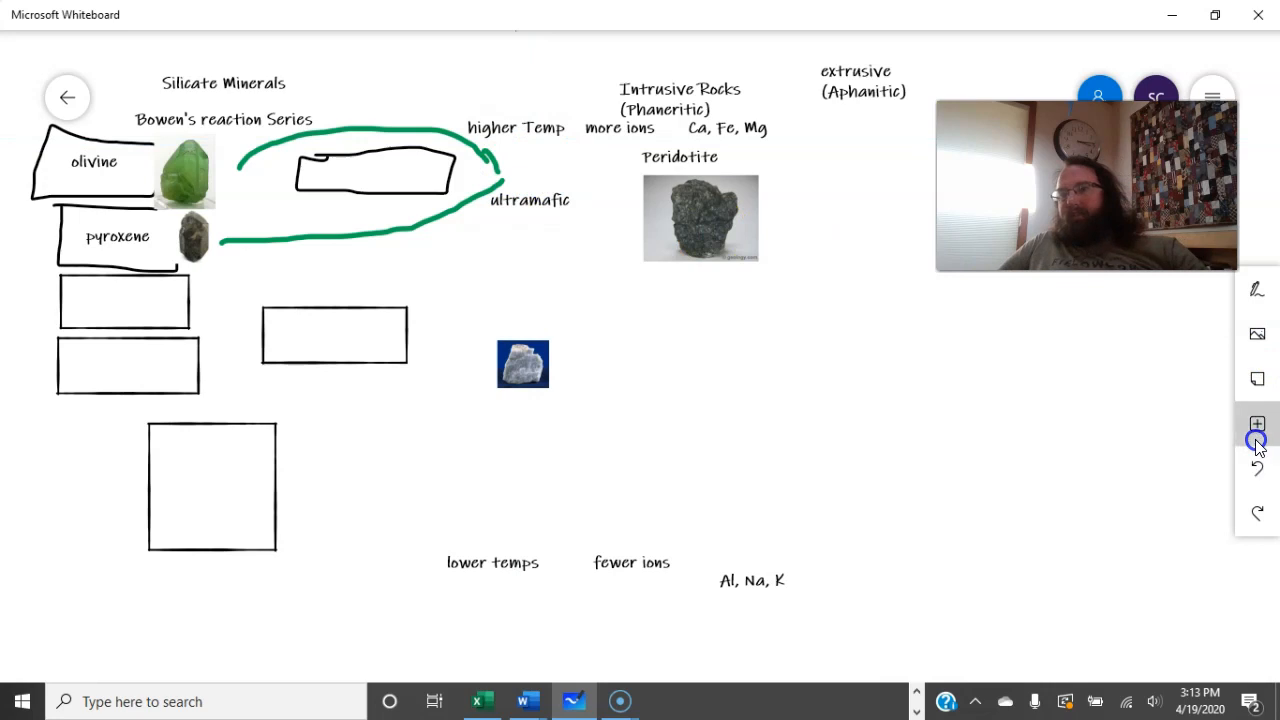
Step: Add a 'plagi' text label and move it into position below Peridotite
click(1256, 424)
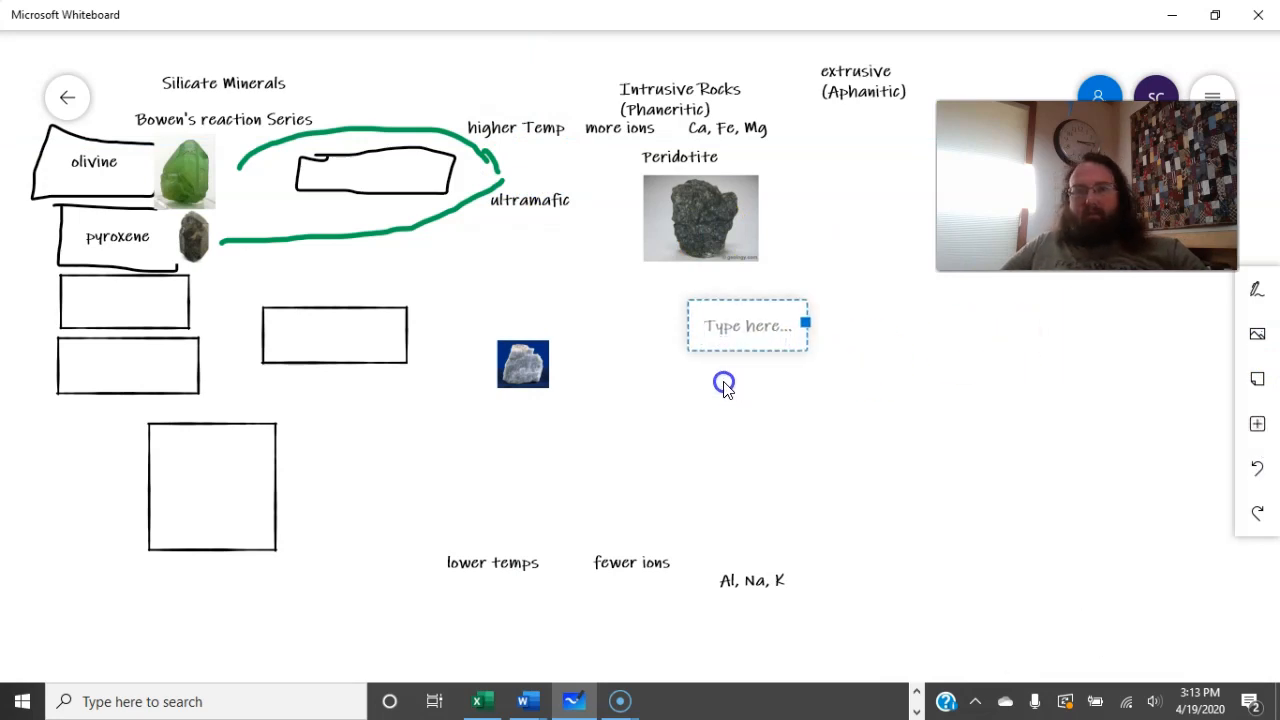
text(plagioclaise)
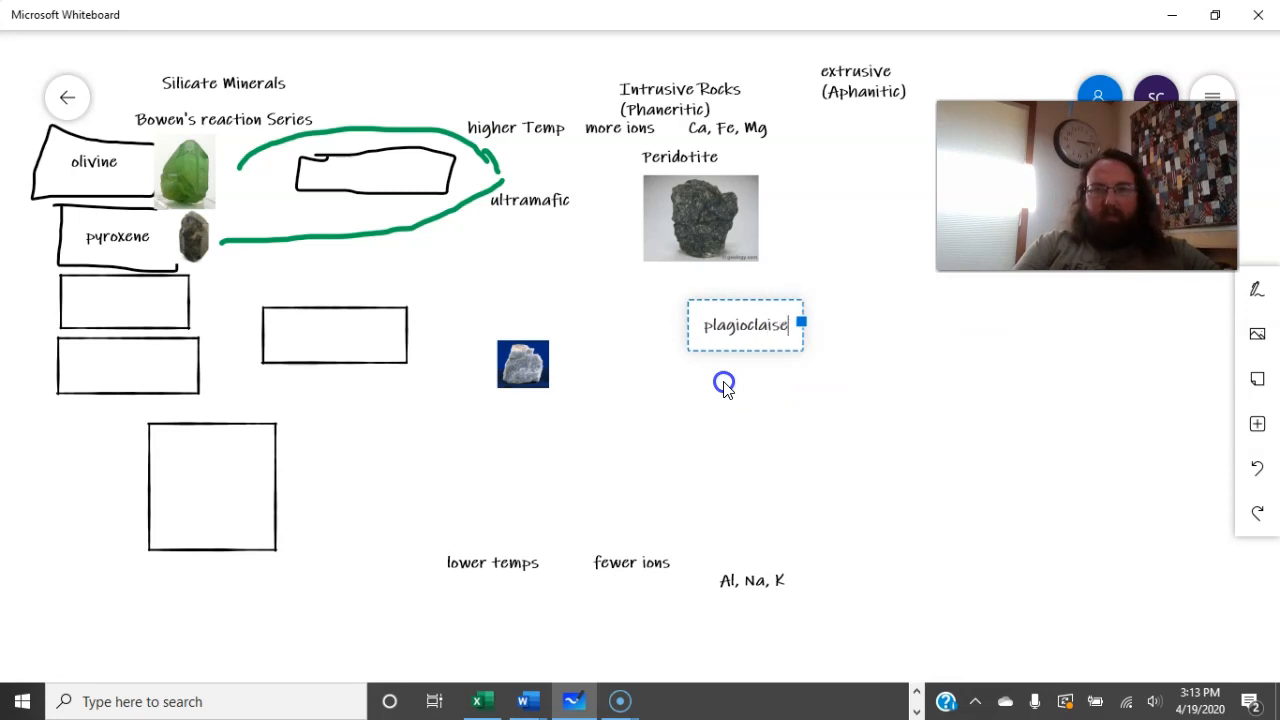
drag(744, 324, 518, 218)
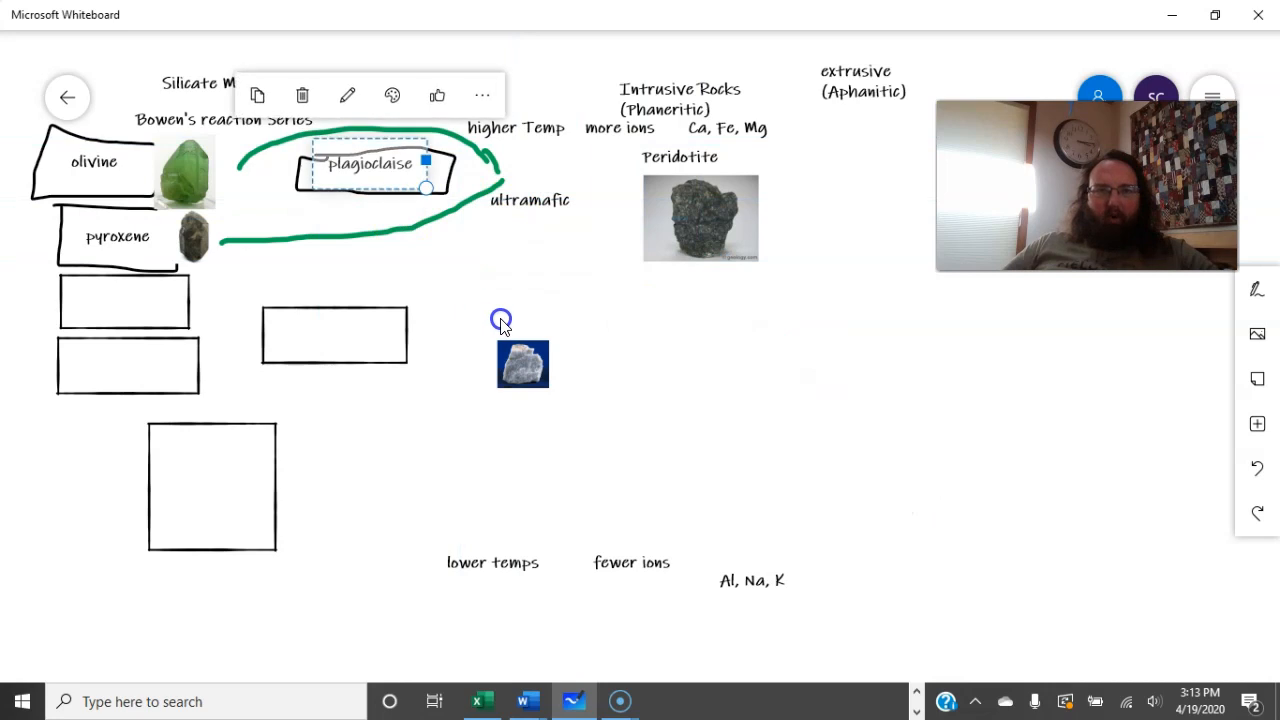
Step: Move the pale rock photo up beside the plagioclase label
drag(522, 364, 484, 180)
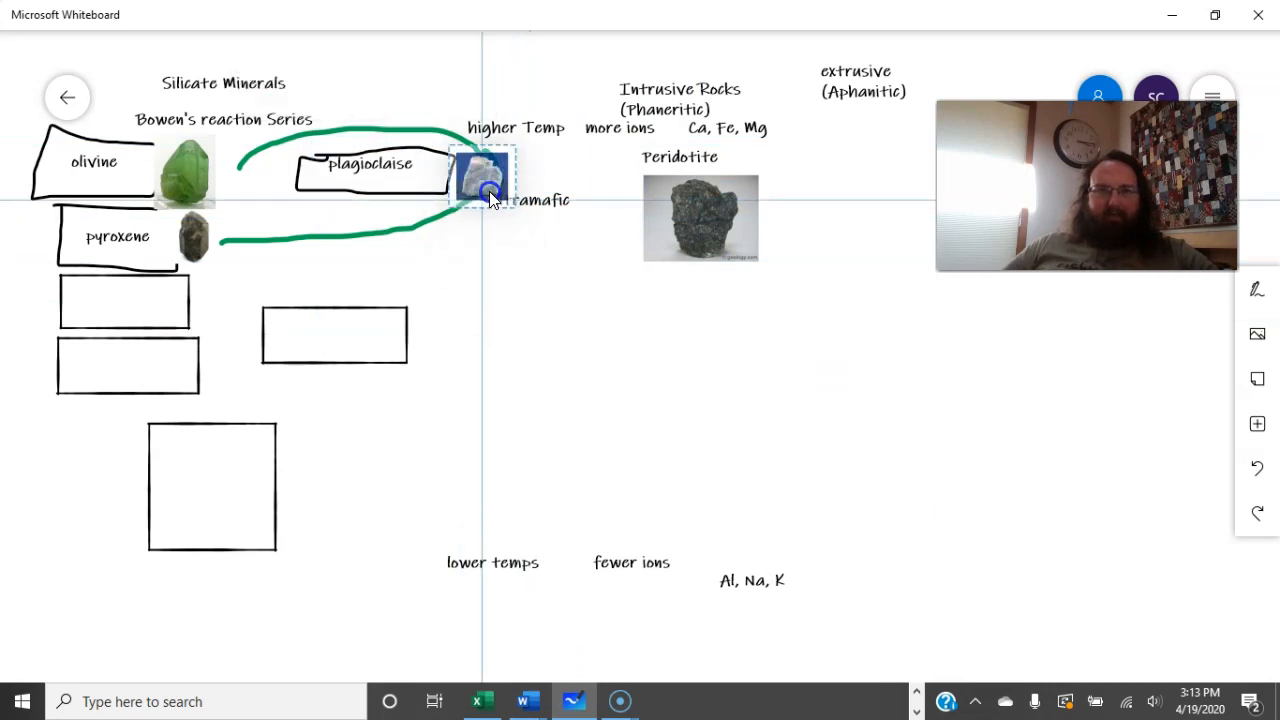
drag(484, 184, 484, 220)
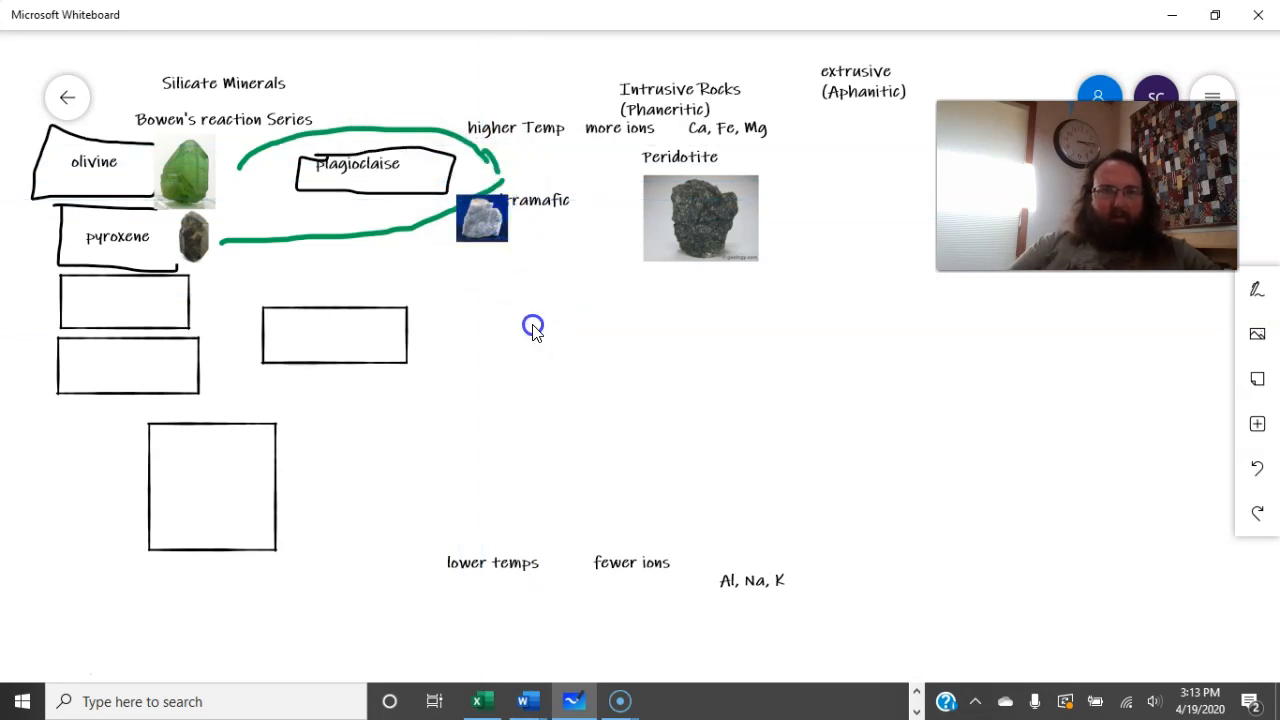
click(482, 218)
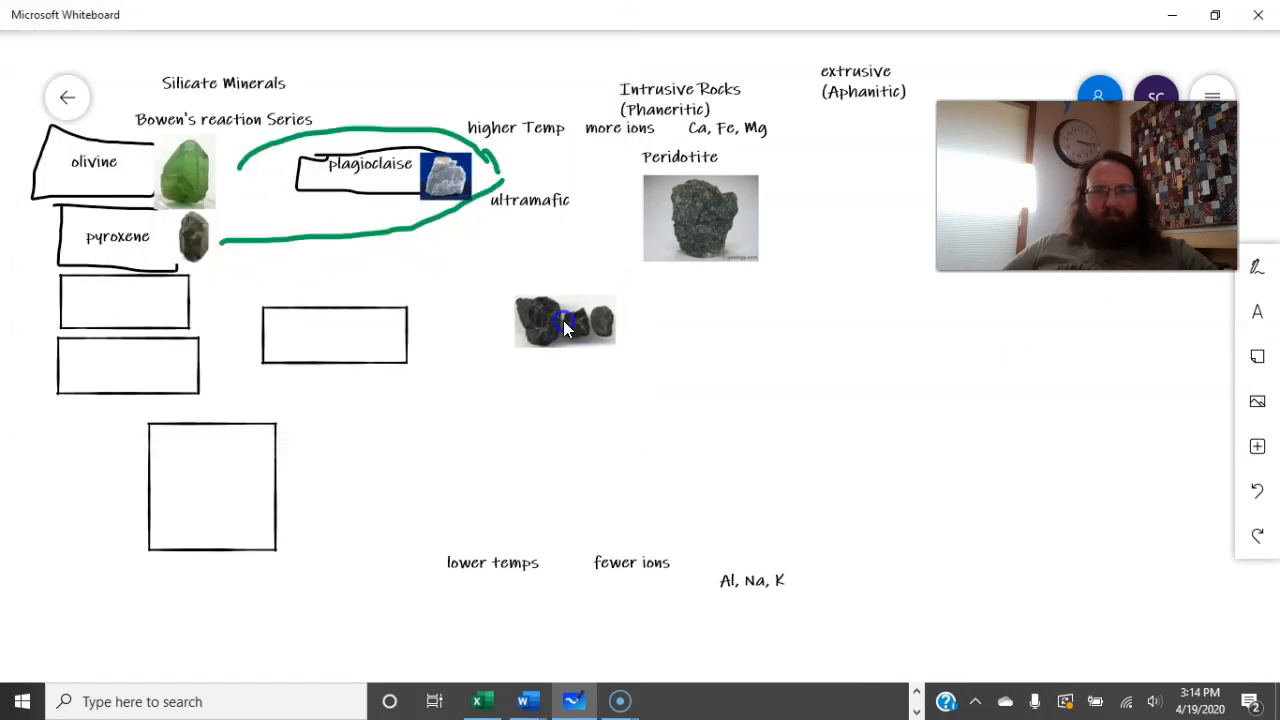
Step: Place the dark rock photo below pyroxene and ink a black loop down from plagioclase
drag(564, 322, 230, 290)
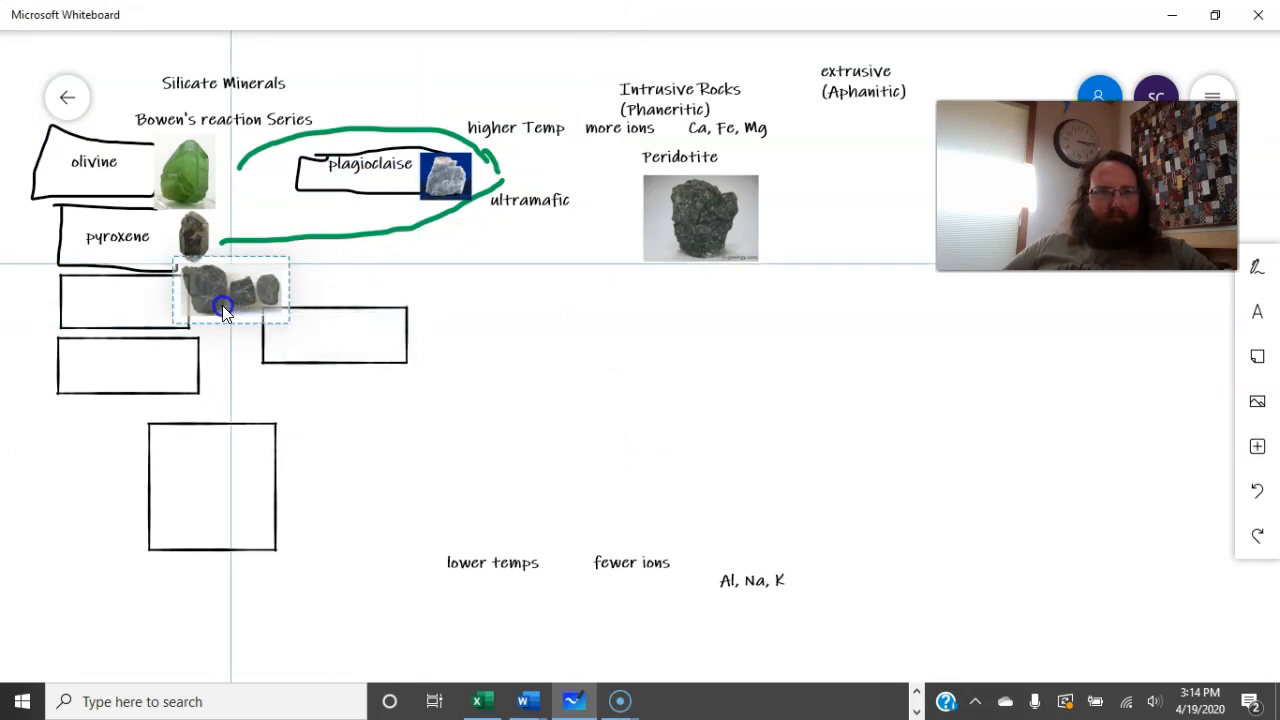
click(230, 296)
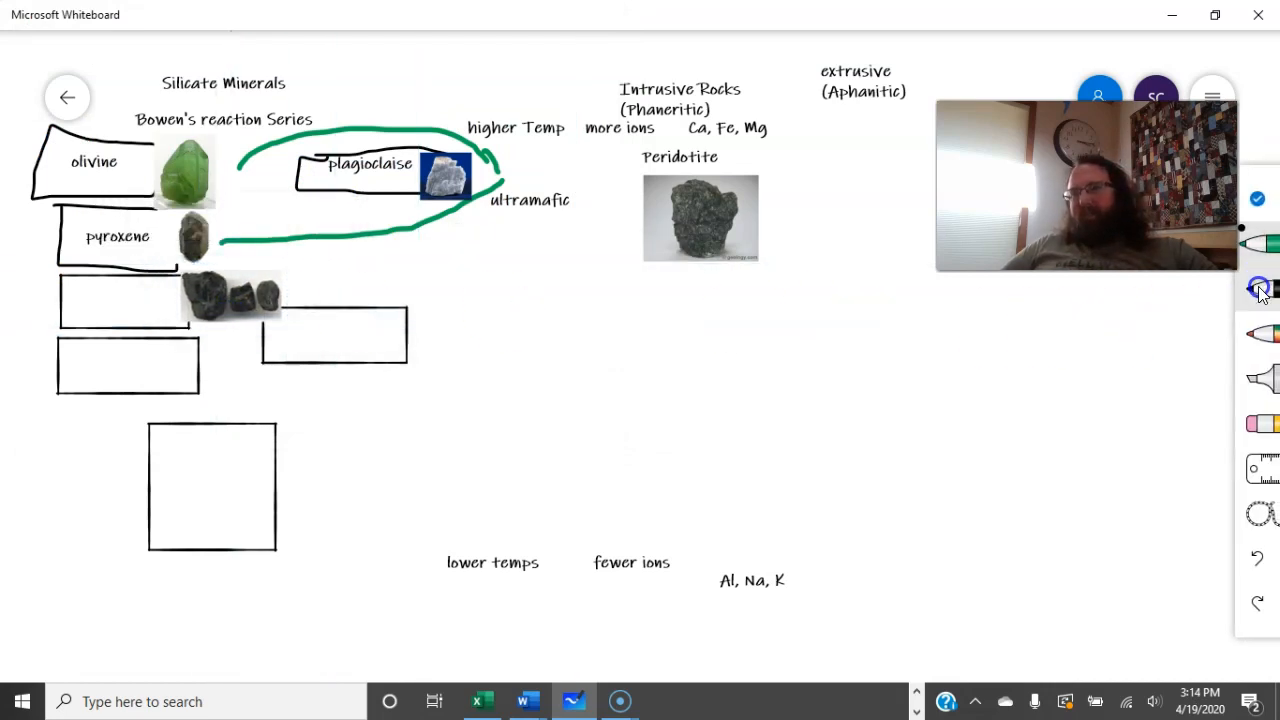
click(1260, 288)
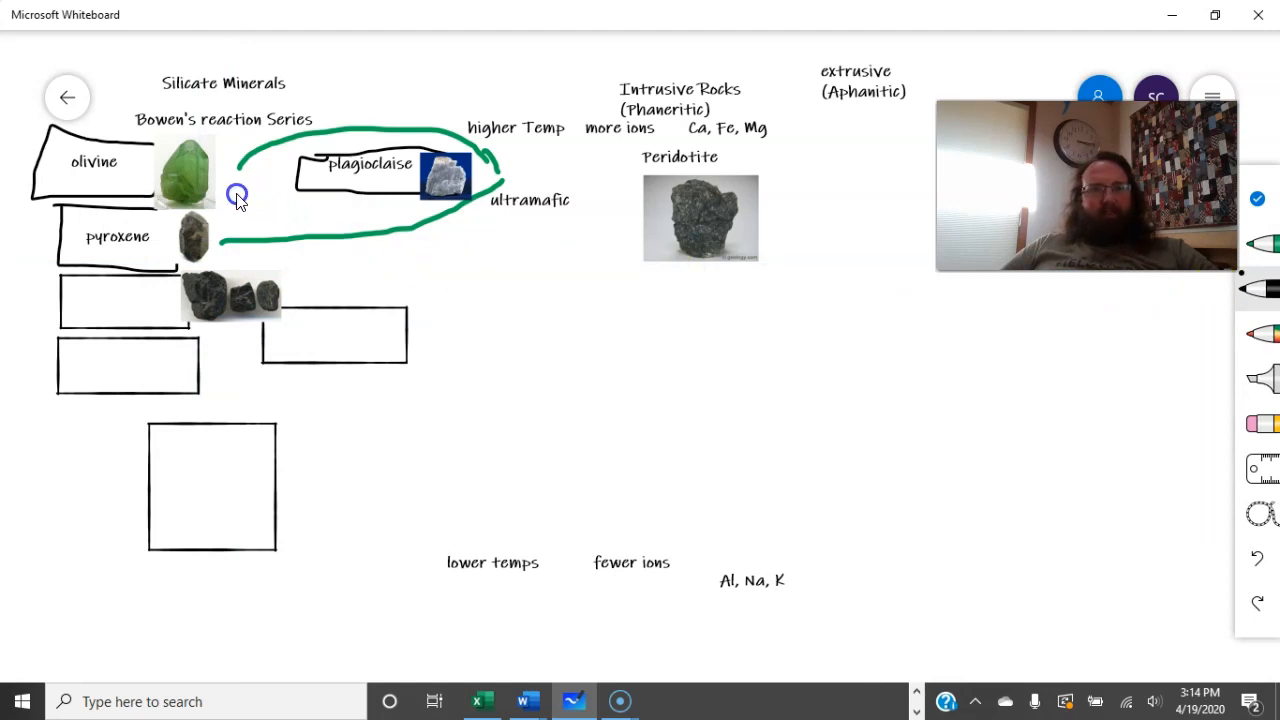
drag(236, 192, 412, 256)
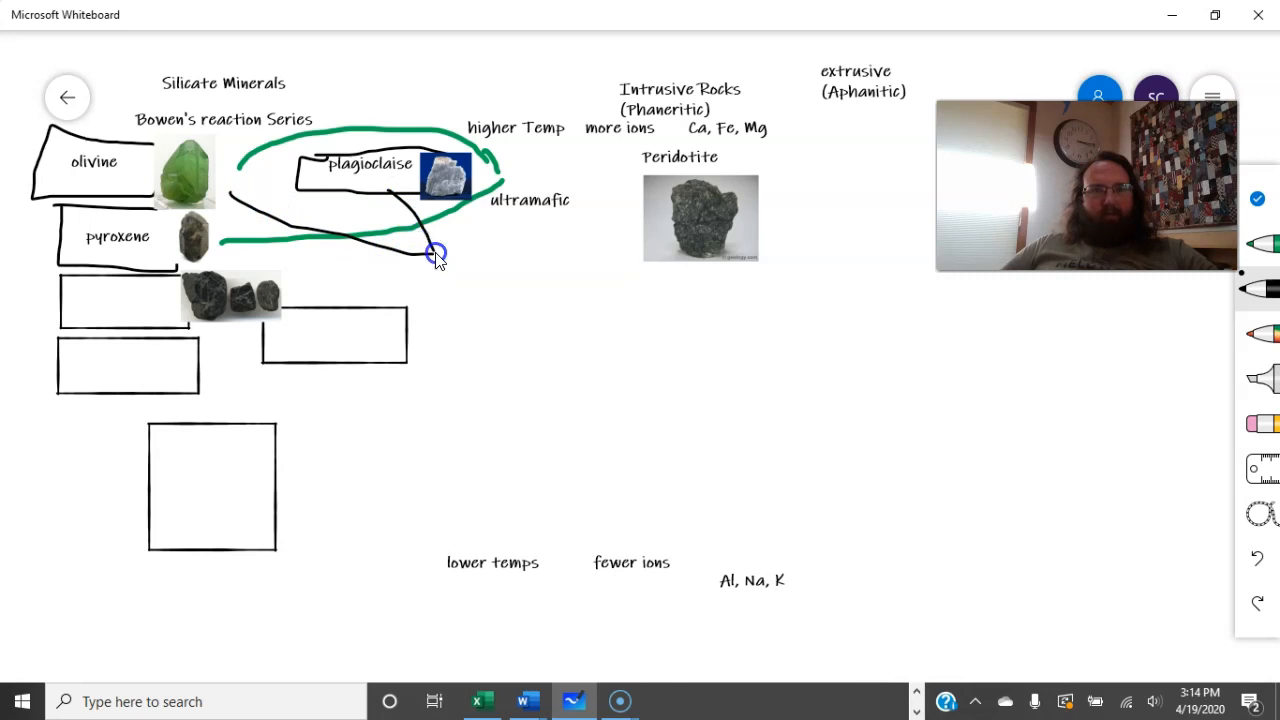
drag(210, 248, 430, 258)
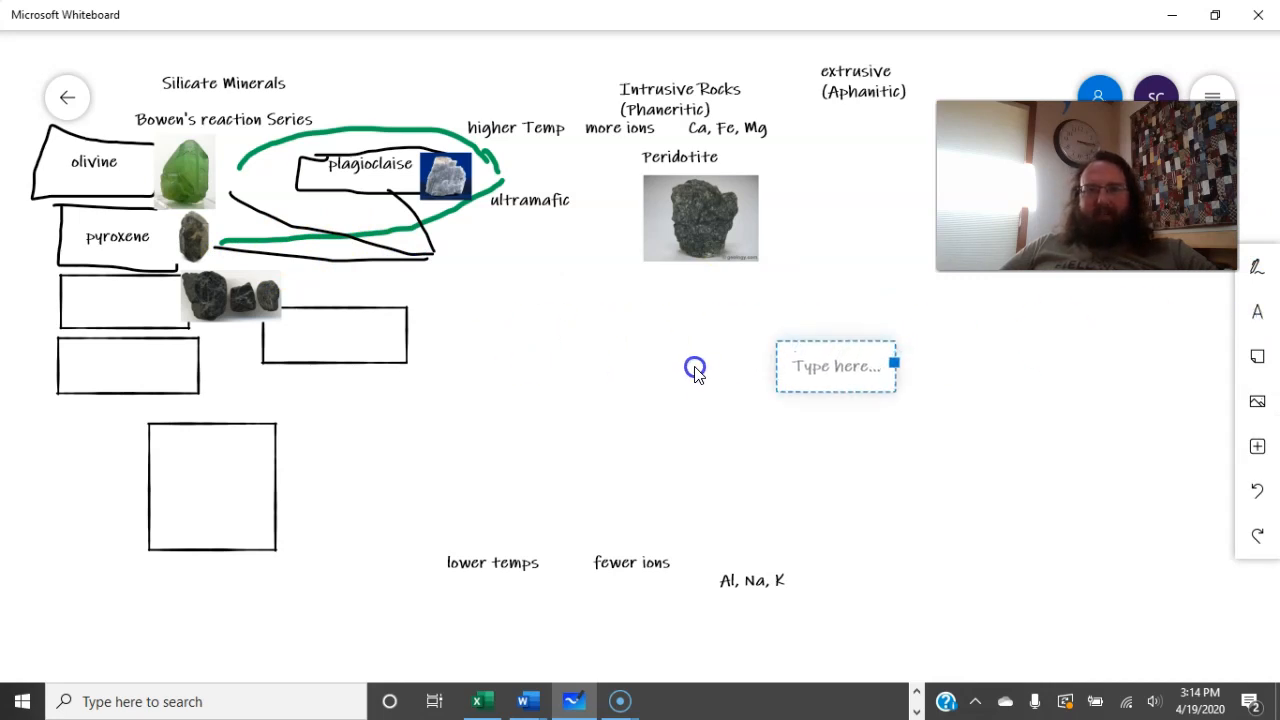
Step: Add a 'Mafic' label and move the gabbro label under the peridotite photo
text(Mafic)
text(gabbro)
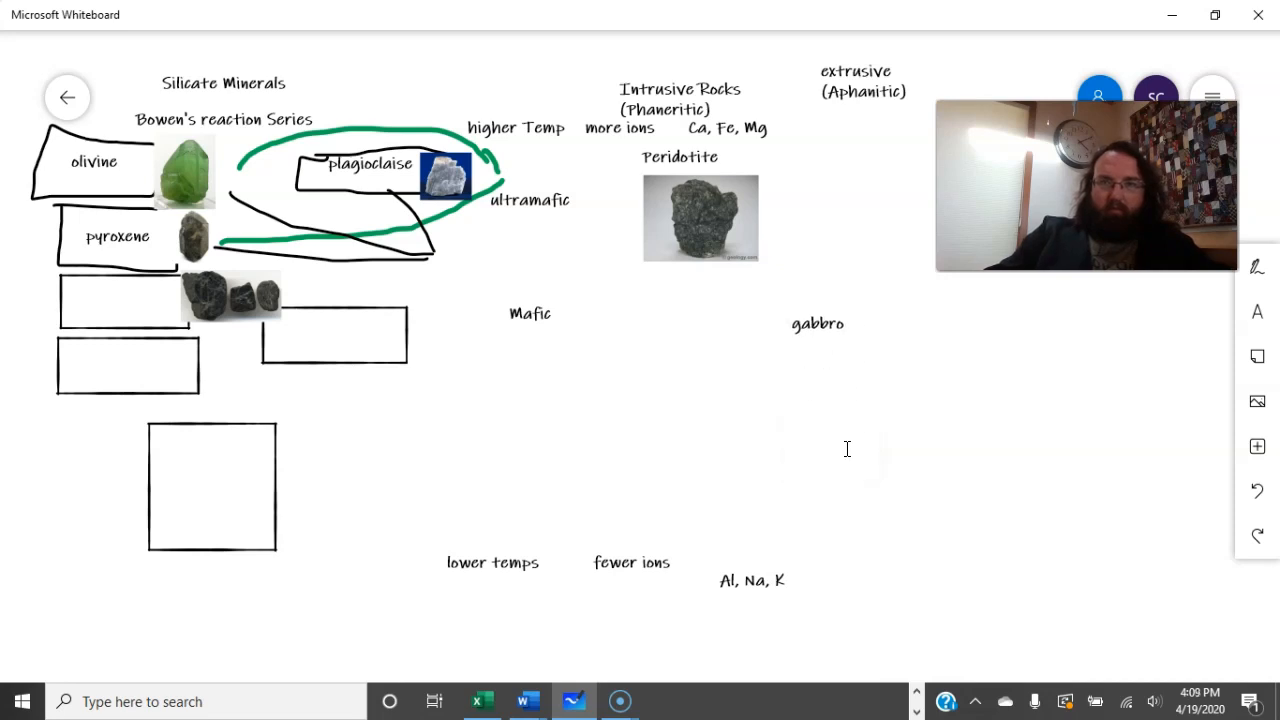
drag(816, 324, 680, 272)
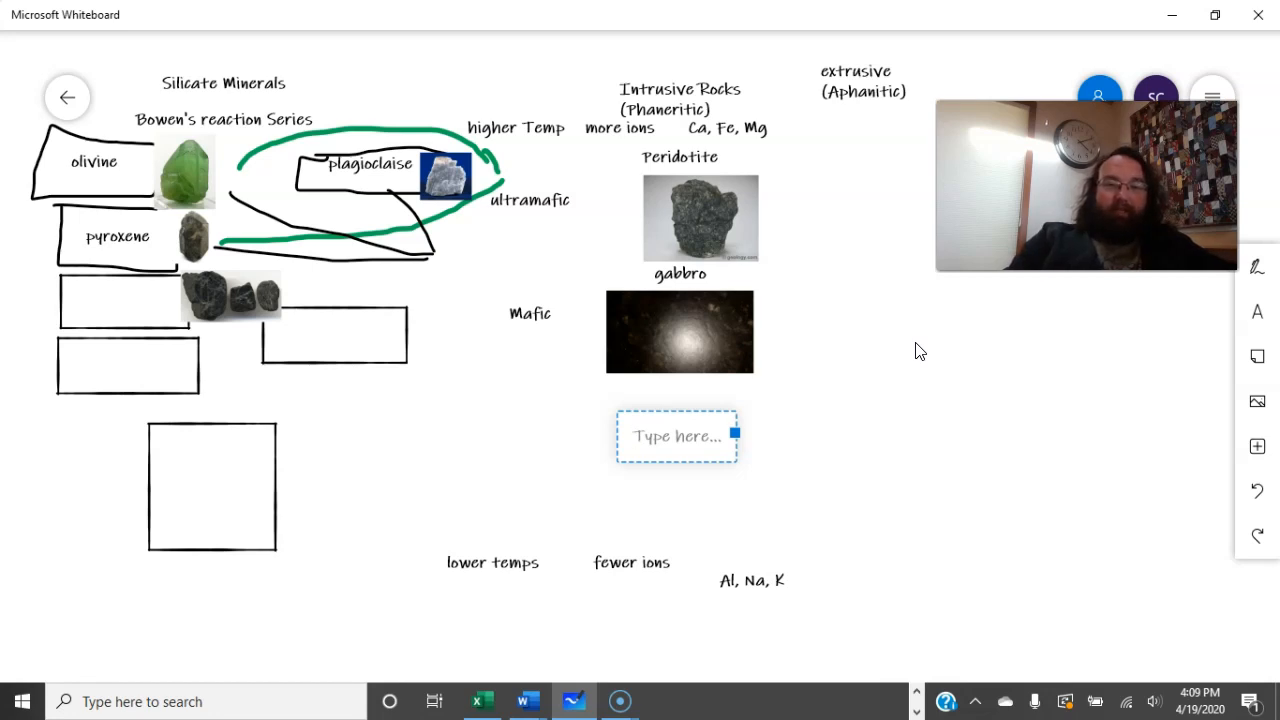
Step: Add a 'basalt' label and place it to the right of the gabbro label
text(basalt)
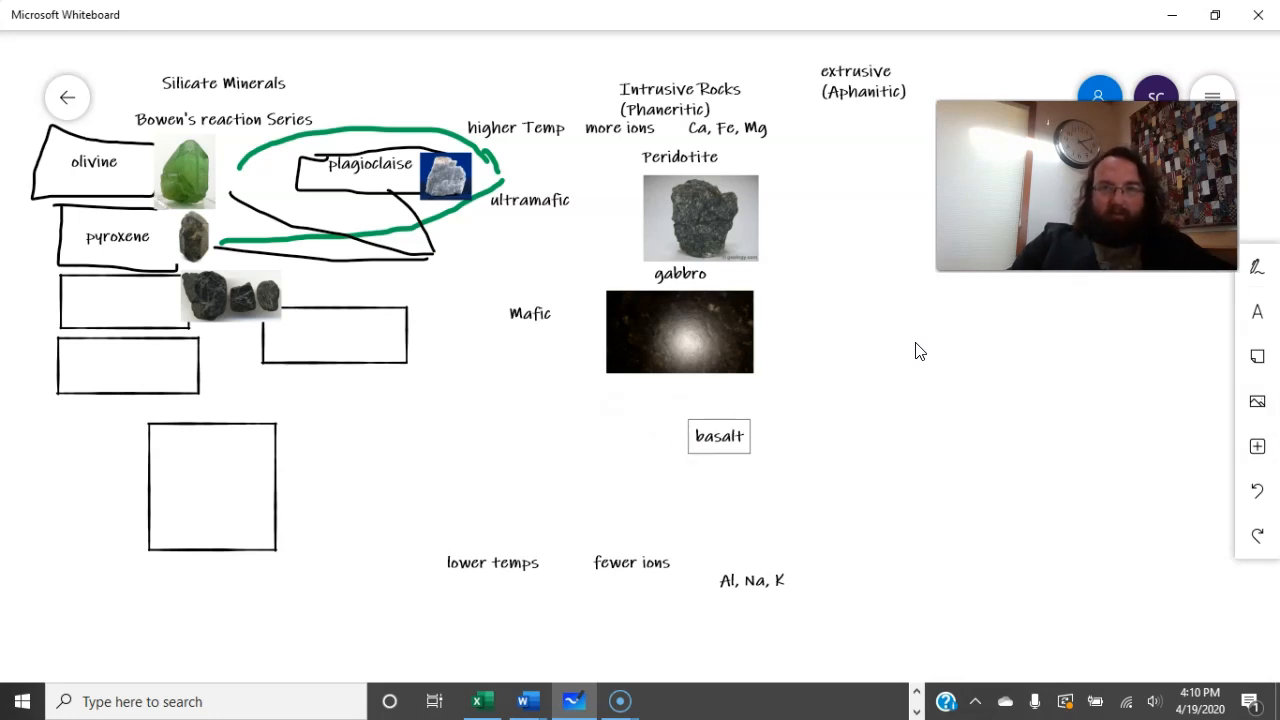
drag(720, 436, 820, 360)
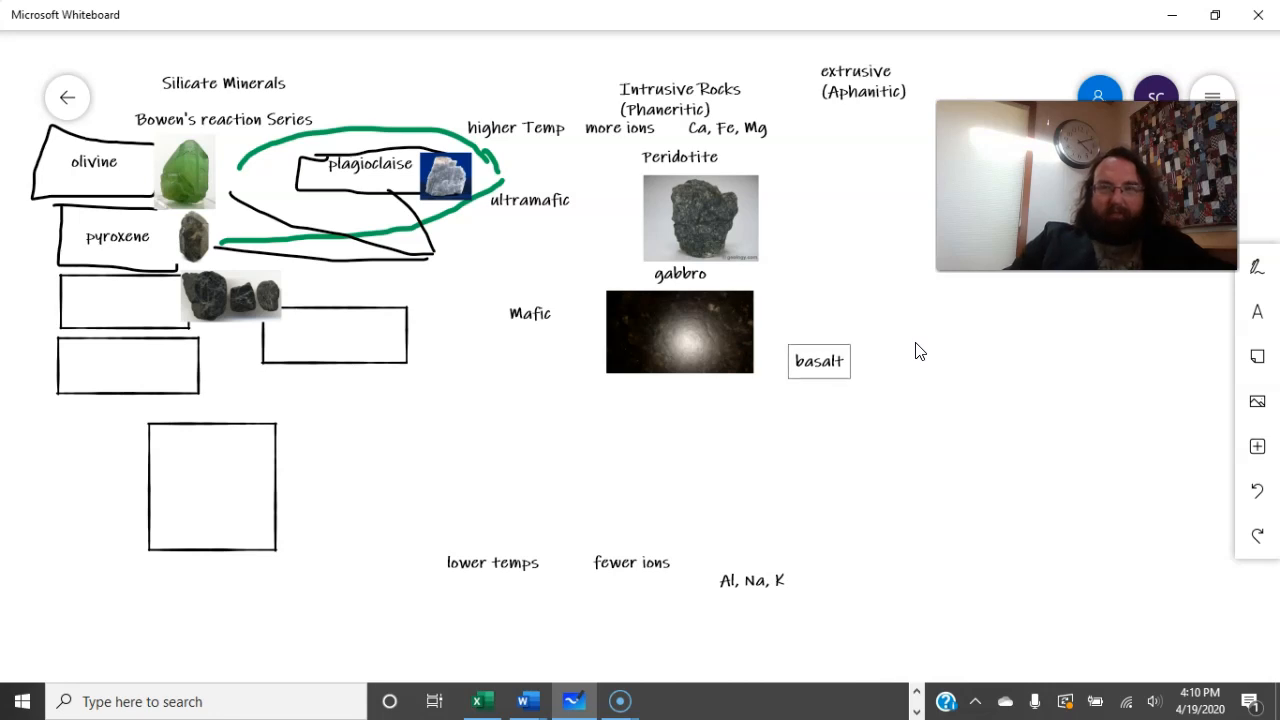
drag(820, 360, 844, 274)
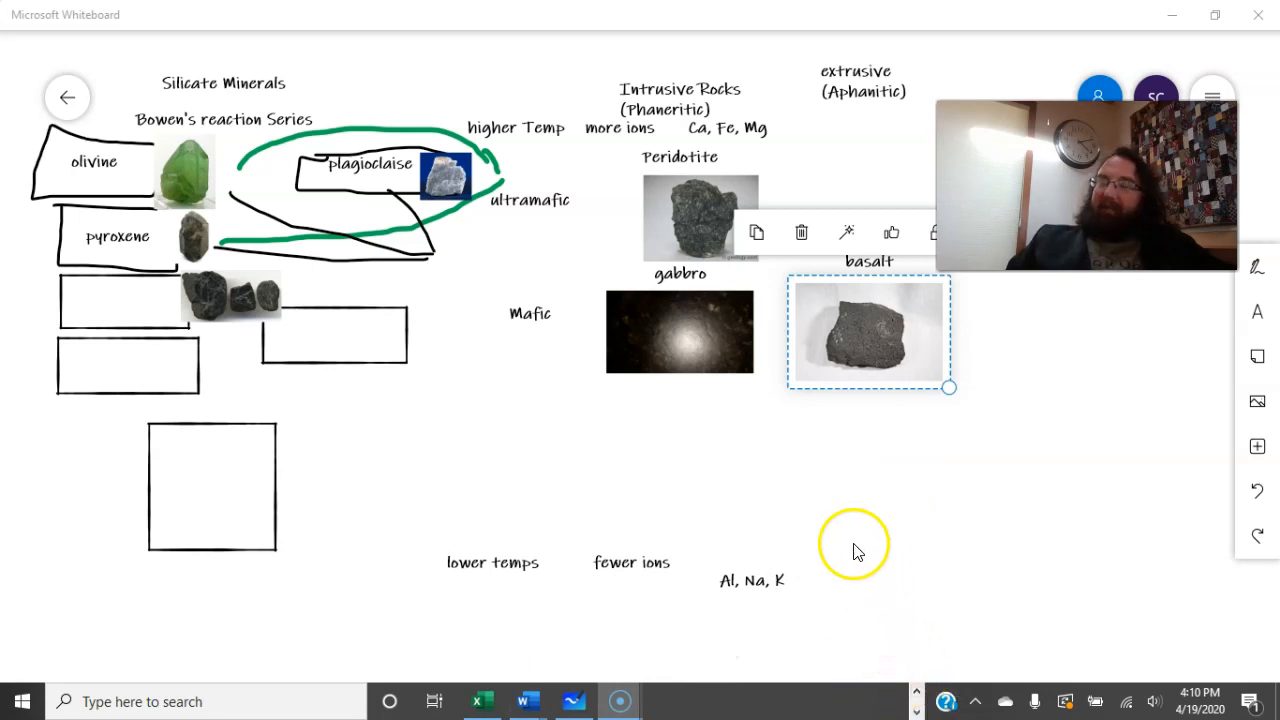
mouse_move(878, 278)
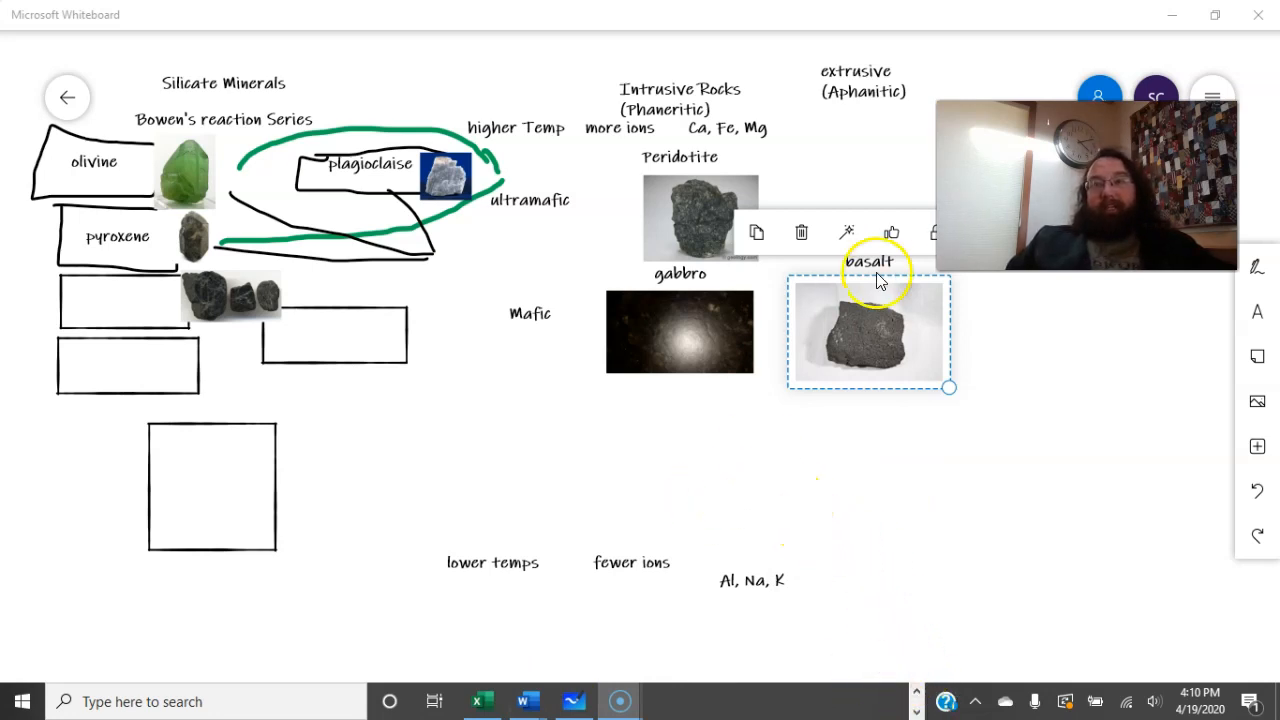
mouse_move(688, 696)
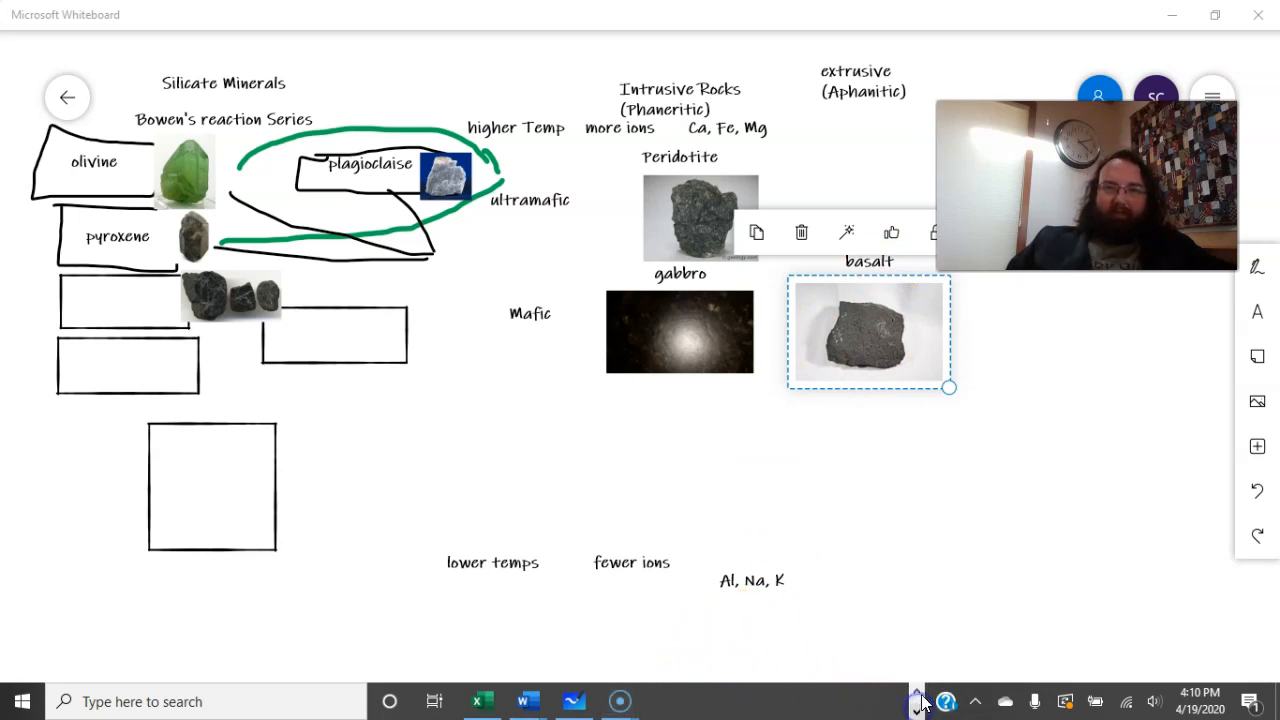
Step: Switch via the taskbar to the G100_L1_04_ign_volcan PowerPoint window
click(816, 700)
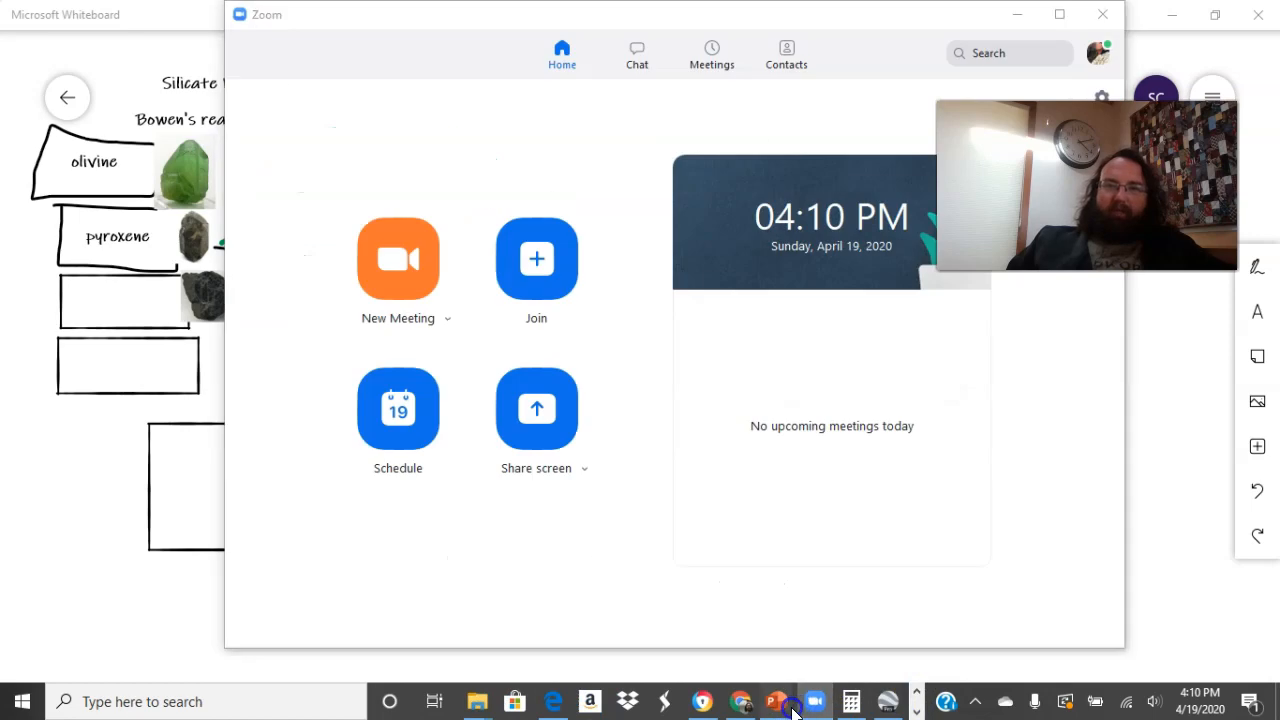
click(776, 700)
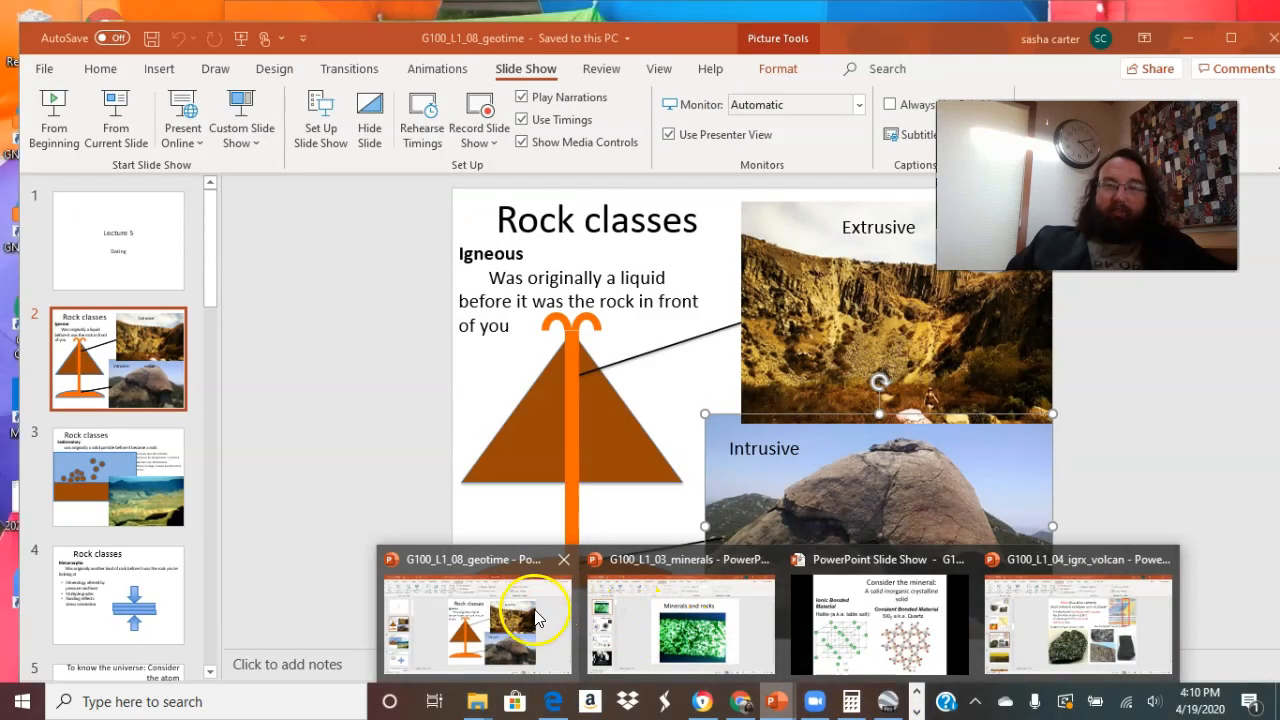
click(1078, 624)
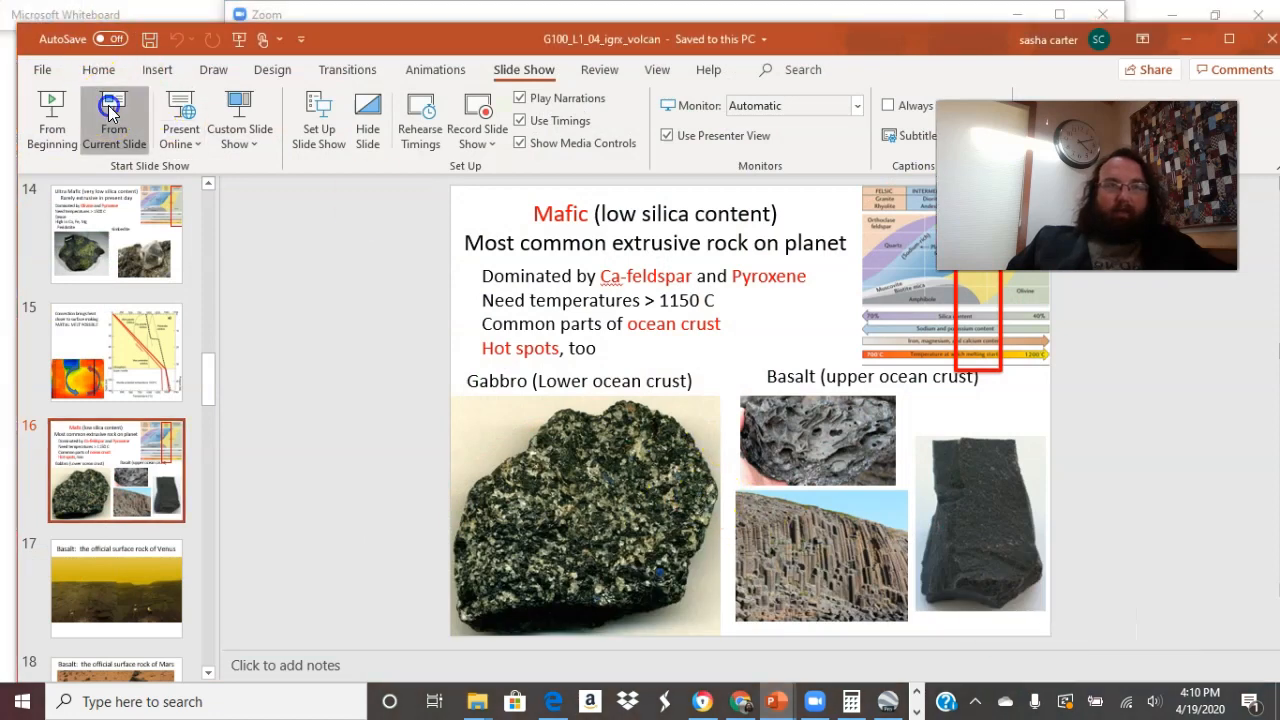
Step: Start the slide show from the current Mafic slide
click(112, 118)
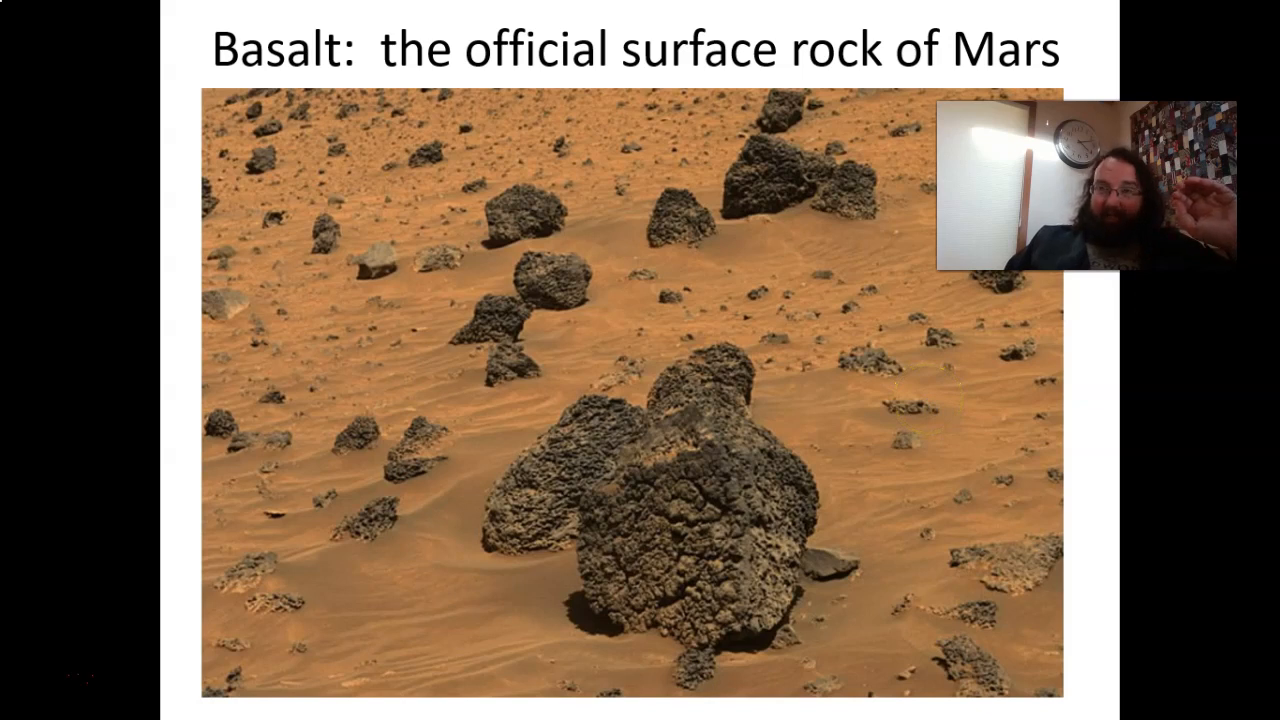
mouse_move(56, 680)
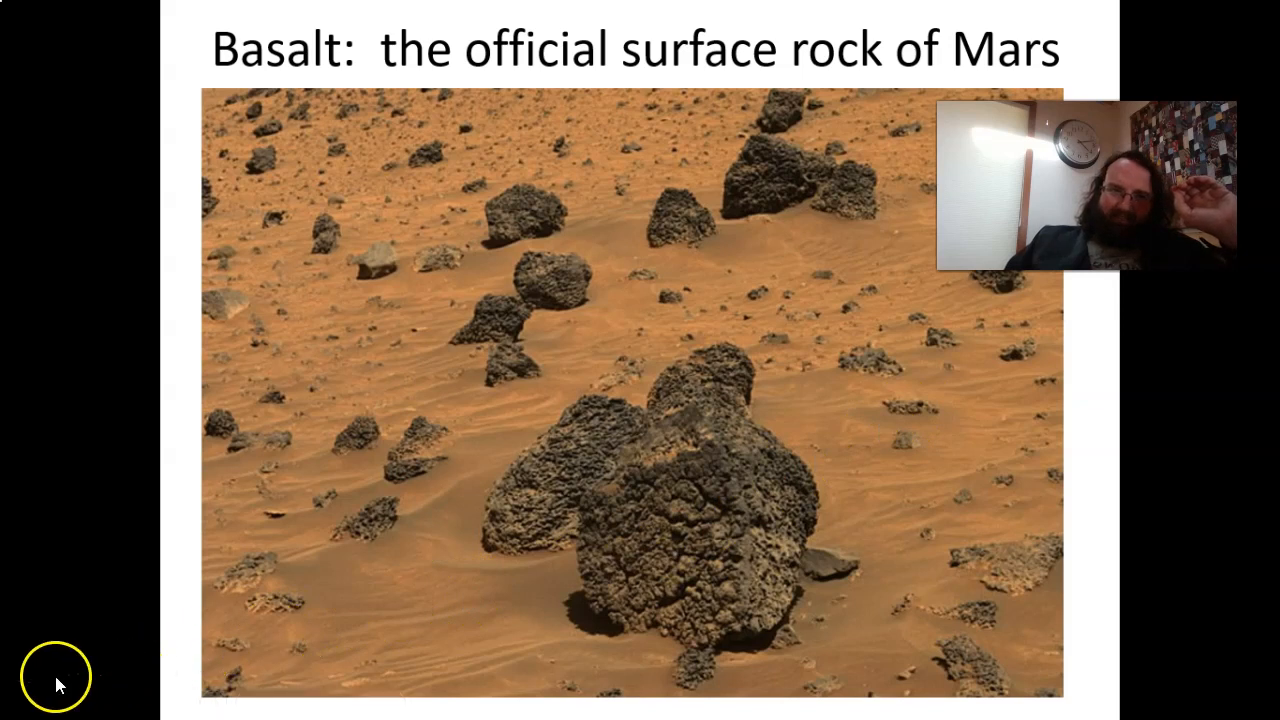